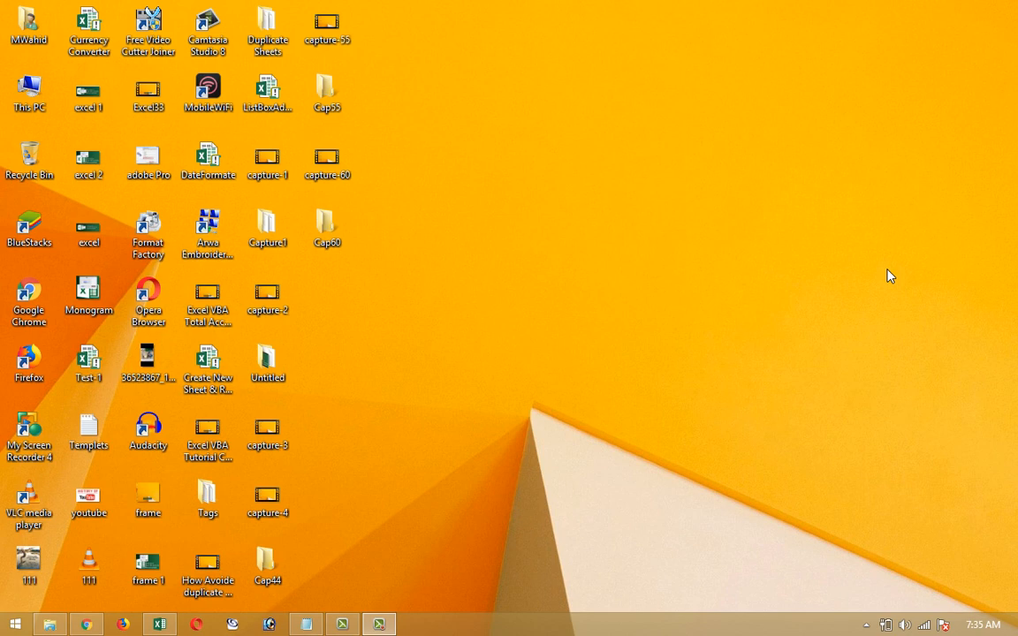
{"action": "mouse_move", "coordinate": [870, 270]}
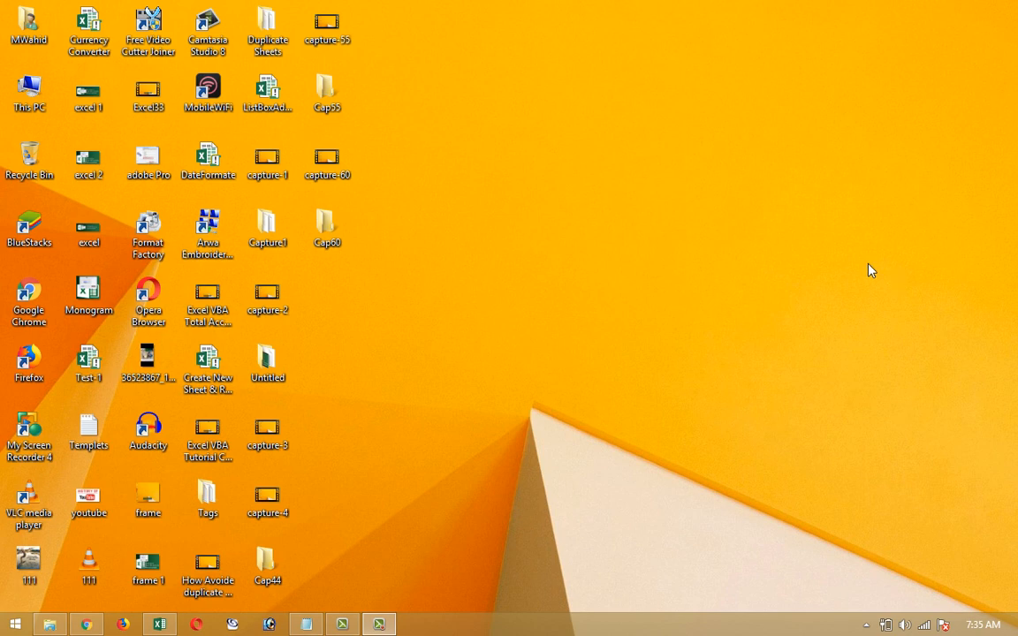
Leave the browser, return to the VBA editor, and inspect UserForm4's Price and Amount boxes.
{"action": "left_click", "coordinate": [86, 624]}
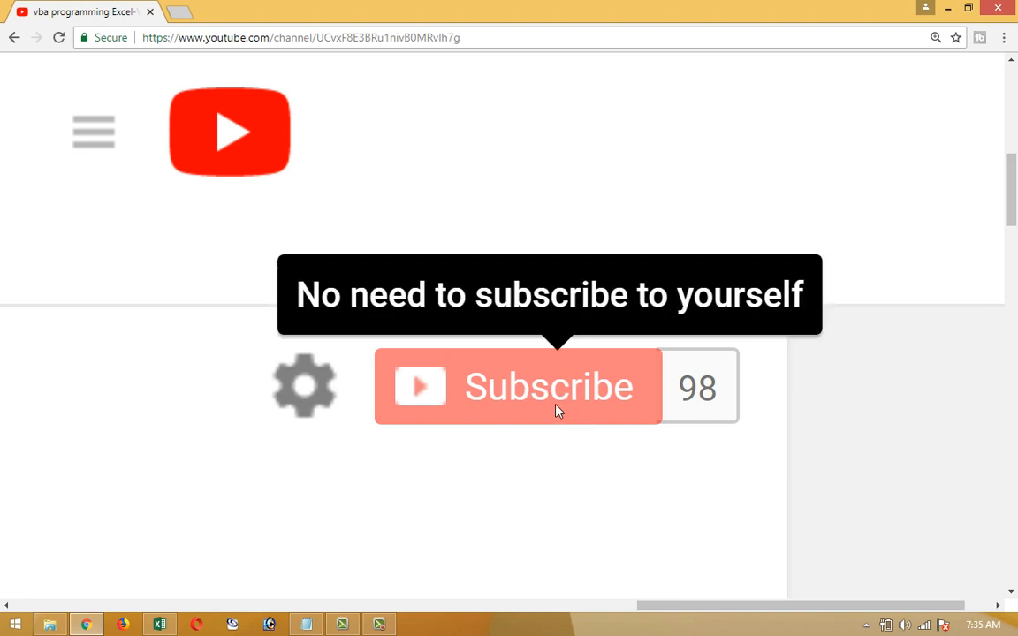
{"action": "mouse_move", "coordinate": [686, 519]}
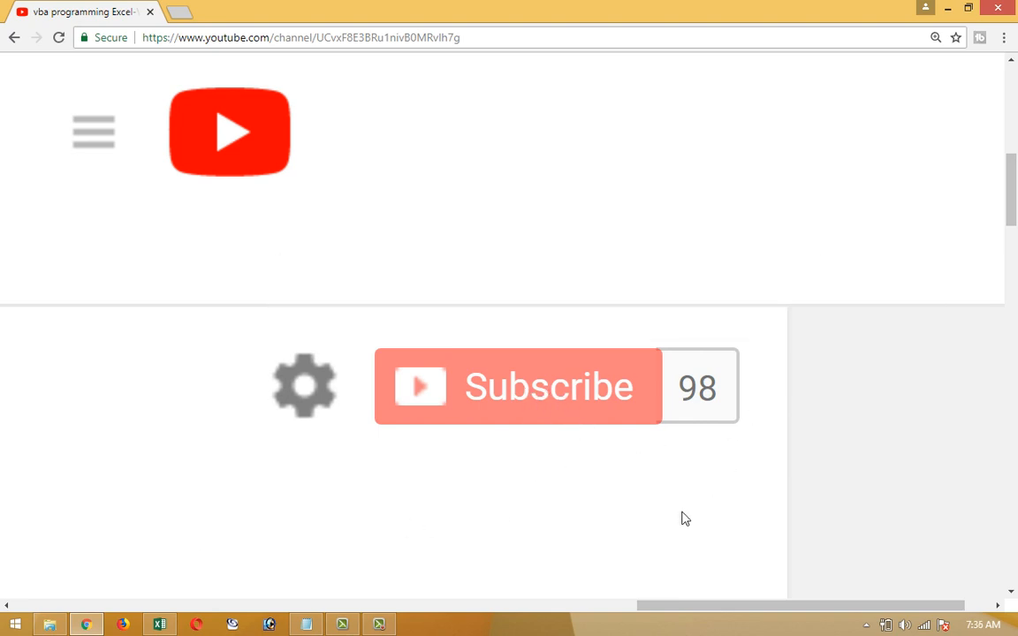
{"action": "mouse_move", "coordinate": [508, 541]}
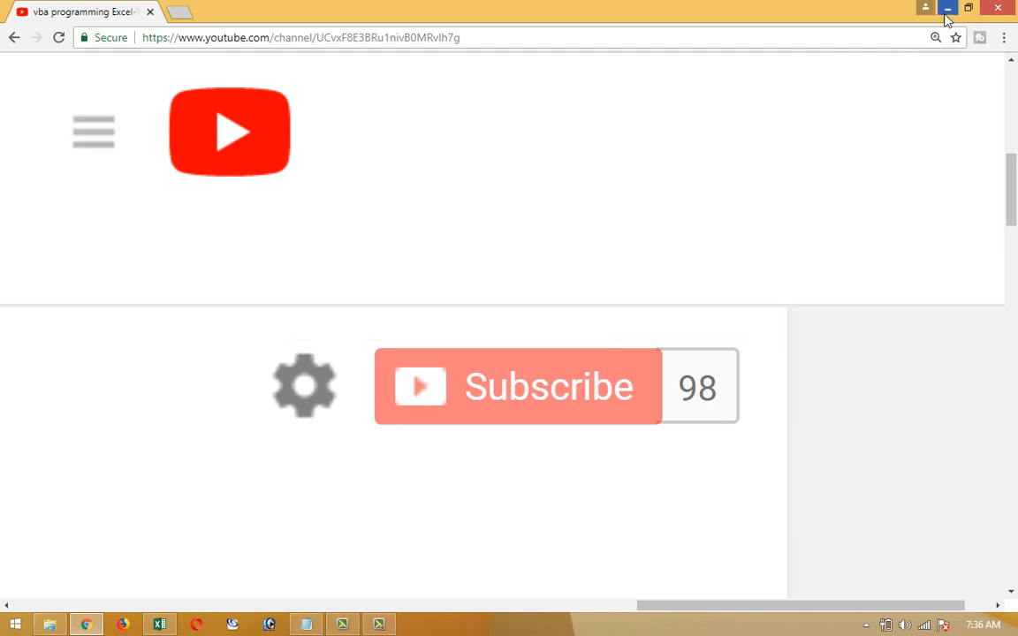
{"action": "left_click", "coordinate": [946, 7]}
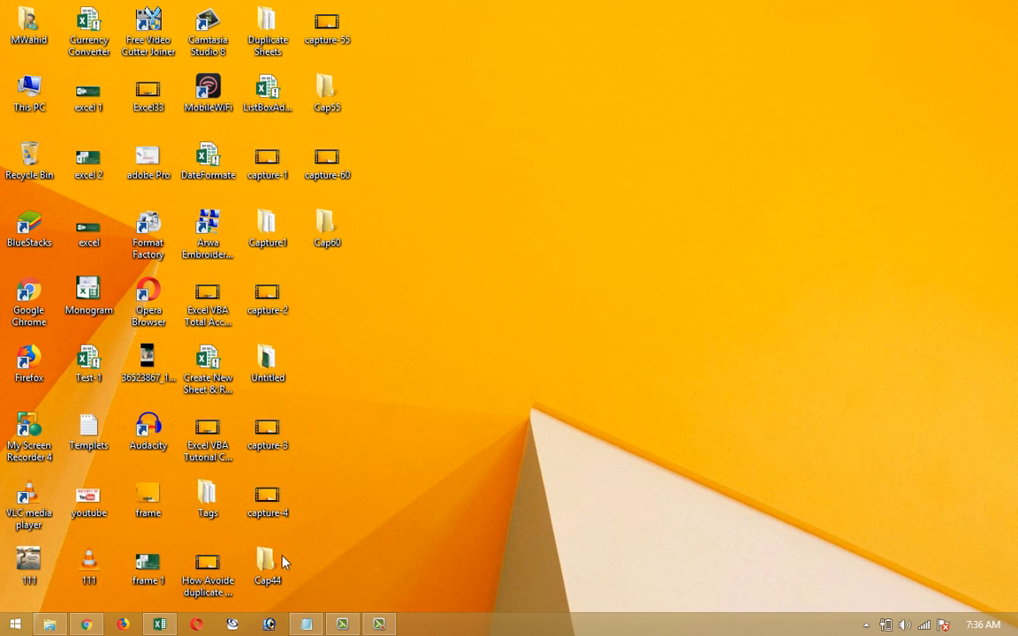
{"action": "mouse_move", "coordinate": [159, 624]}
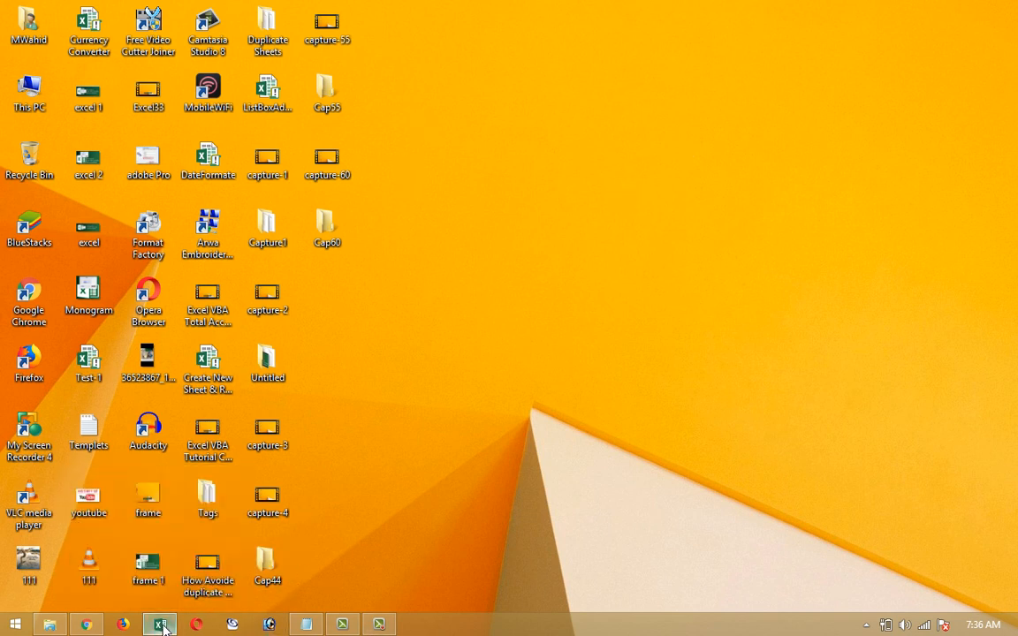
{"action": "left_click", "coordinate": [159, 625]}
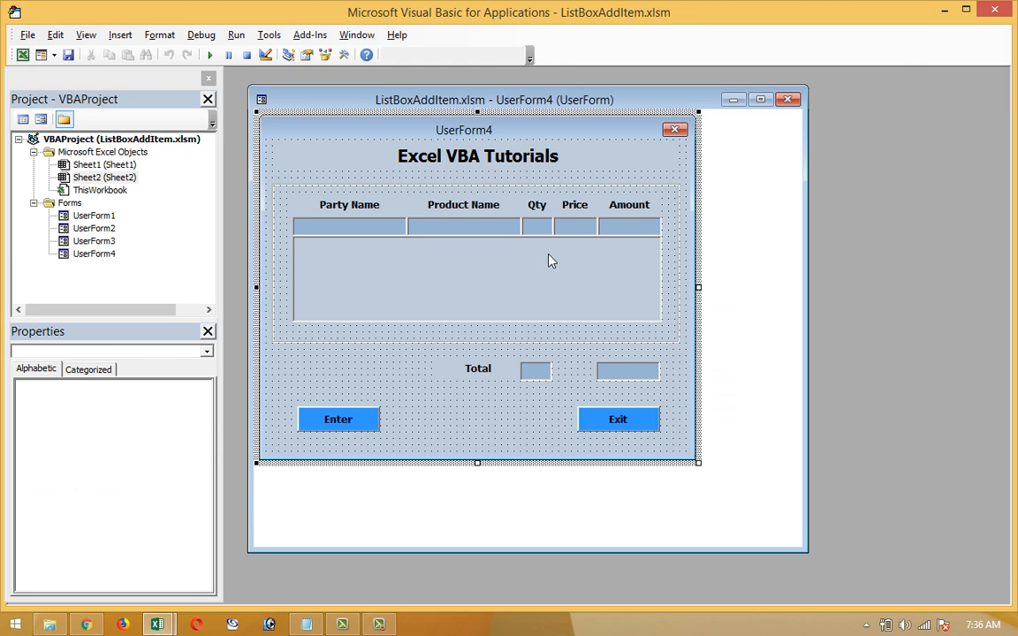
{"action": "mouse_move", "coordinate": [548, 245]}
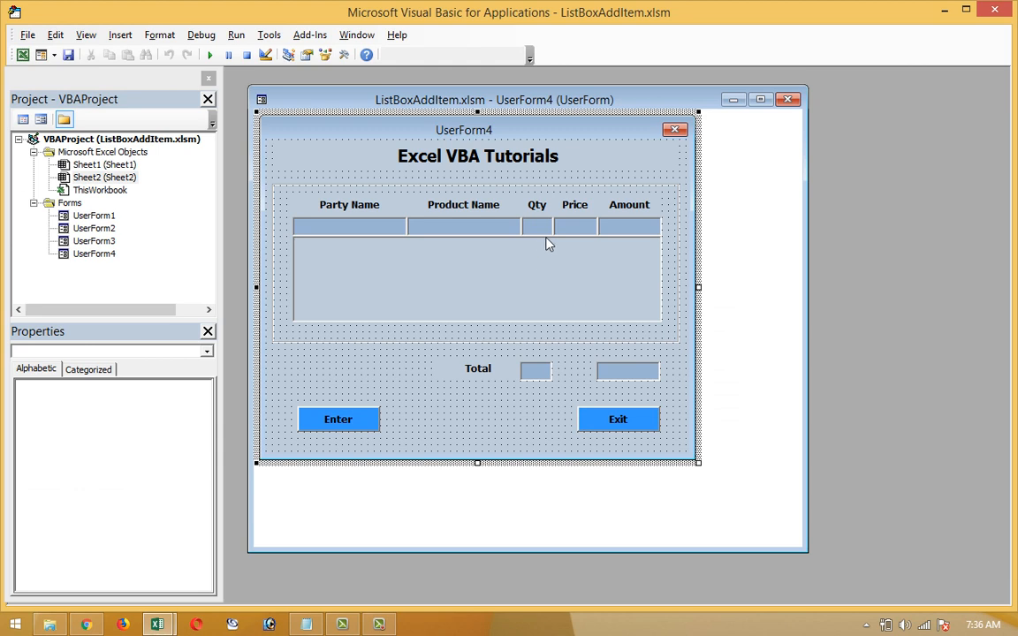
{"action": "mouse_move", "coordinate": [605, 255]}
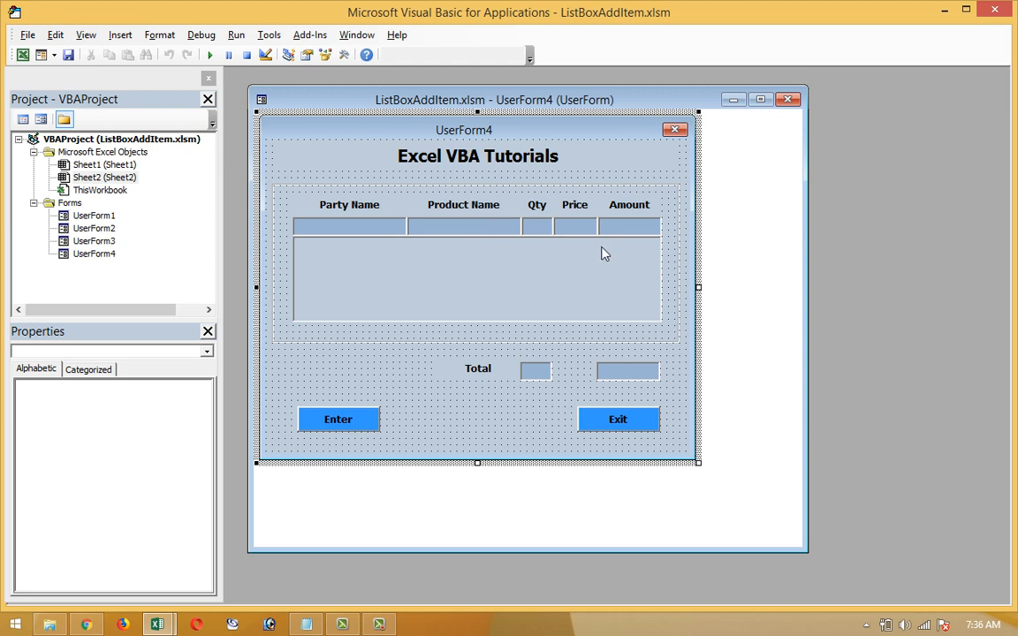
{"action": "mouse_move", "coordinate": [533, 273]}
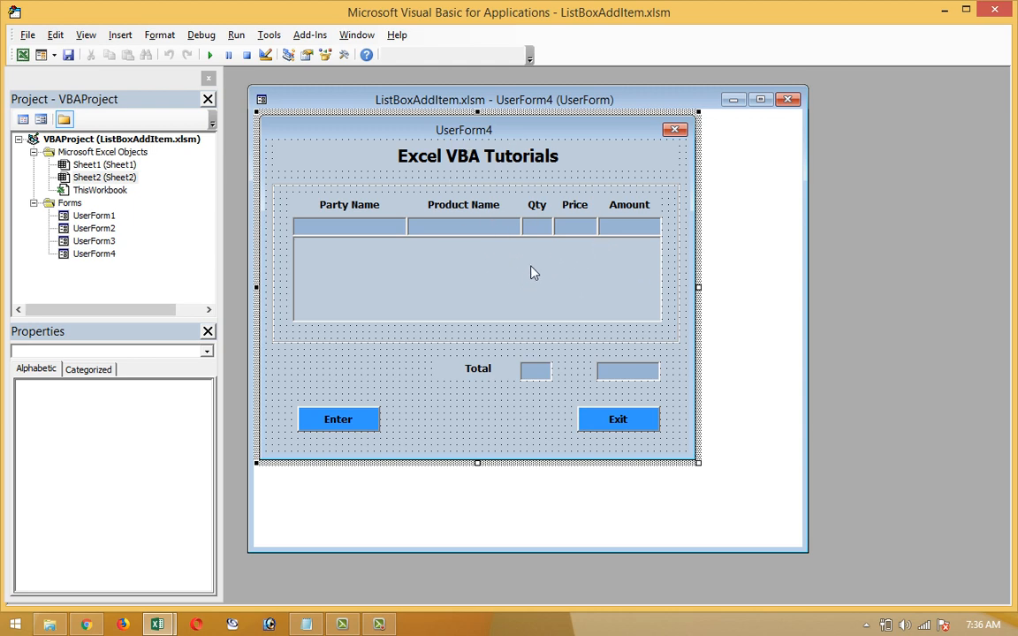
{"action": "mouse_move", "coordinate": [531, 263]}
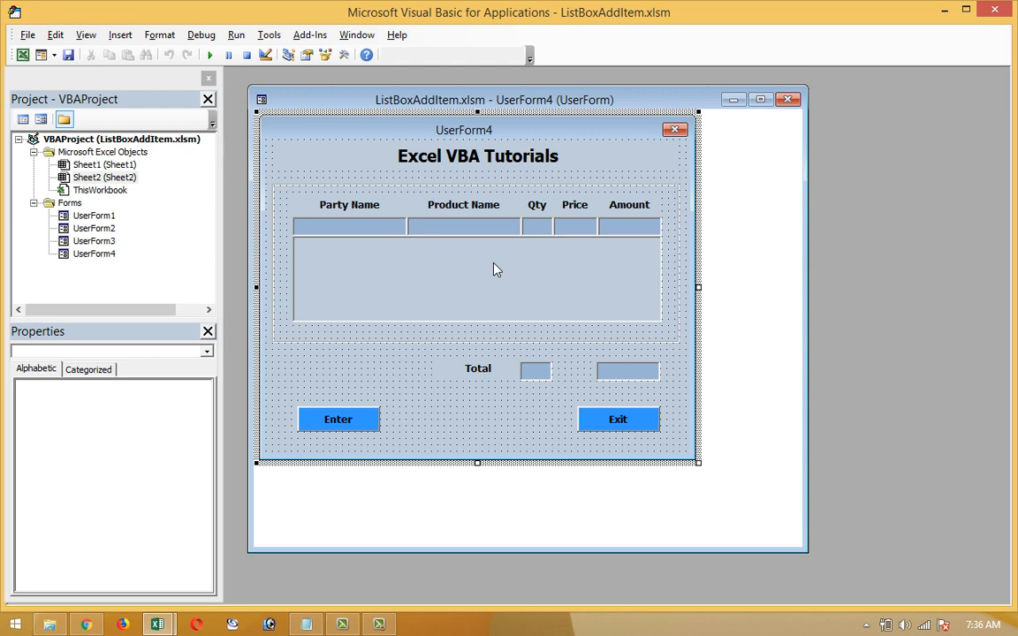
{"action": "mouse_move", "coordinate": [516, 254]}
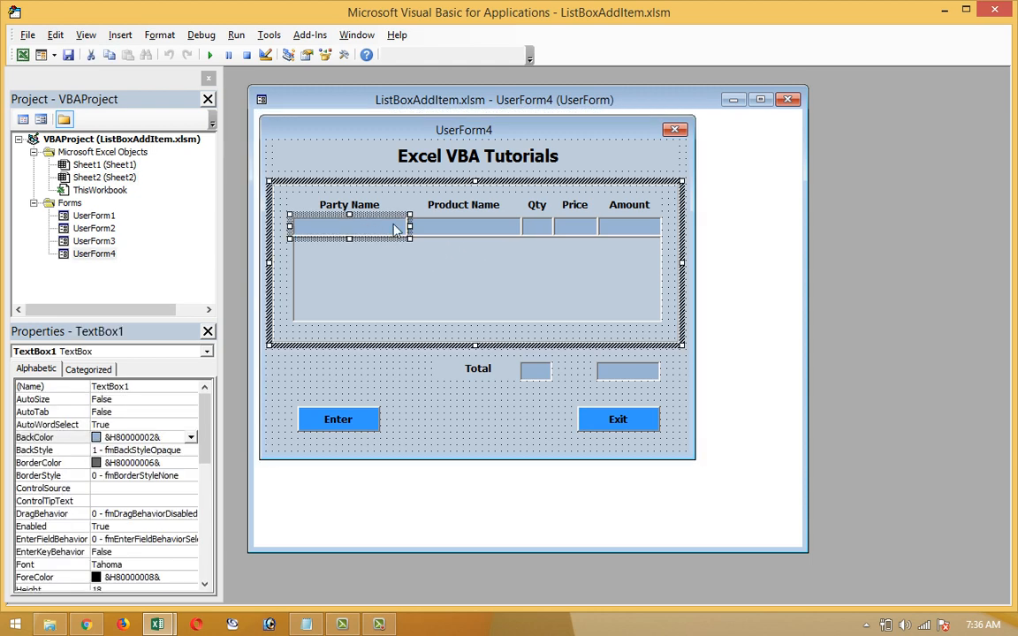
{"action": "left_click", "coordinate": [574, 226]}
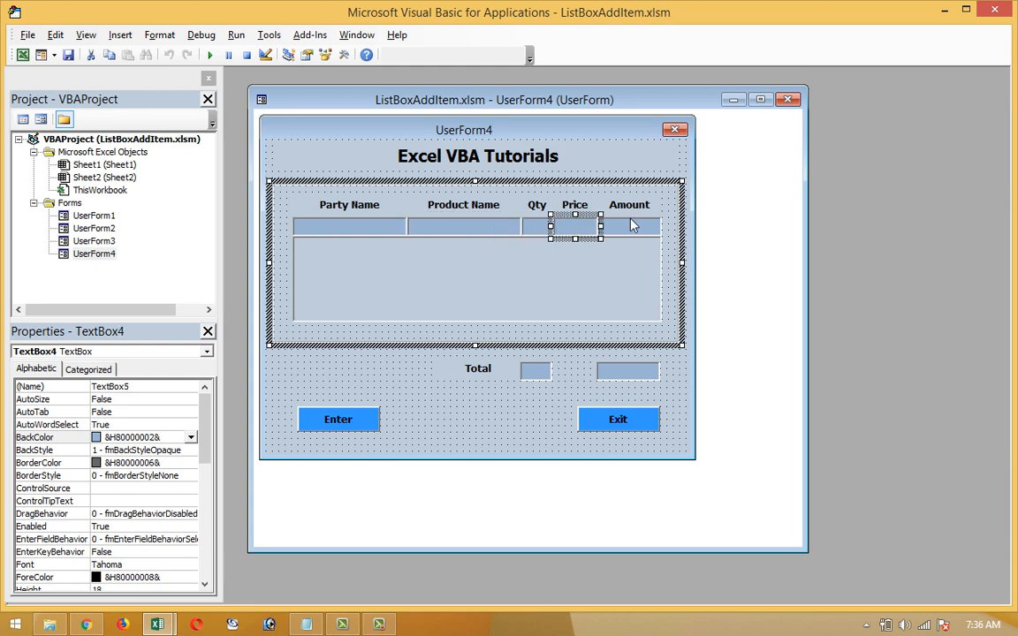
{"action": "left_click", "coordinate": [629, 226]}
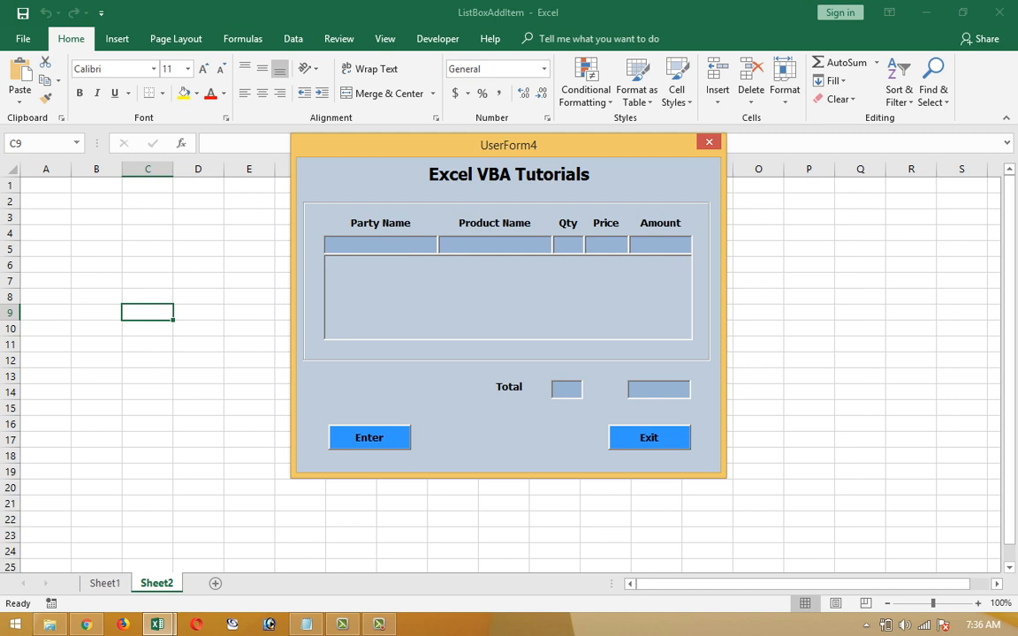
Enter party Karim Ahmed, product Computers, quantity 10, then add it as a list row.
{"action": "type", "text": "Karim A"}
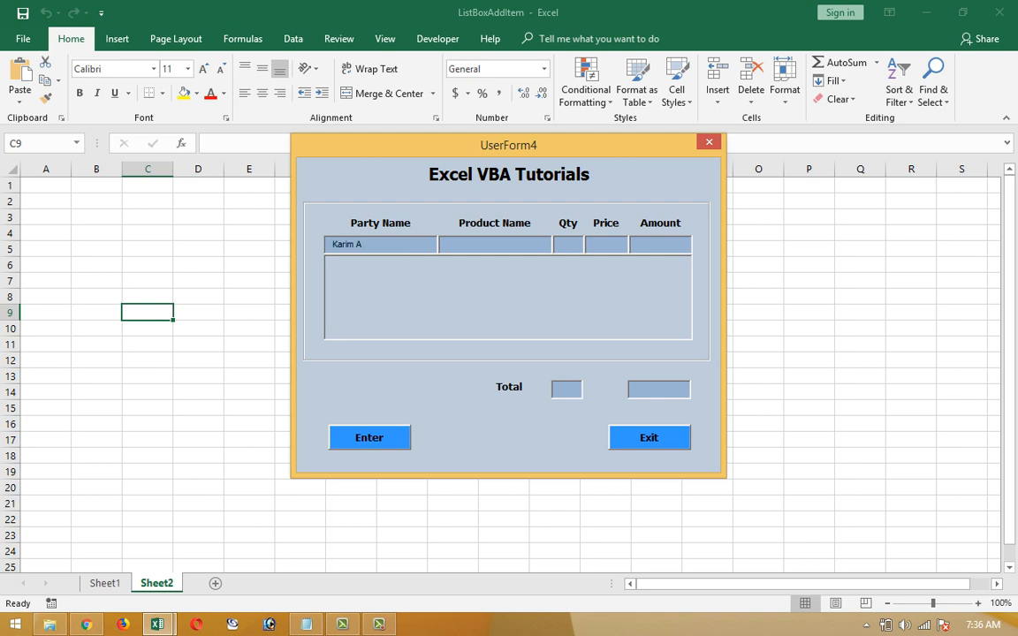
{"action": "type", "text": "hmed"}
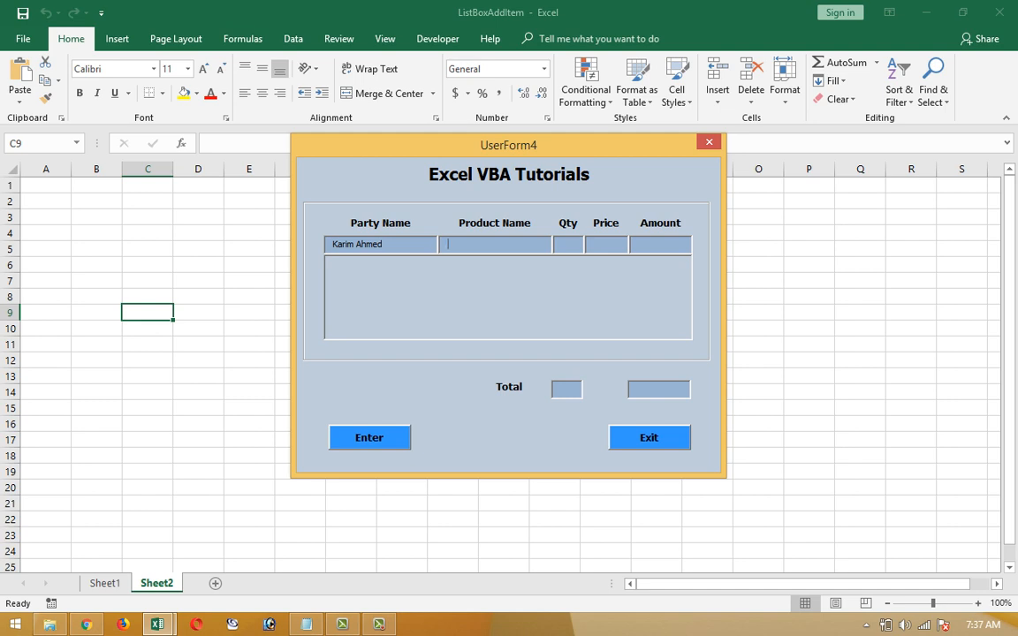
{"action": "type", "text": "Computers"}
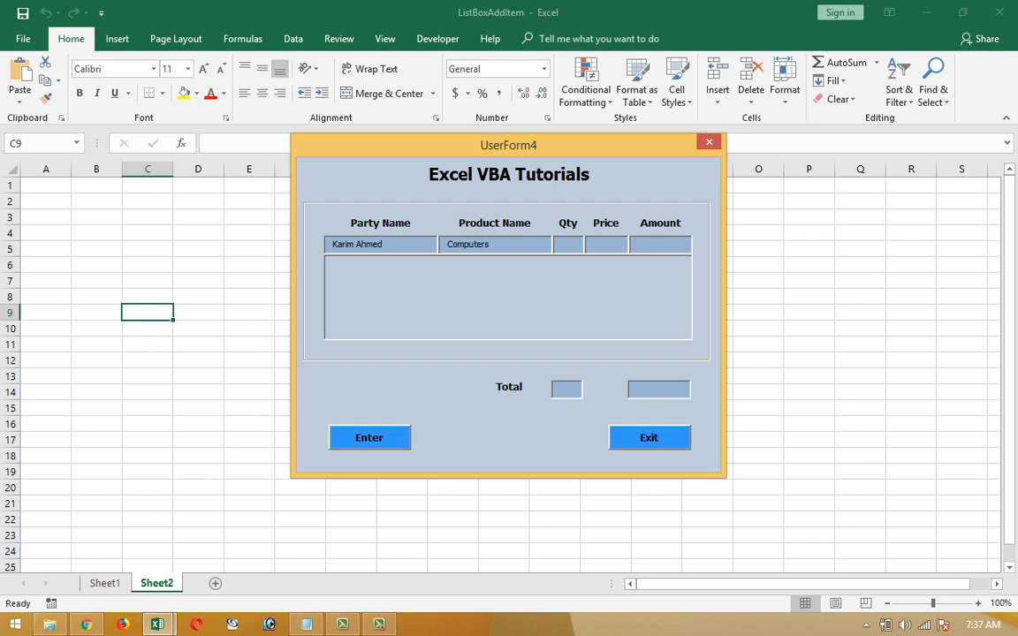
{"action": "left_click", "coordinate": [567, 244]}
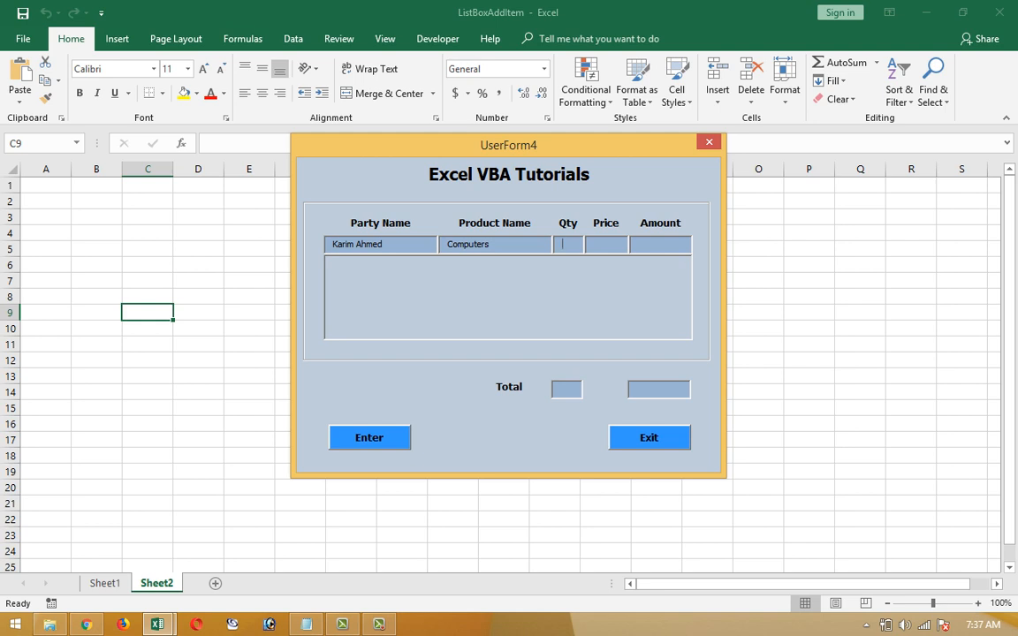
{"action": "type", "text": "10"}
{"action": "left_click", "coordinate": [606, 245]}
{"action": "type", "text": "3500"}
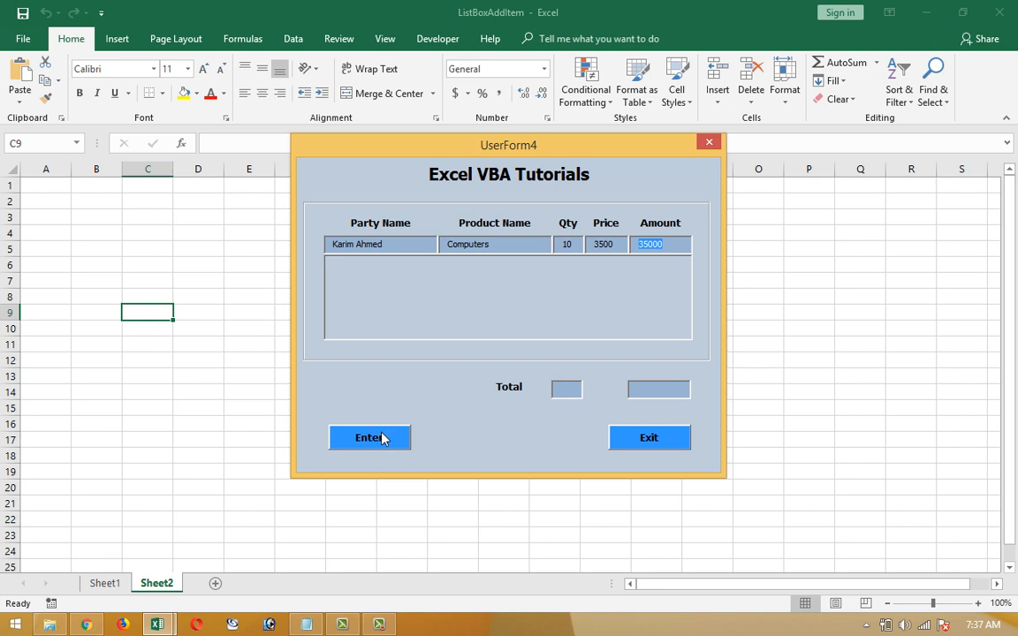
{"action": "left_click", "coordinate": [369, 438]}
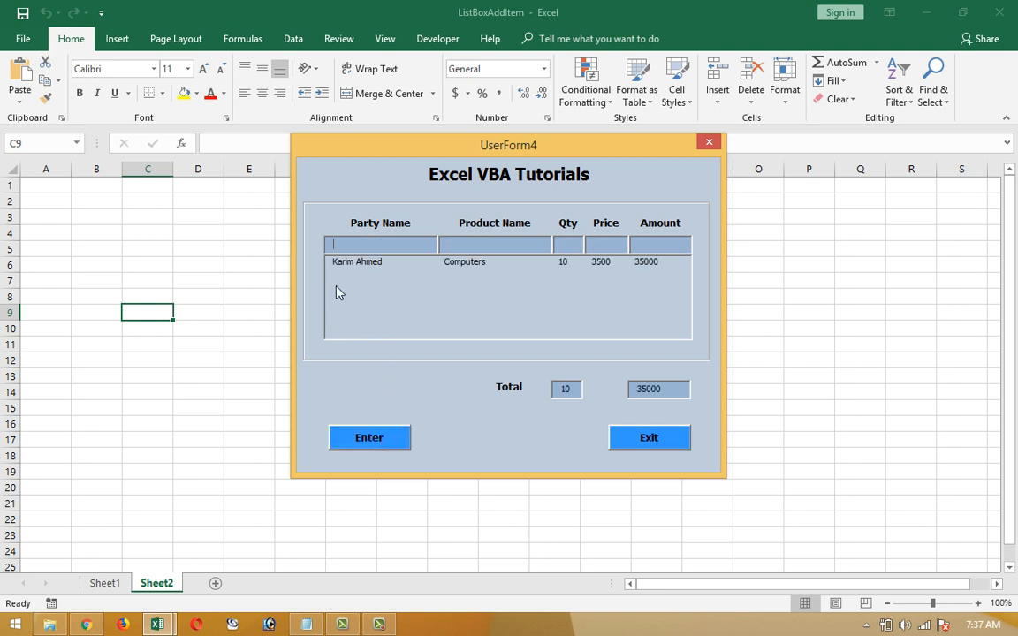
{"action": "mouse_move", "coordinate": [433, 279]}
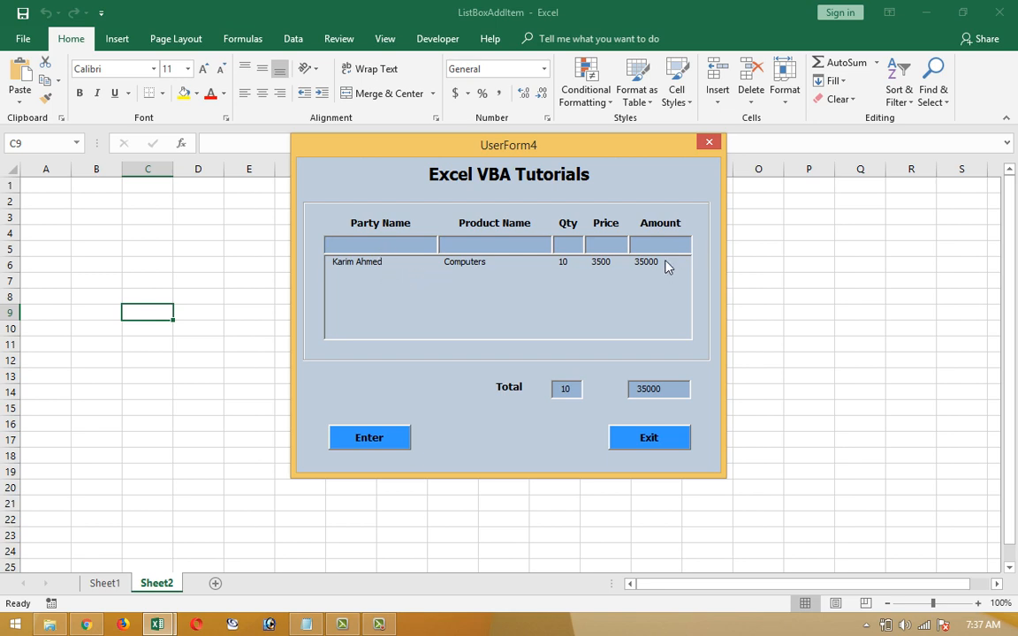
{"action": "mouse_move", "coordinate": [493, 262]}
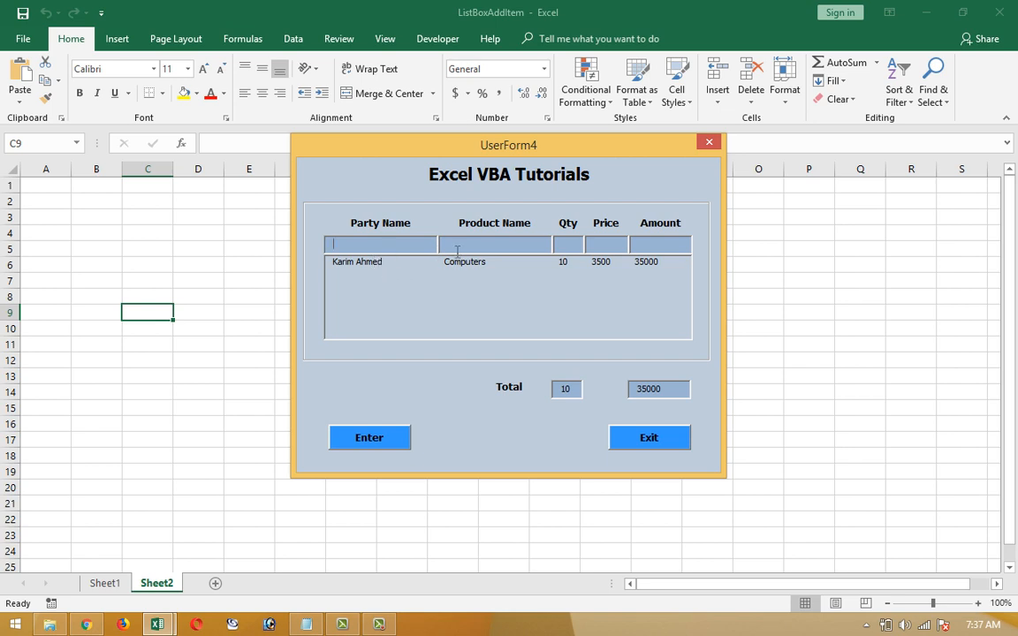
{"action": "mouse_move", "coordinate": [662, 269]}
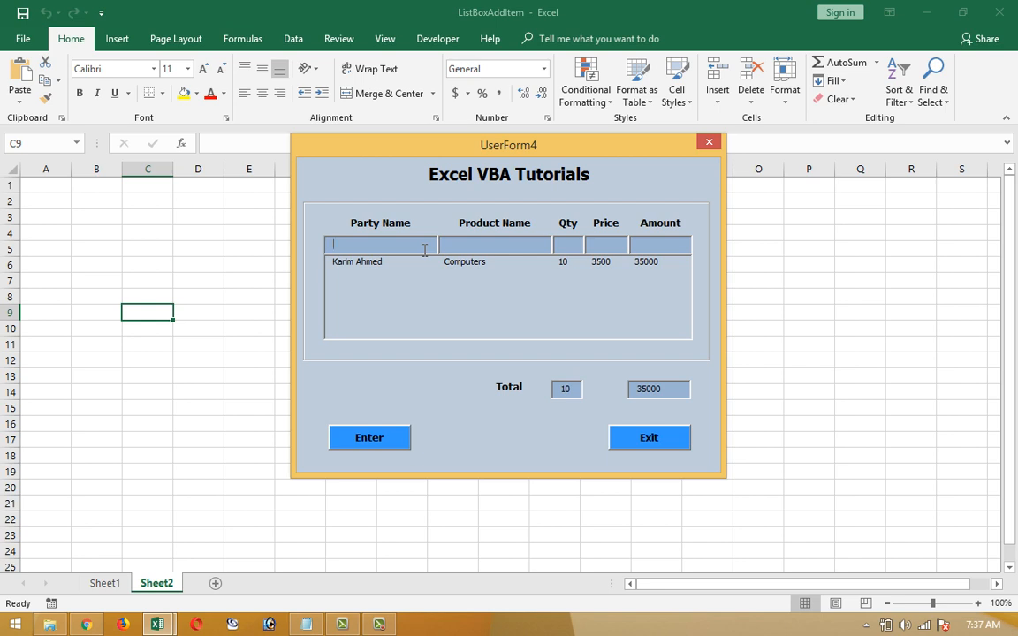
{"action": "type", "text": "Sami"}
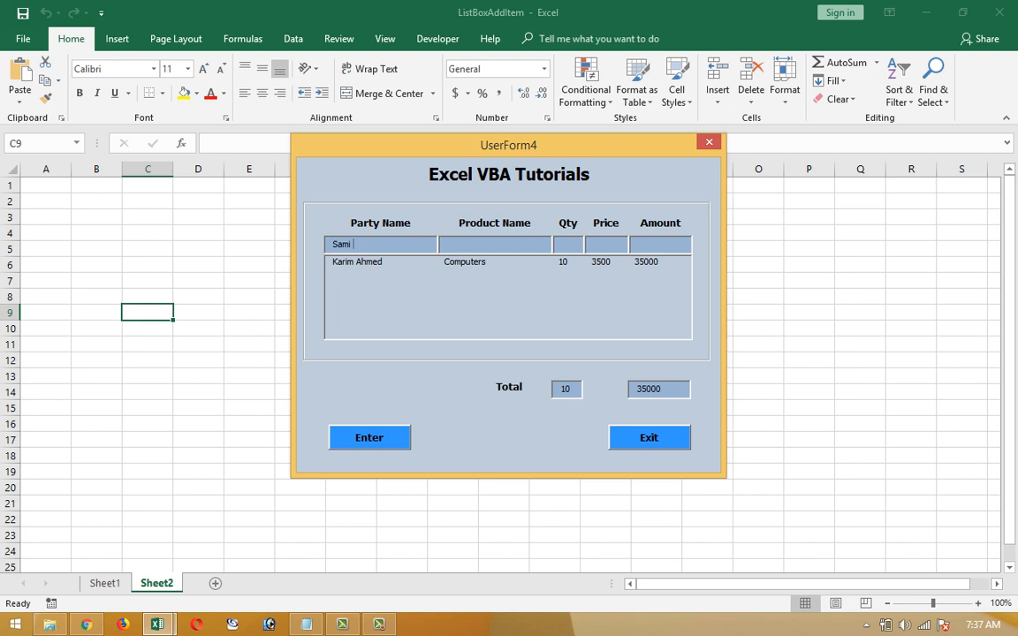
{"action": "type", "text": "Khan"}
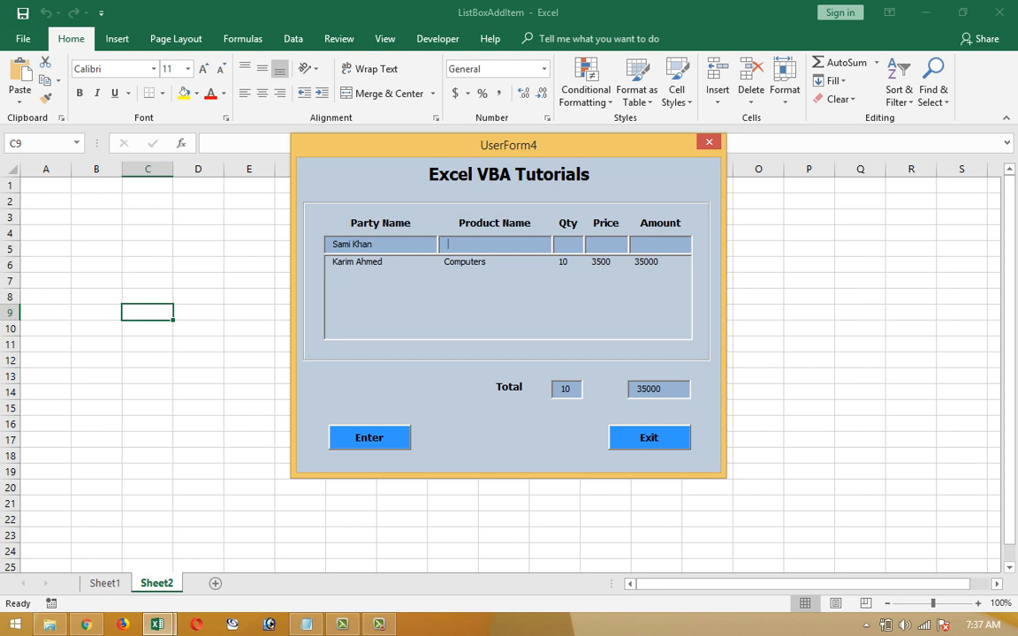
{"action": "type", "text": "M"}
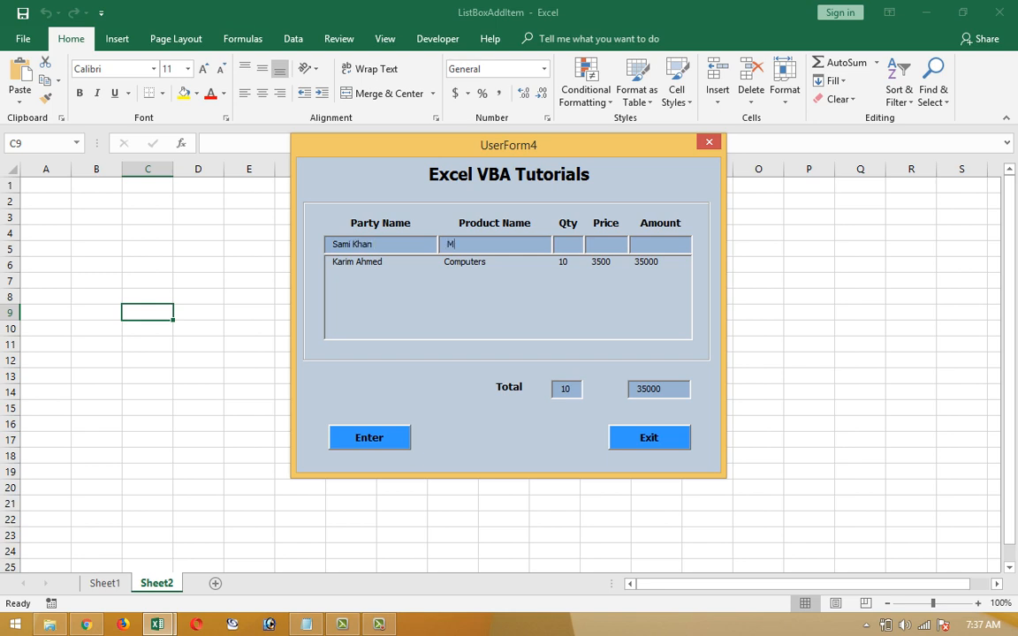
{"action": "type", "text": "ouse"}
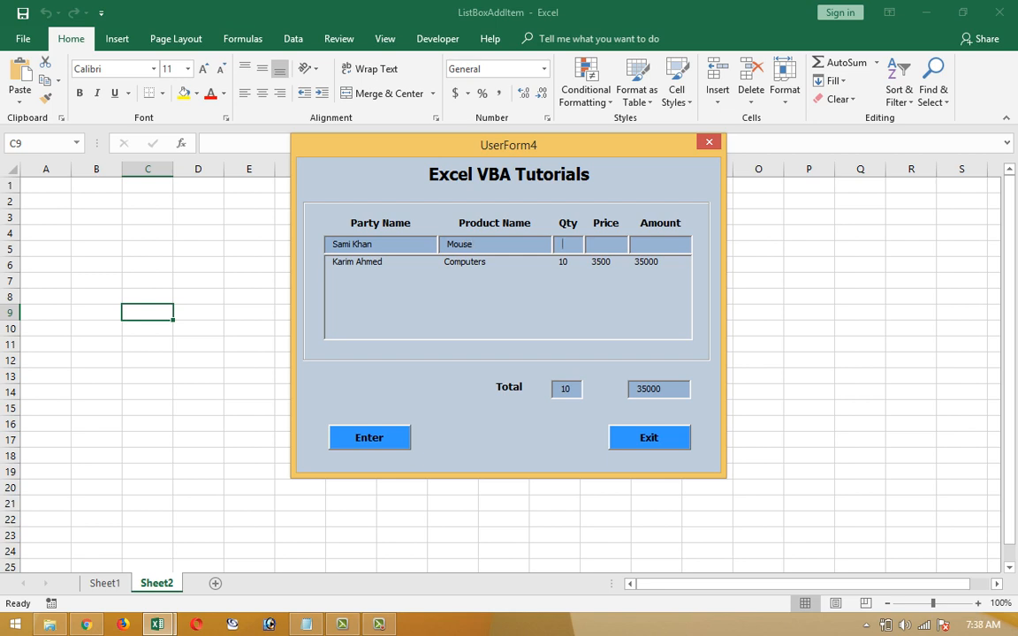
{"action": "type", "text": "25"}
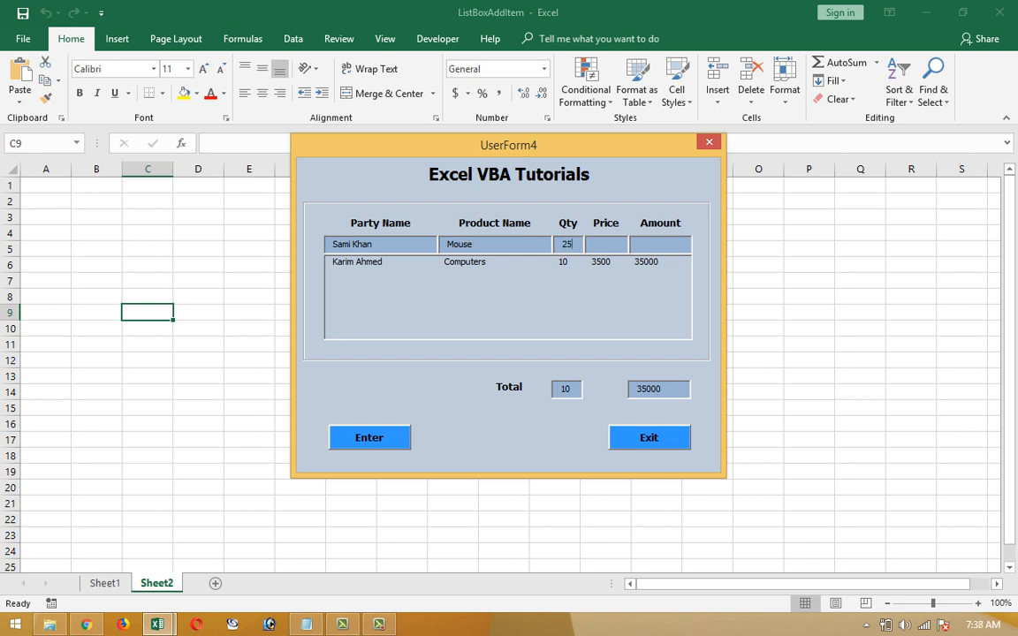
{"action": "type", "text": "550"}
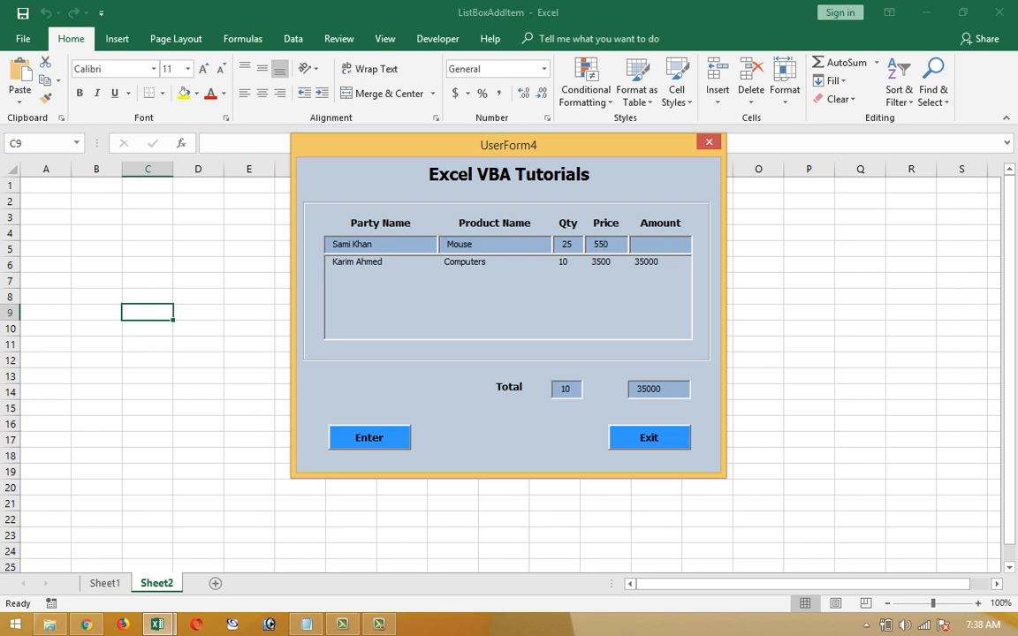
{"action": "left_click", "coordinate": [369, 437]}
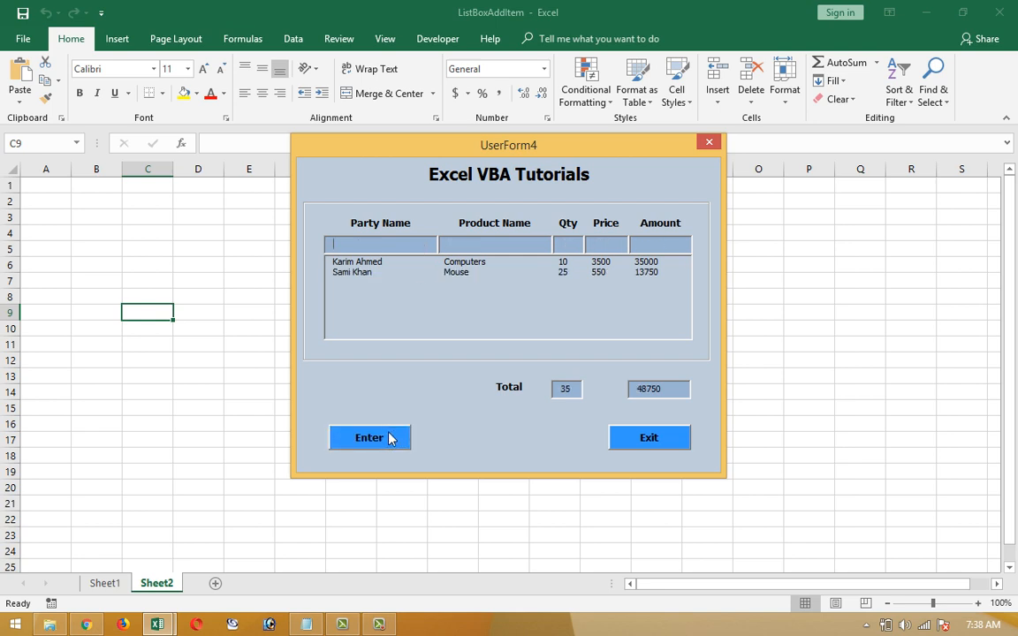
{"action": "mouse_move", "coordinate": [558, 407]}
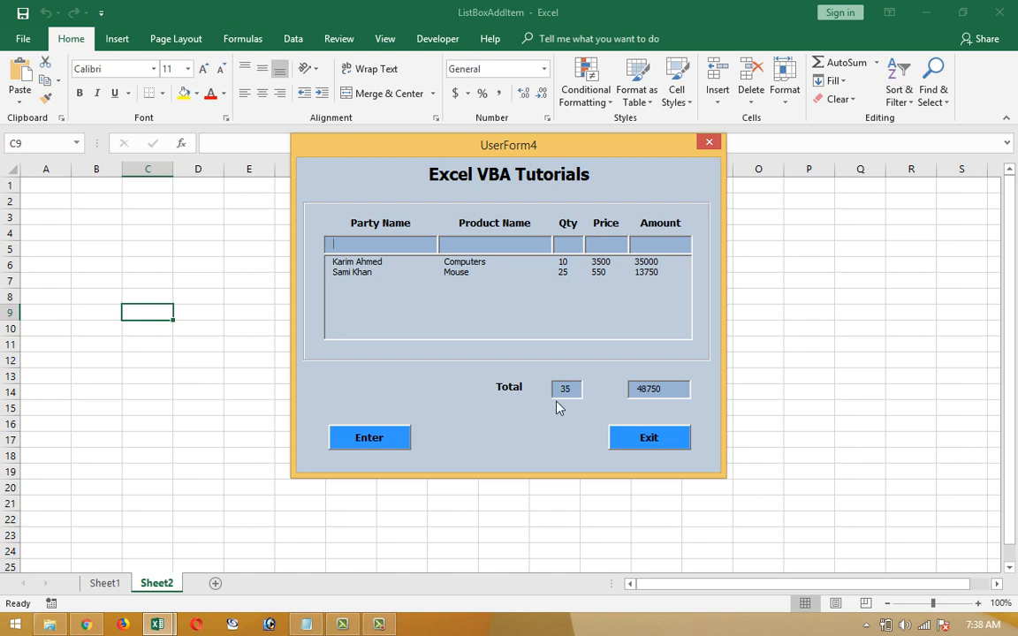
{"action": "mouse_move", "coordinate": [521, 395]}
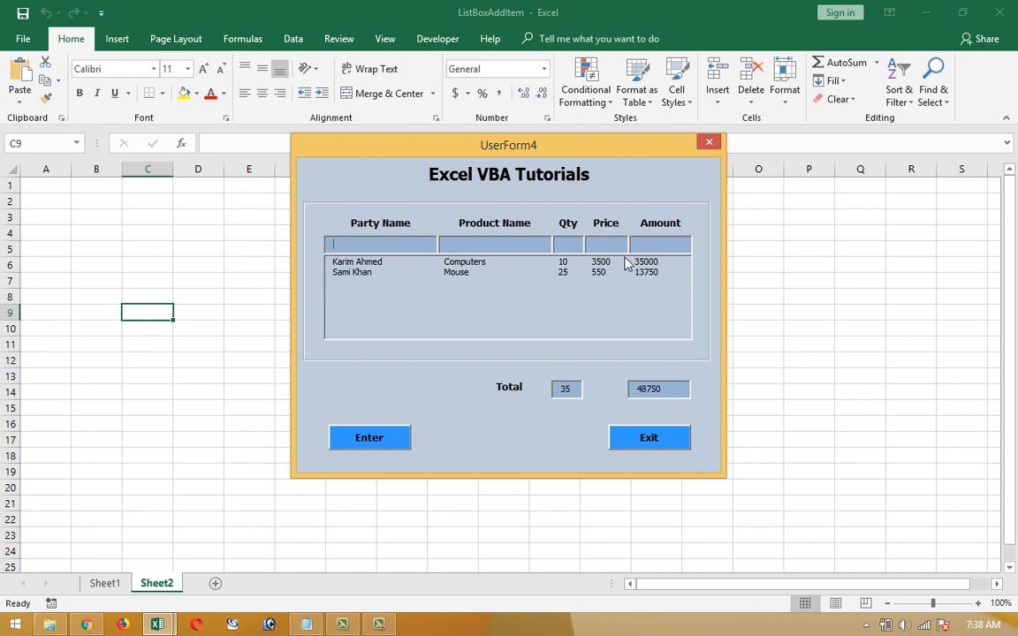
{"action": "mouse_move", "coordinate": [612, 278]}
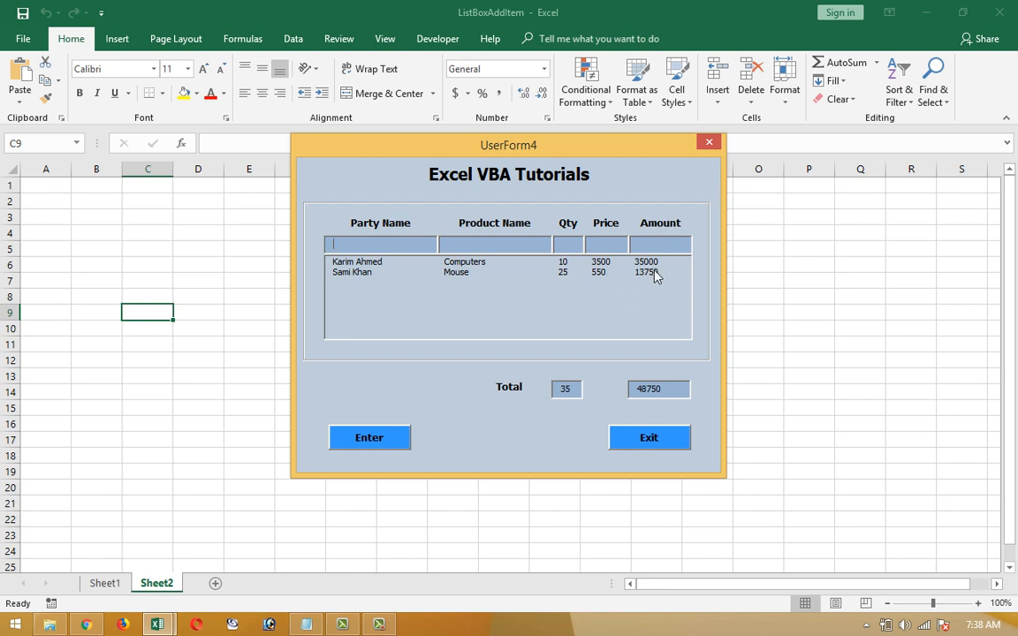
{"action": "mouse_move", "coordinate": [652, 281]}
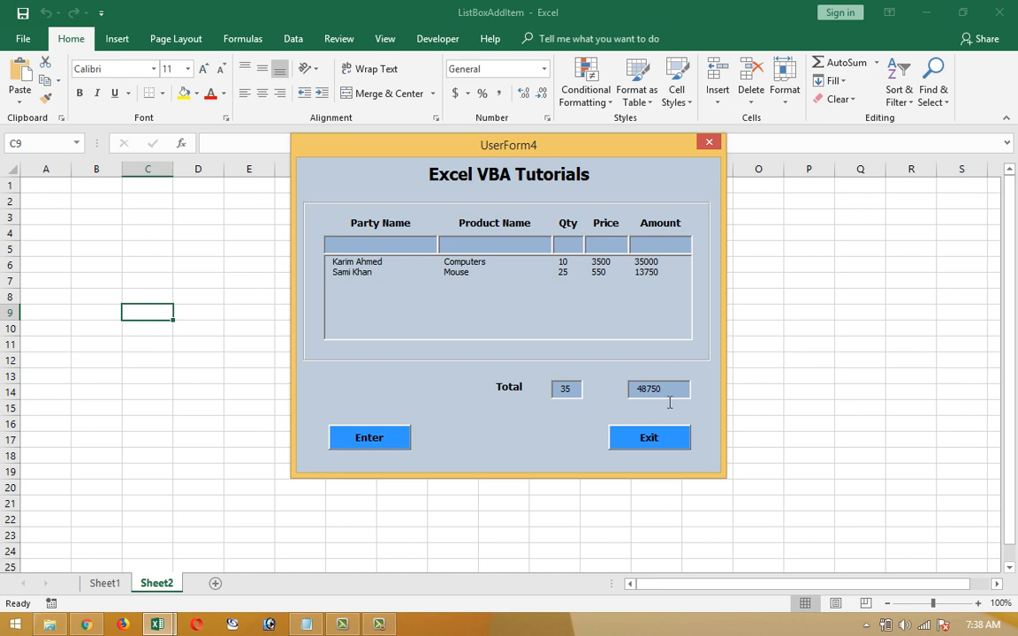
{"action": "double_click", "coordinate": [648, 389]}
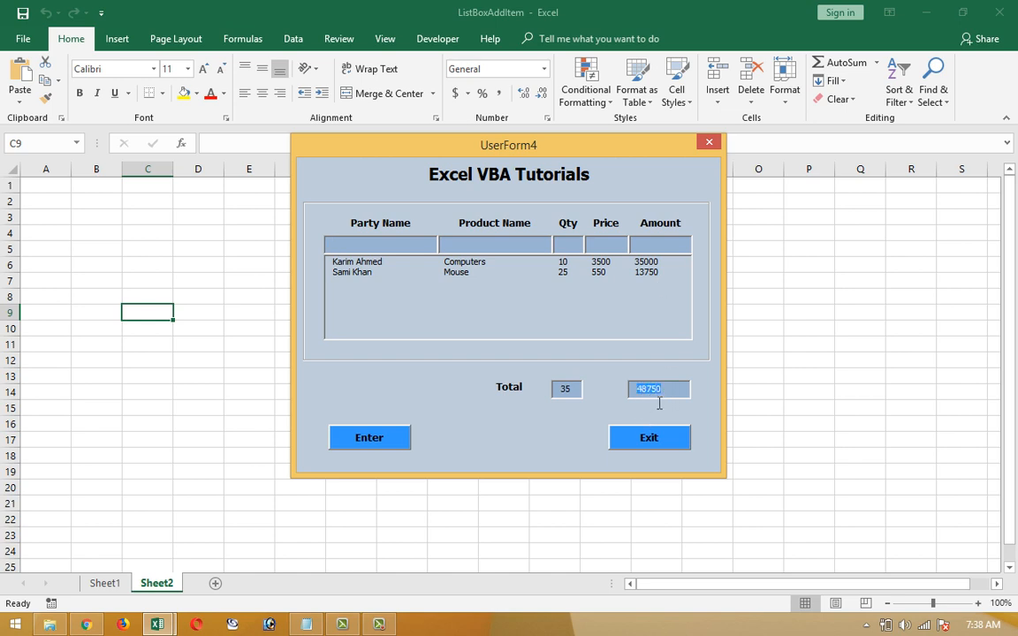
{"action": "mouse_move", "coordinate": [429, 279]}
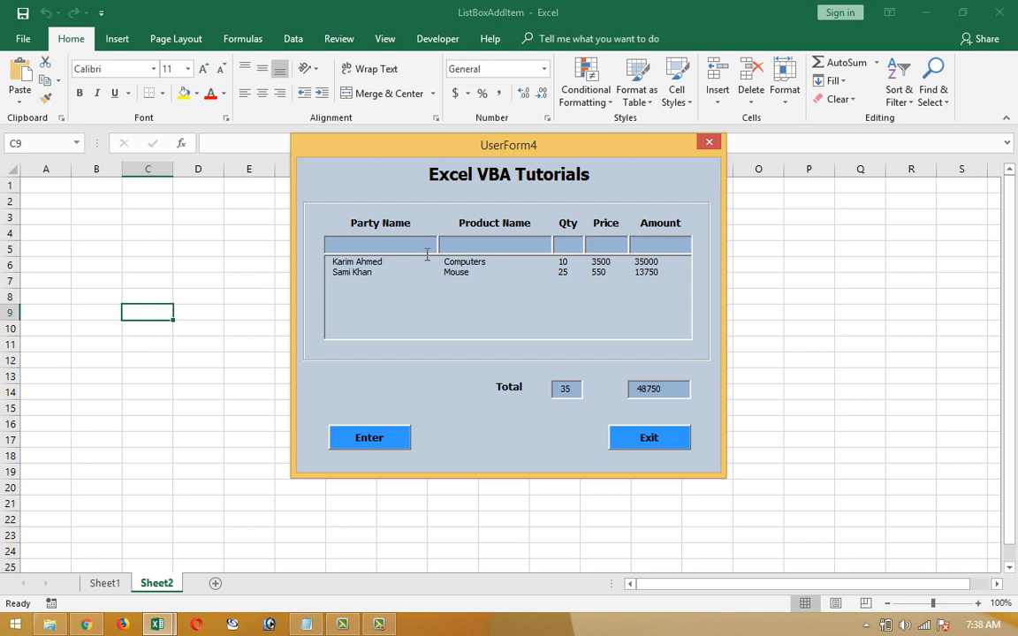
Type party Md nauman, product KeyBoard, quantity 15 and price 250 into the form.
{"action": "type", "text": "Md"}
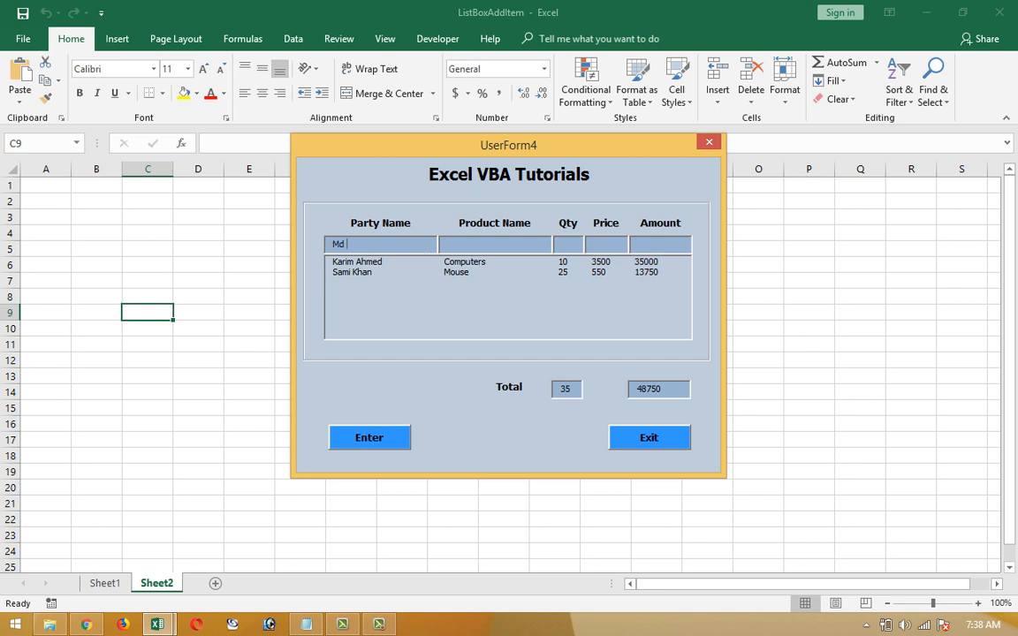
{"action": "type", "text": "nauman"}
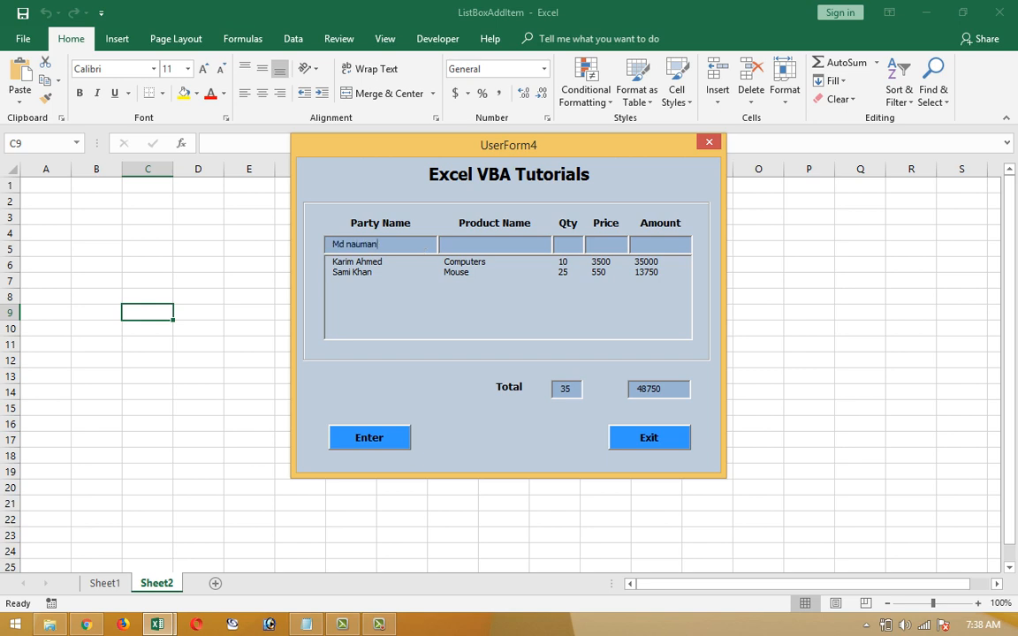
{"action": "left_click", "coordinate": [495, 244]}
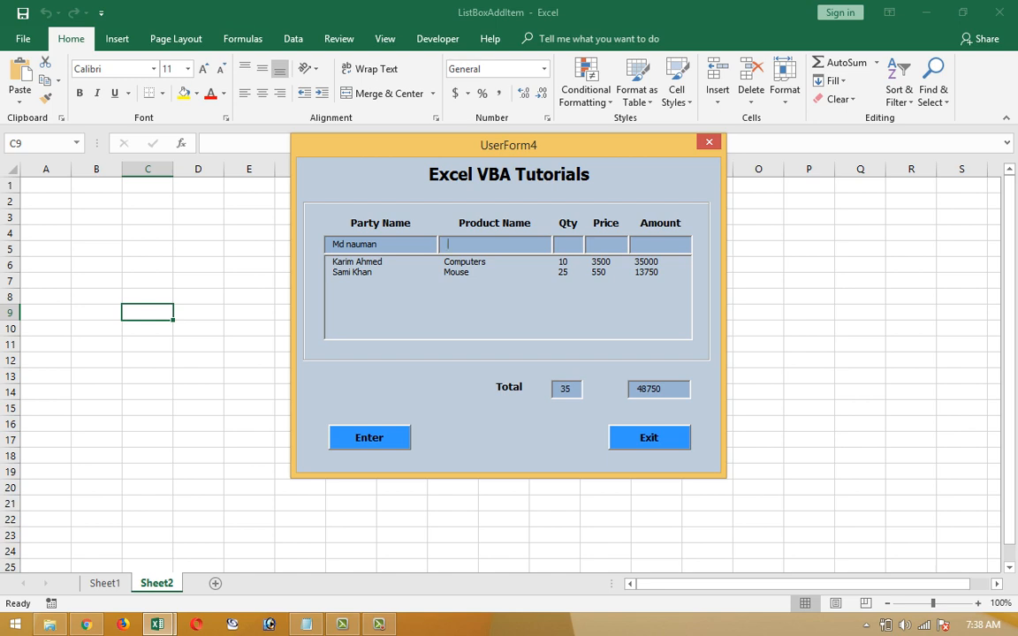
{"action": "type", "text": "KeyBoard"}
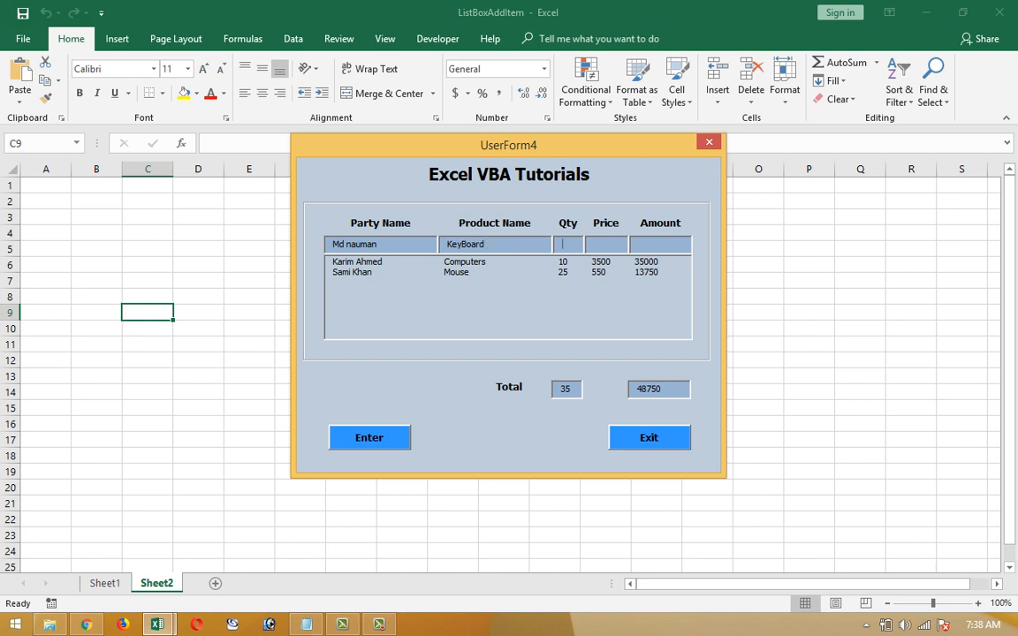
{"action": "type", "text": "15"}
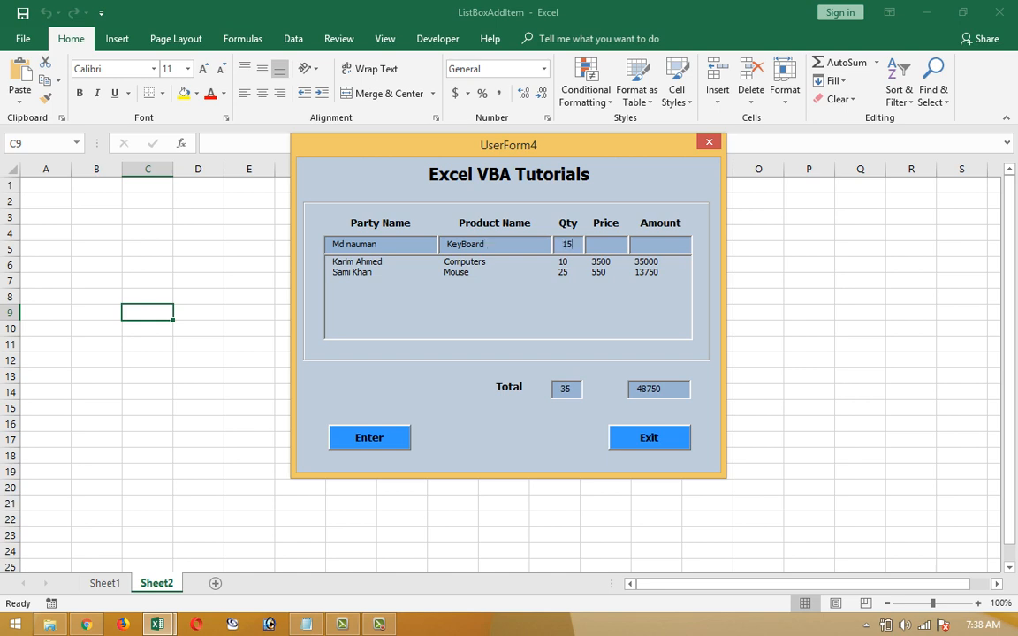
{"action": "type", "text": "2"}
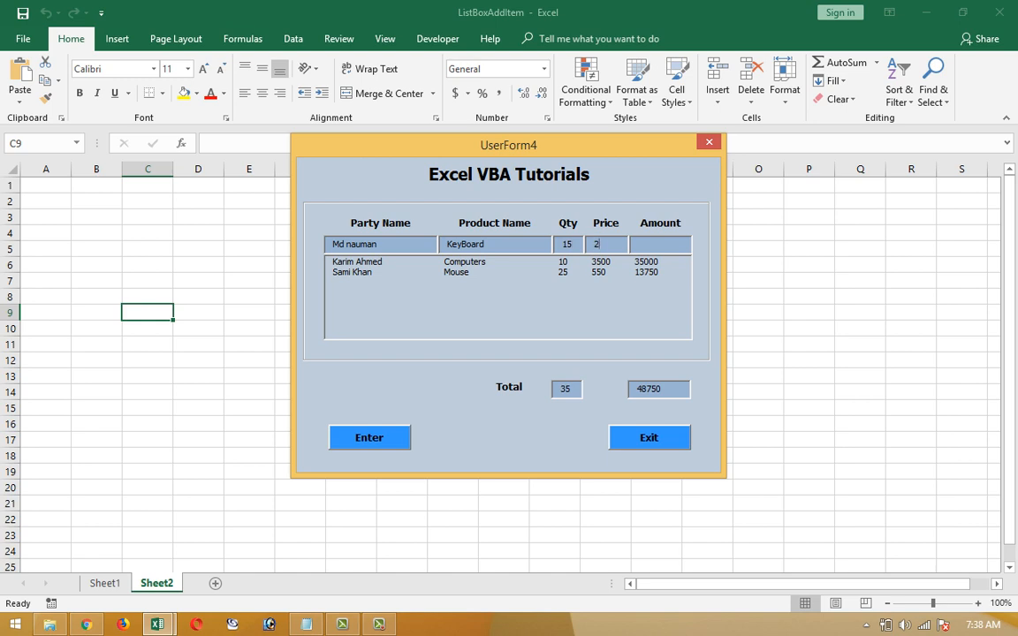
{"action": "type", "text": "50"}
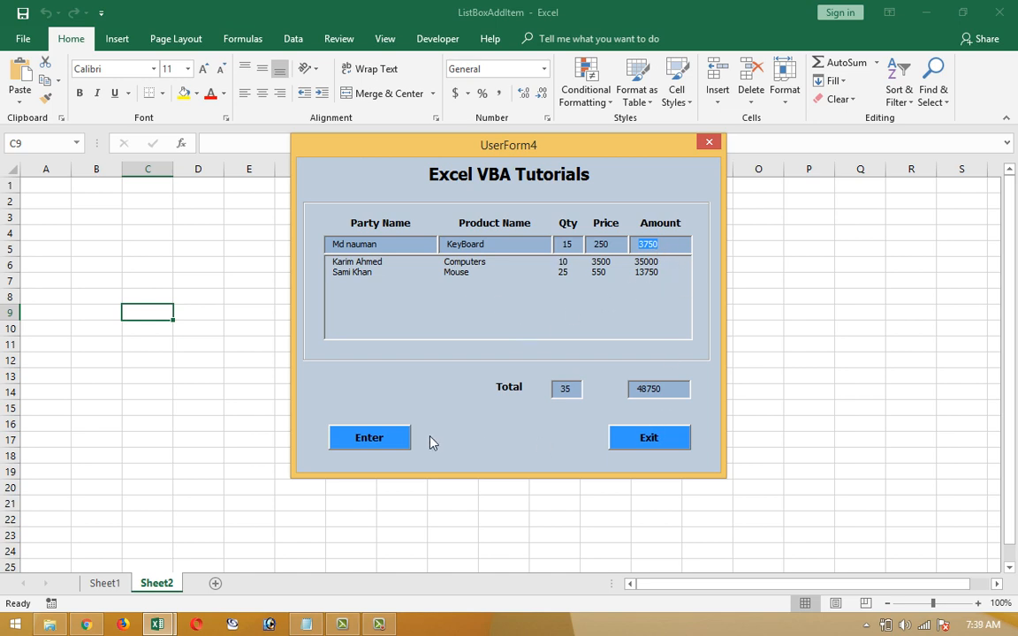
Press the form's Enter button to list the KeyBoard row, giving totals 50 and 52500.
{"action": "left_click", "coordinate": [369, 437]}
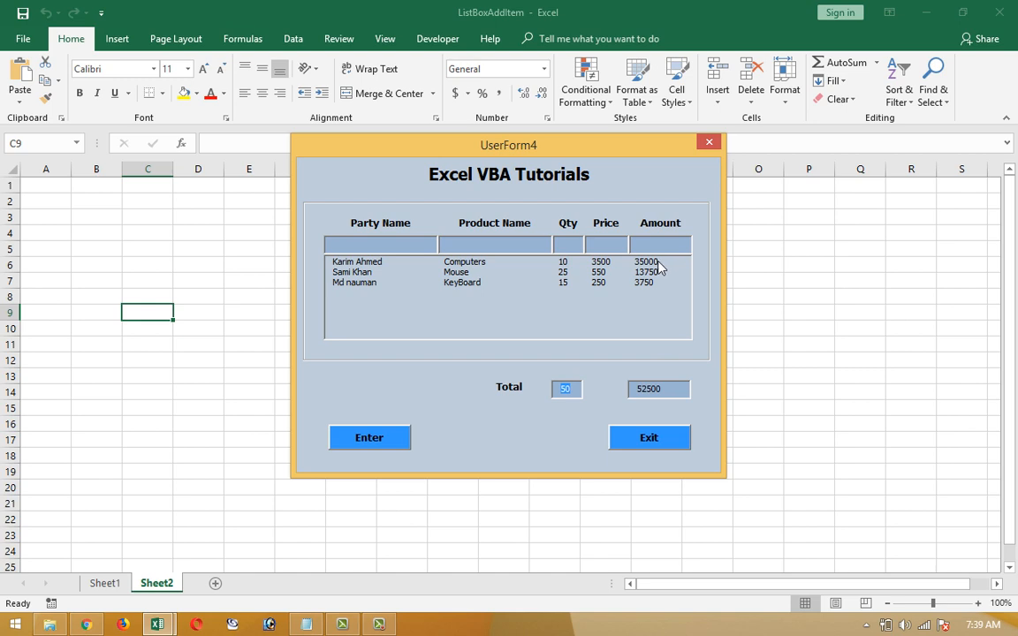
{"action": "mouse_move", "coordinate": [658, 279]}
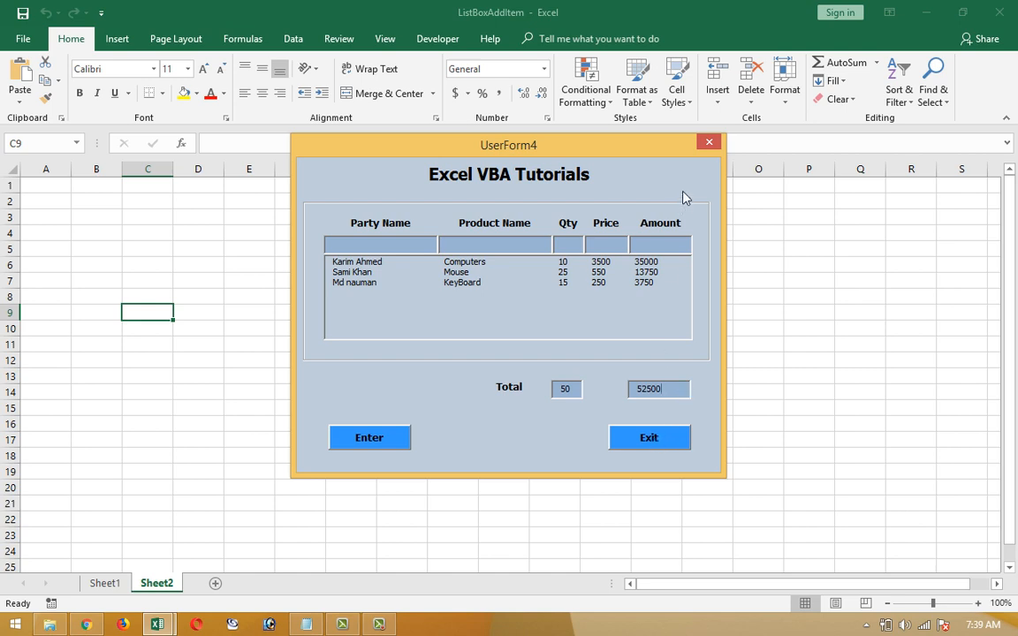
{"action": "mouse_move", "coordinate": [521, 322]}
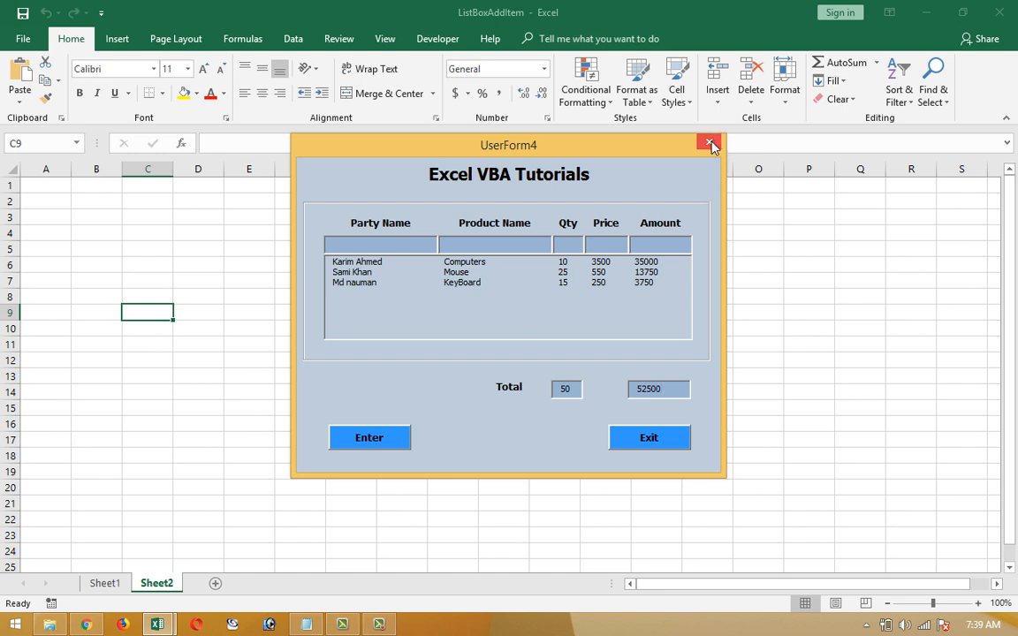
{"action": "mouse_move", "coordinate": [710, 144]}
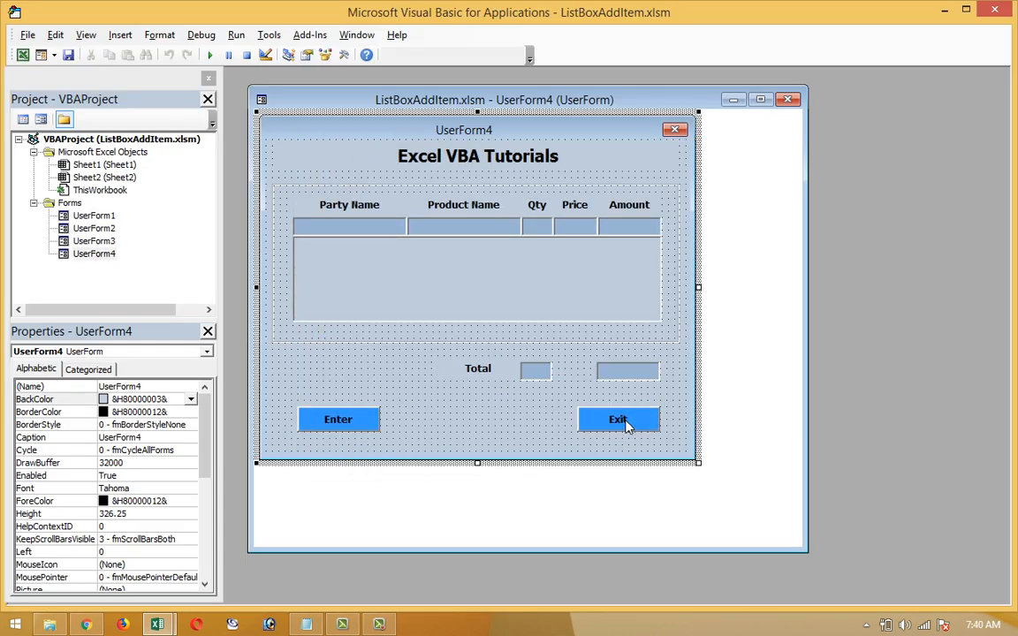
Write Unload UserForm4 in the Exit button's click procedure and return to the form design.
{"action": "double_click", "coordinate": [617, 419]}
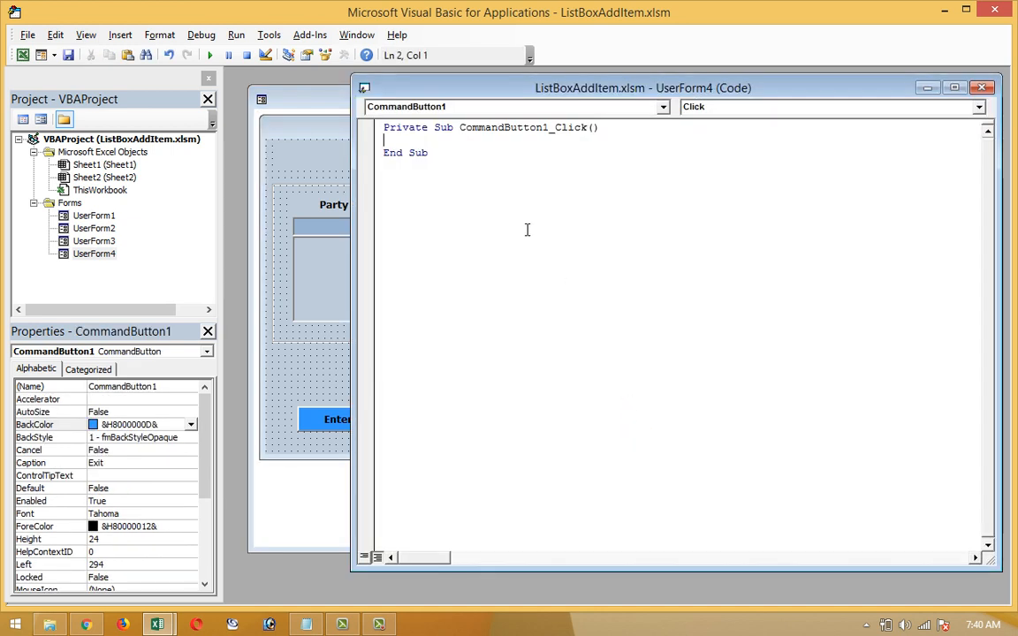
{"action": "type", "text": "Unload Use"}
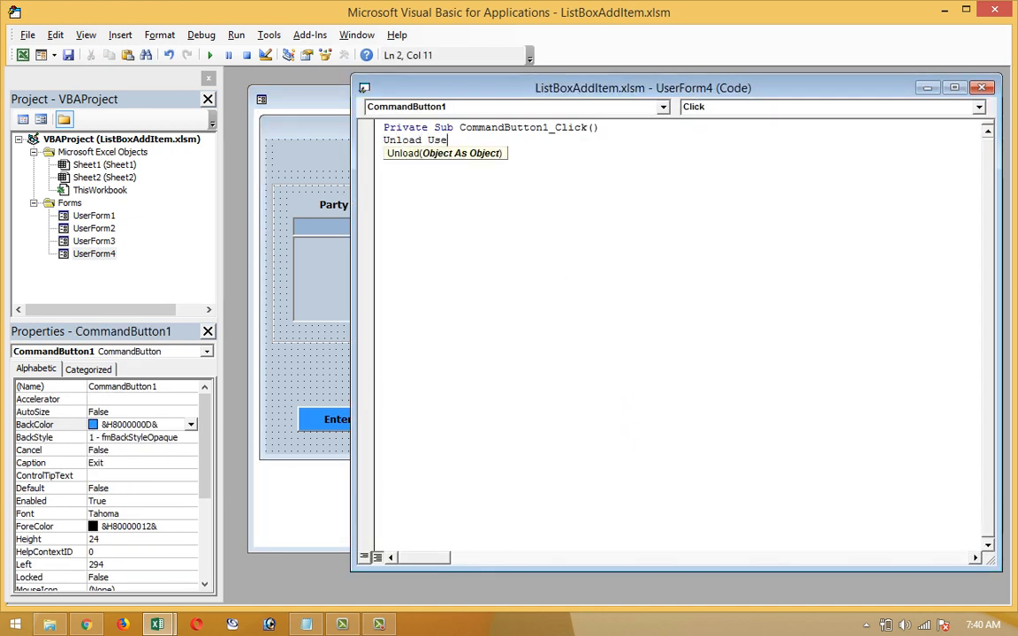
{"action": "type", "text": "rFor"}
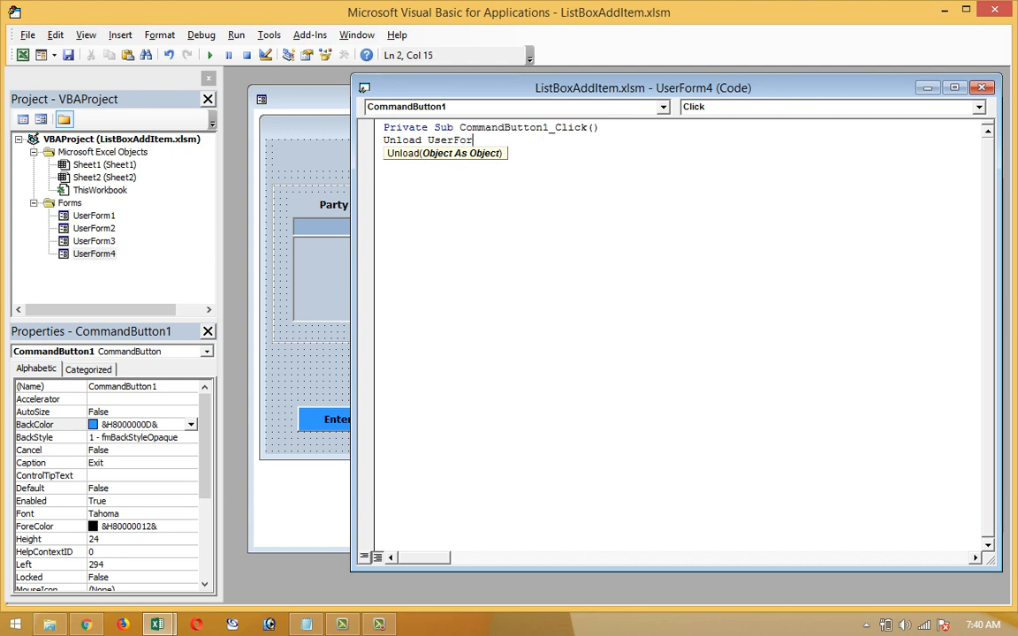
{"action": "type", "text": "m4"}
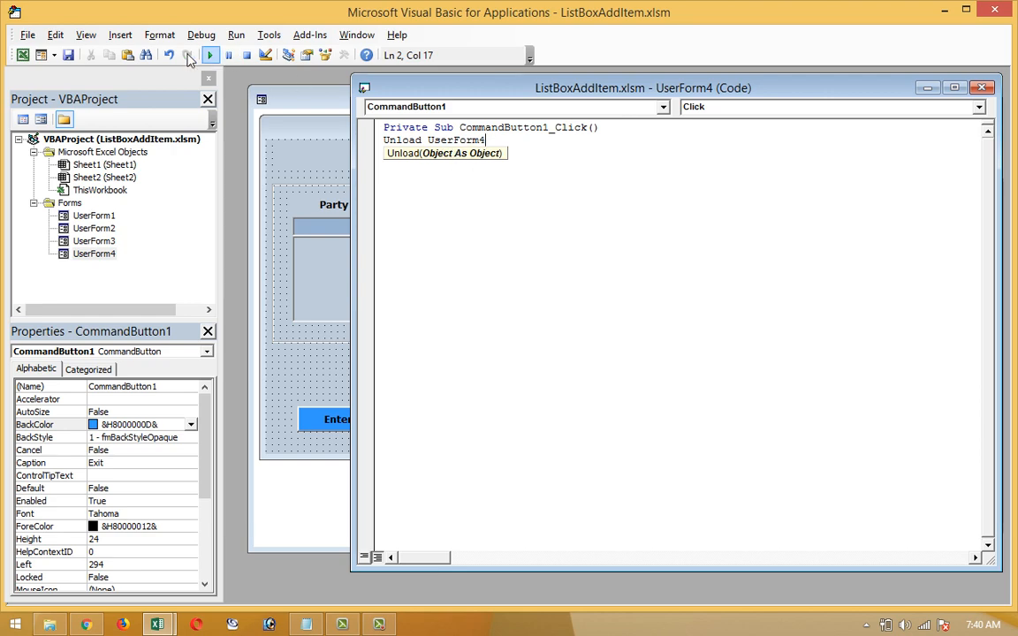
{"action": "left_click", "coordinate": [209, 55]}
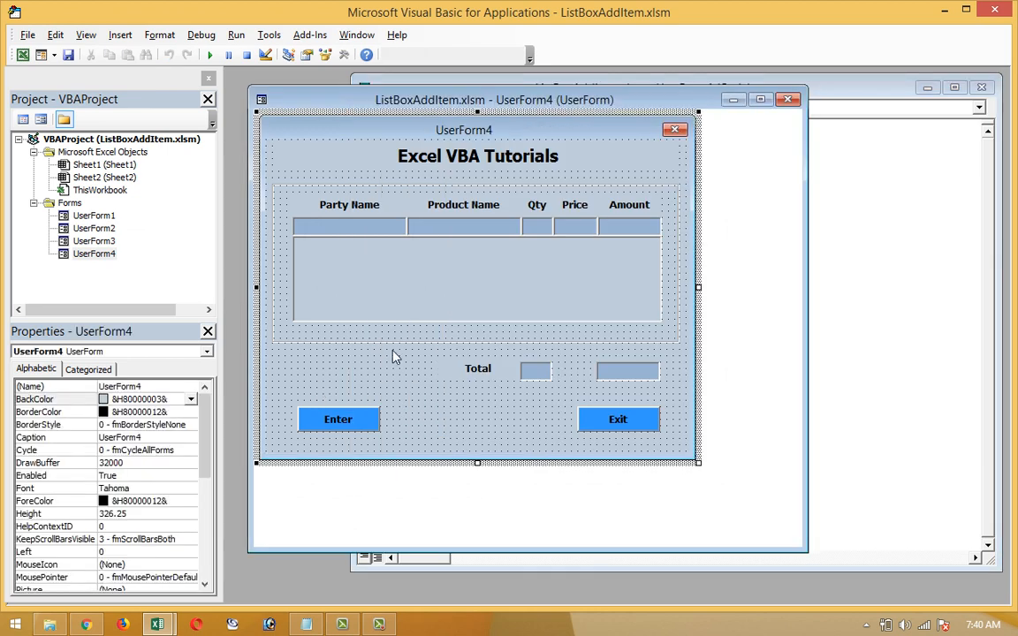
{"action": "mouse_move", "coordinate": [605, 231]}
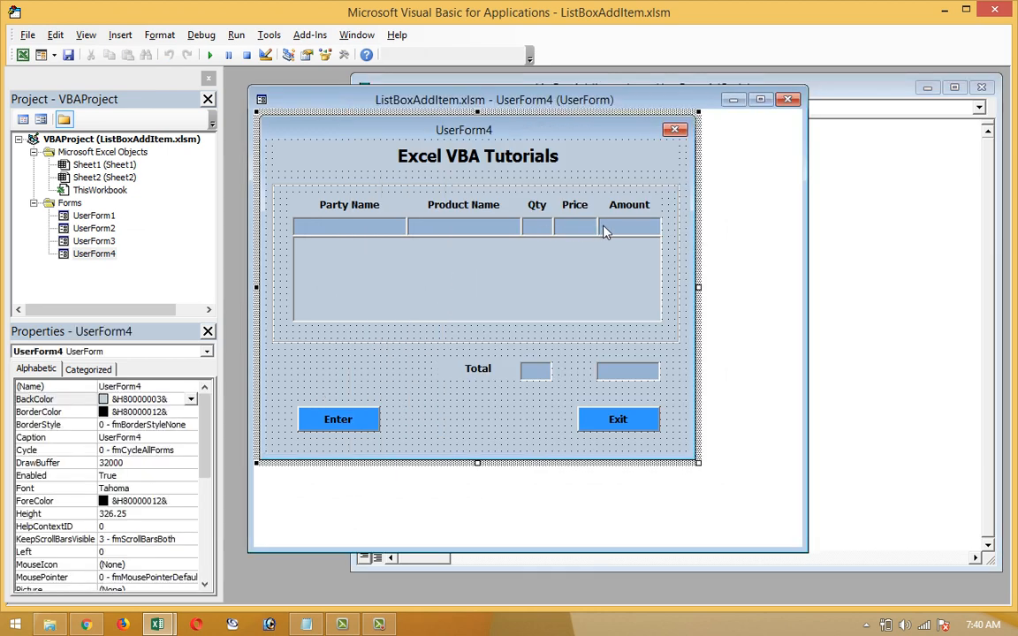
{"action": "mouse_move", "coordinate": [647, 233]}
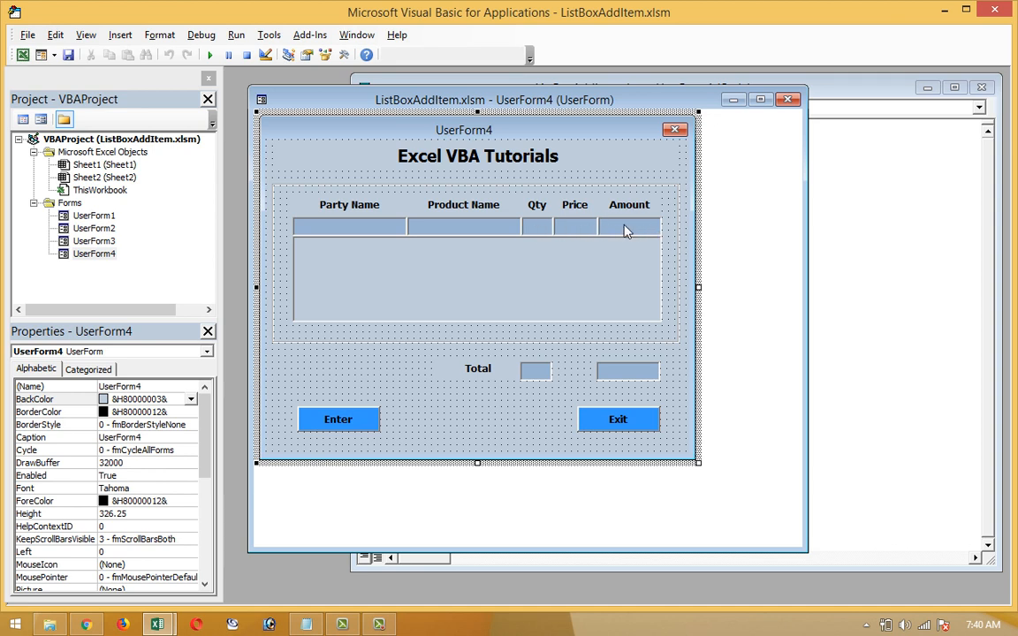
{"action": "mouse_move", "coordinate": [540, 232]}
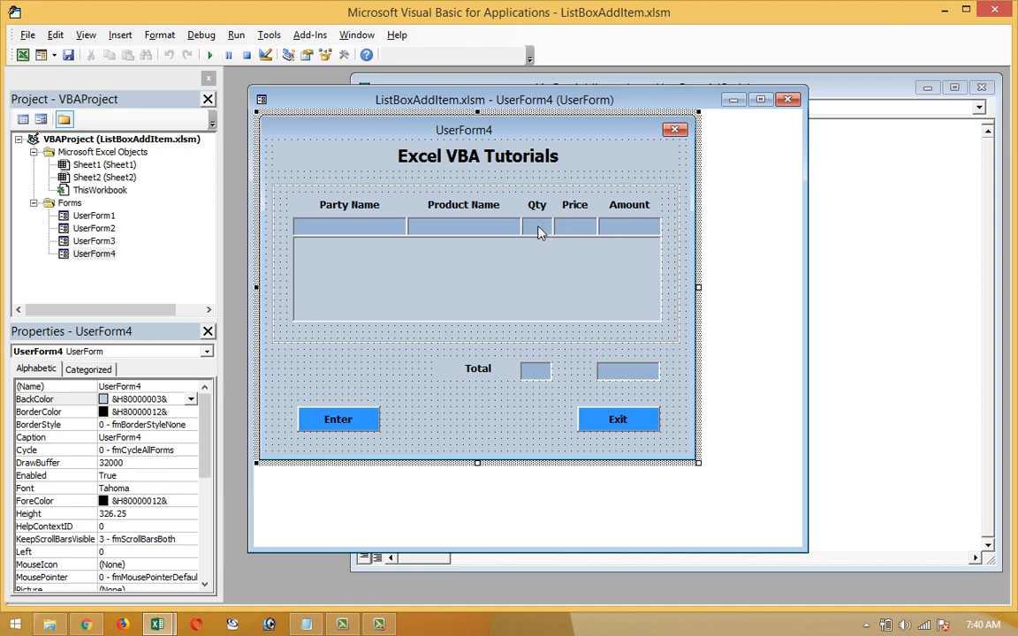
{"action": "mouse_move", "coordinate": [573, 232]}
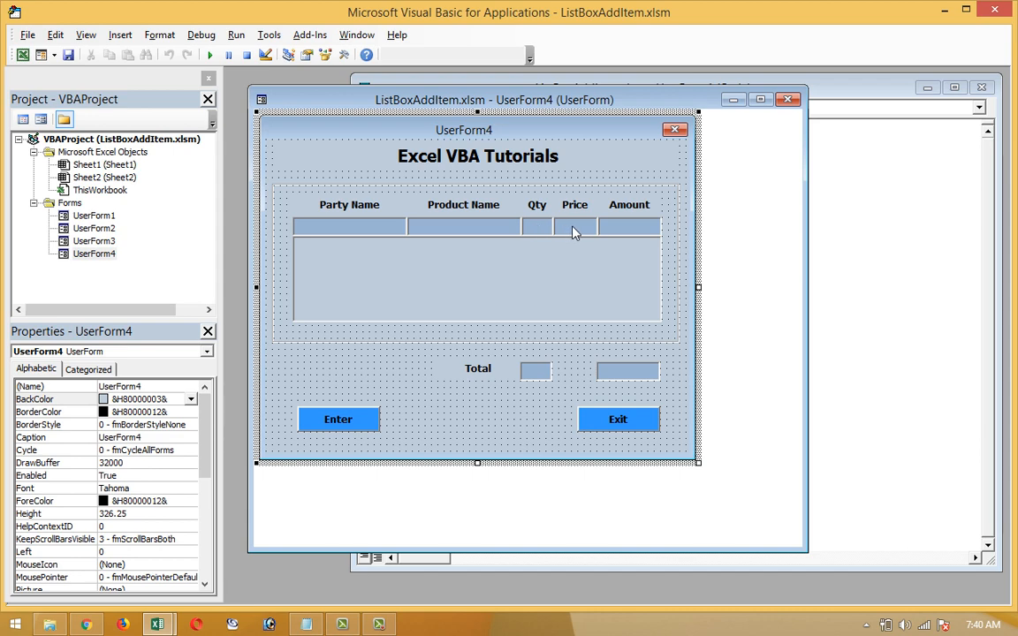
{"action": "mouse_move", "coordinate": [623, 227]}
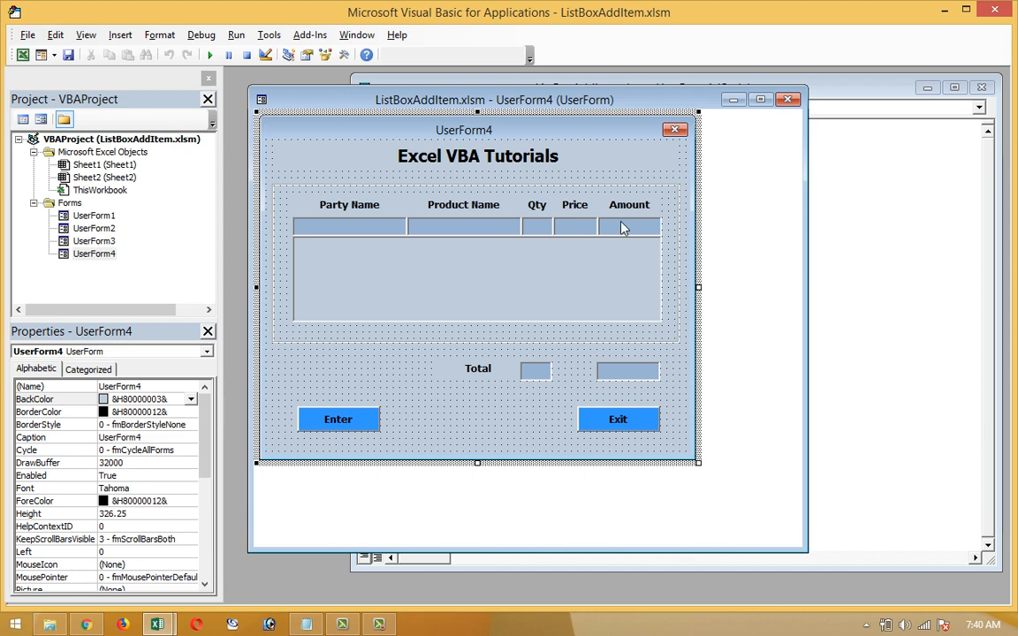
Select the Amount box TextBox5 and generate its empty TextBox5_Change procedure.
{"action": "left_click", "coordinate": [629, 228]}
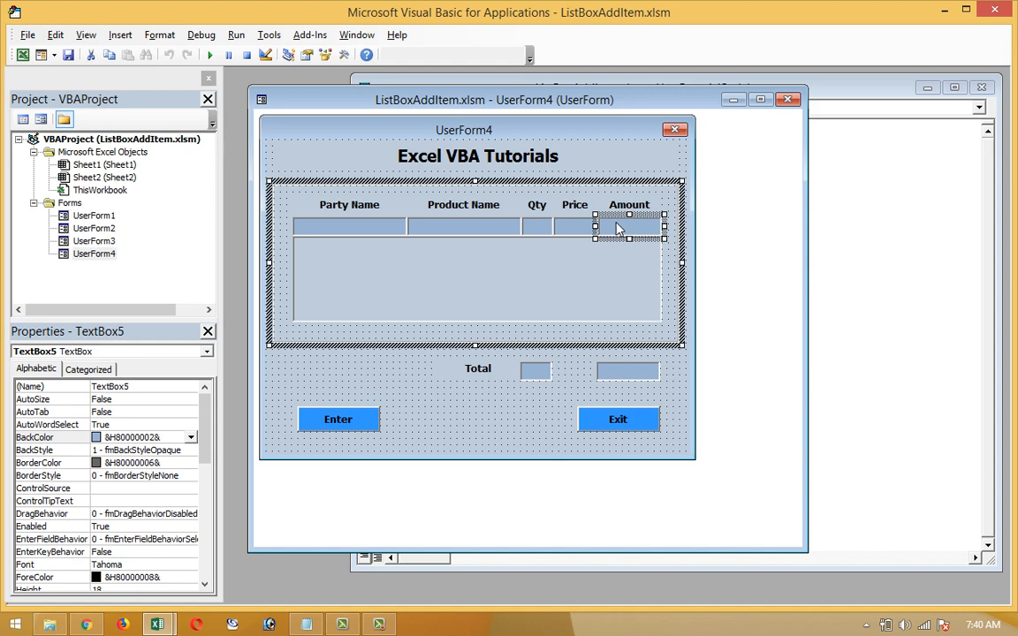
{"action": "mouse_move", "coordinate": [604, 285]}
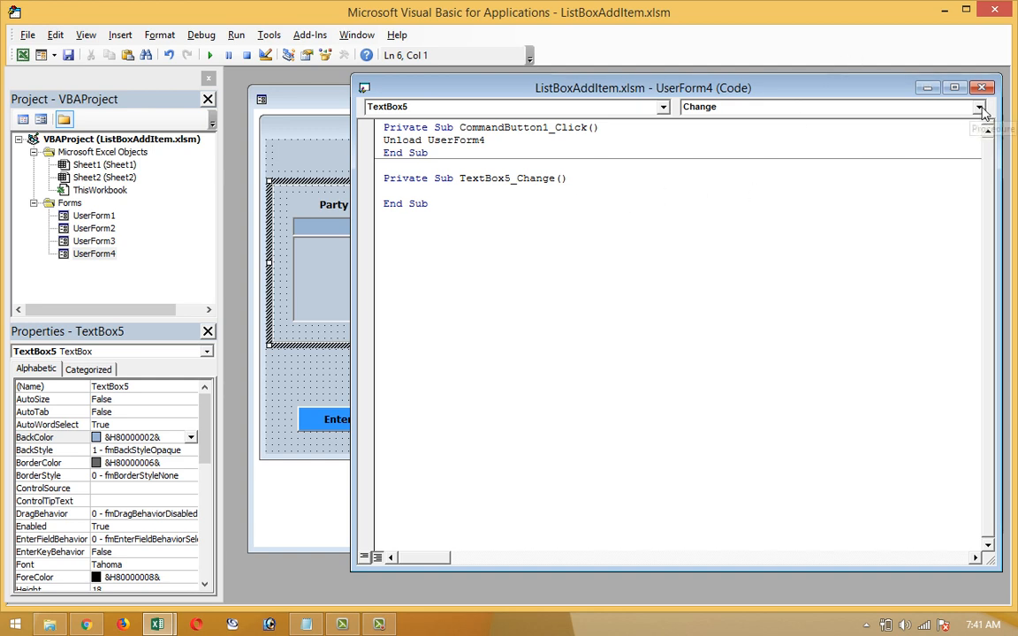
{"action": "left_click", "coordinate": [978, 106]}
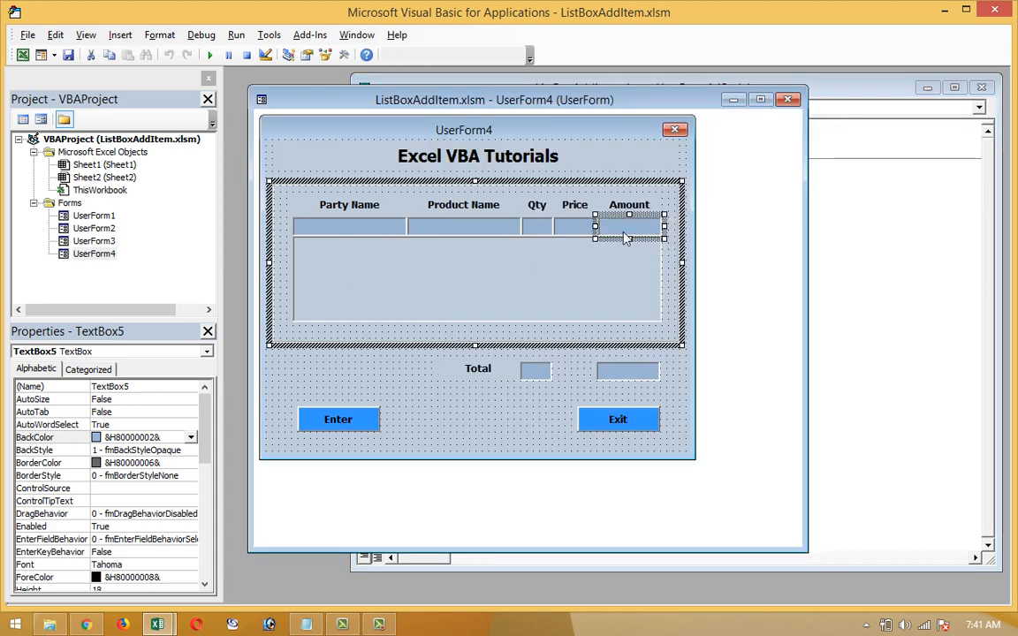
{"action": "double_click", "coordinate": [629, 226]}
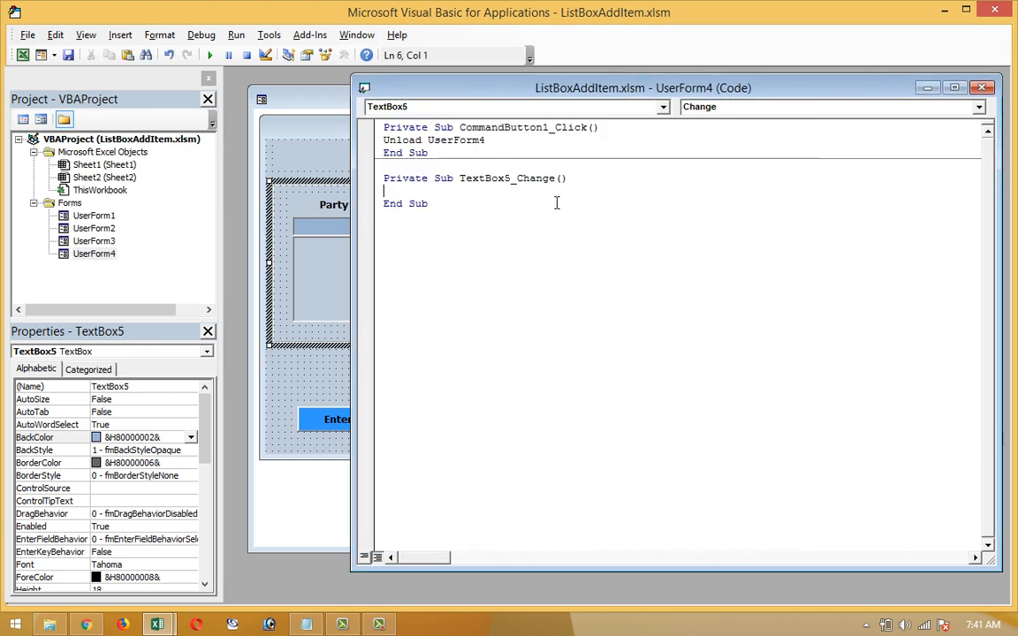
Create the TextBox5_Exit procedure and begin the TextBox5.Value assignment.
{"action": "left_click", "coordinate": [977, 106]}
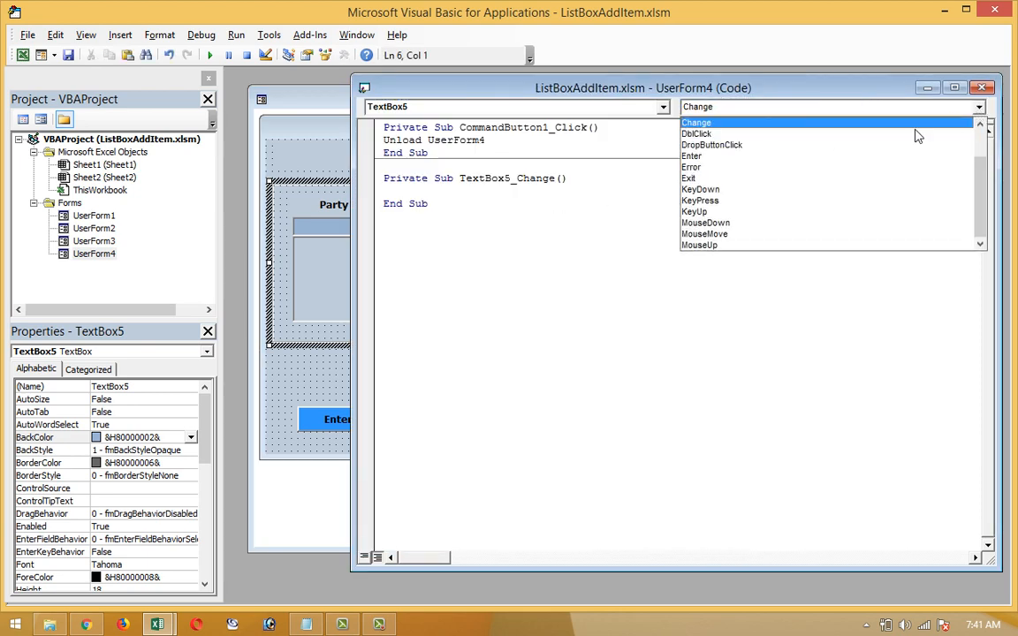
{"action": "left_click", "coordinate": [689, 178]}
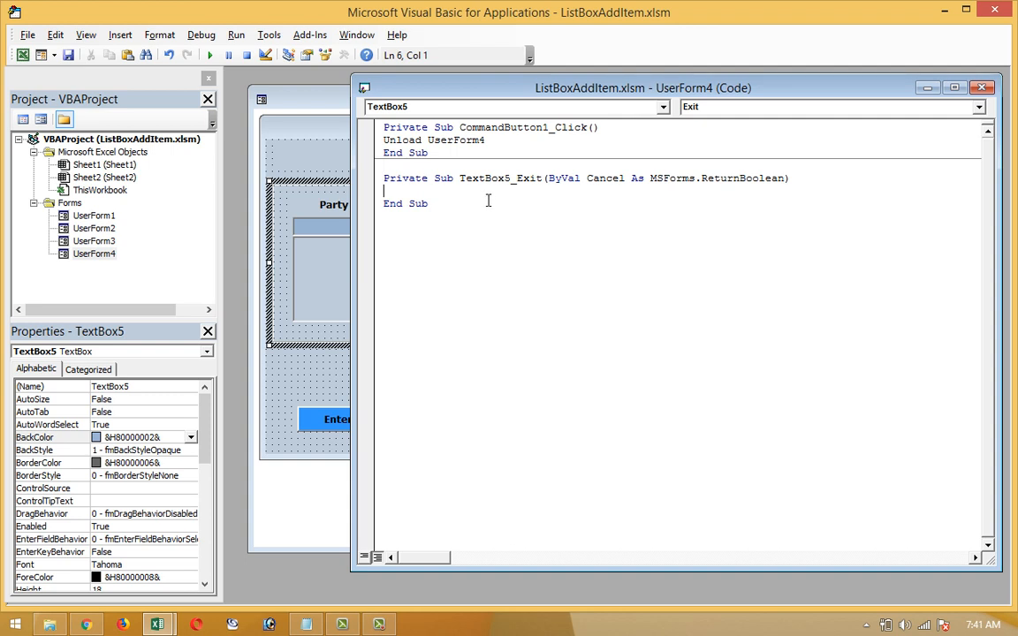
{"action": "type", "text": "TextBox5"}
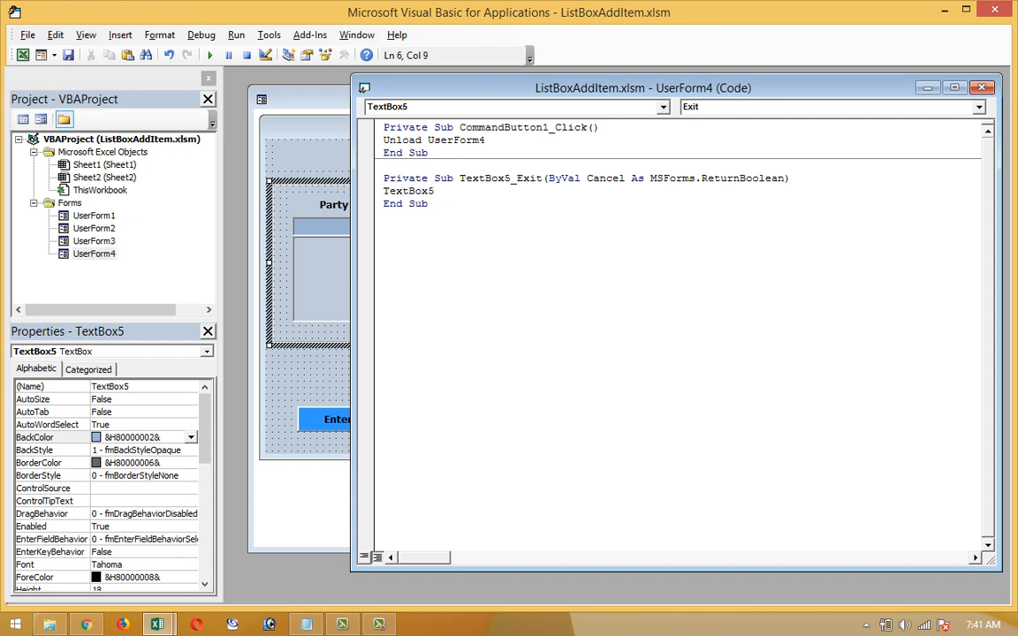
{"action": "type", "text": ".Va"}
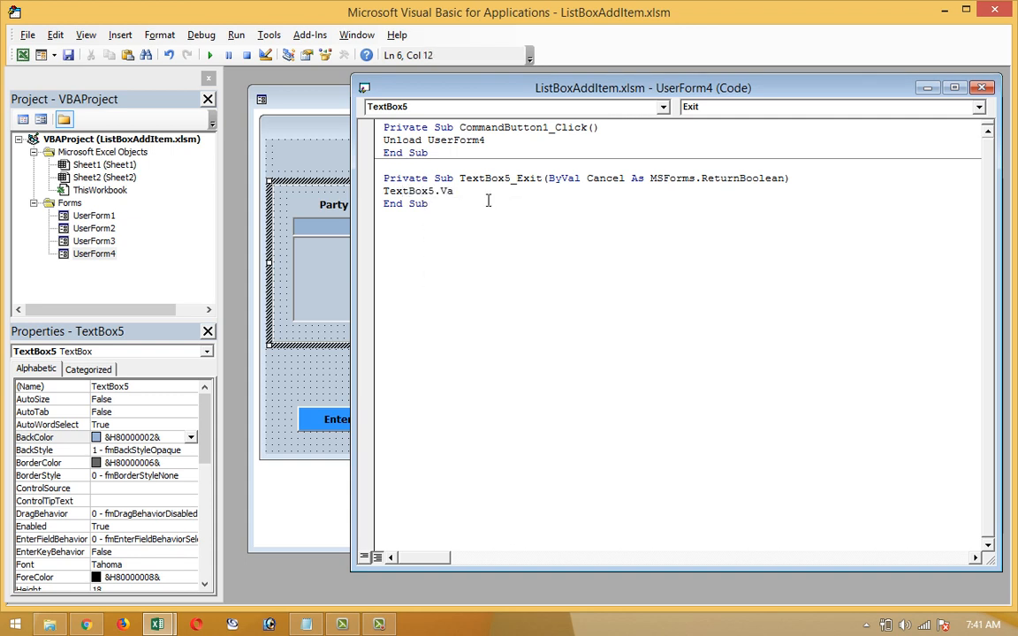
{"action": "type", "text": "lue=TextBox"}
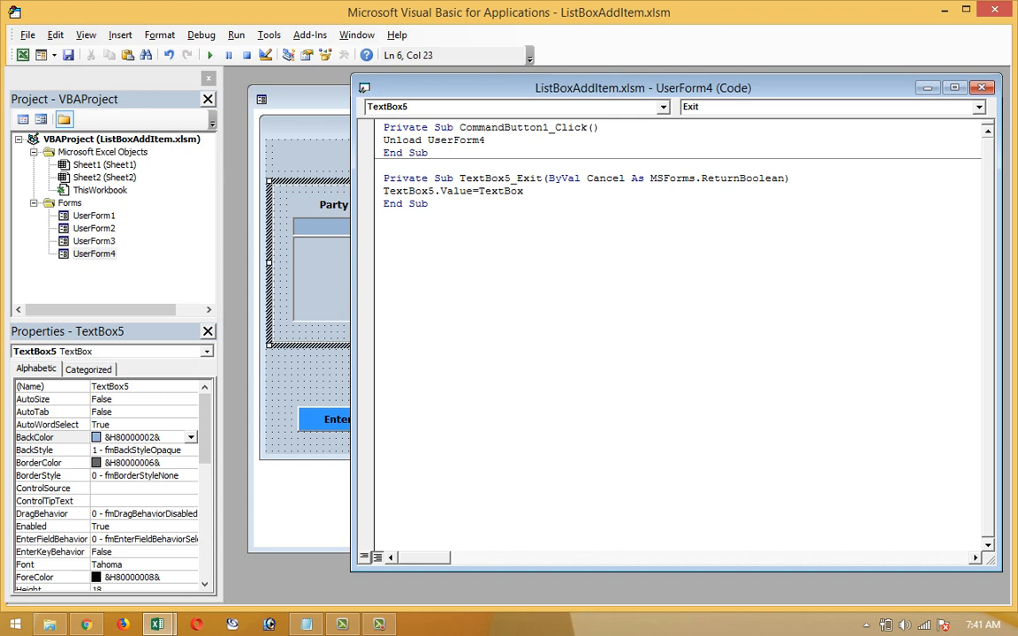
{"action": "type", "text": "3"}
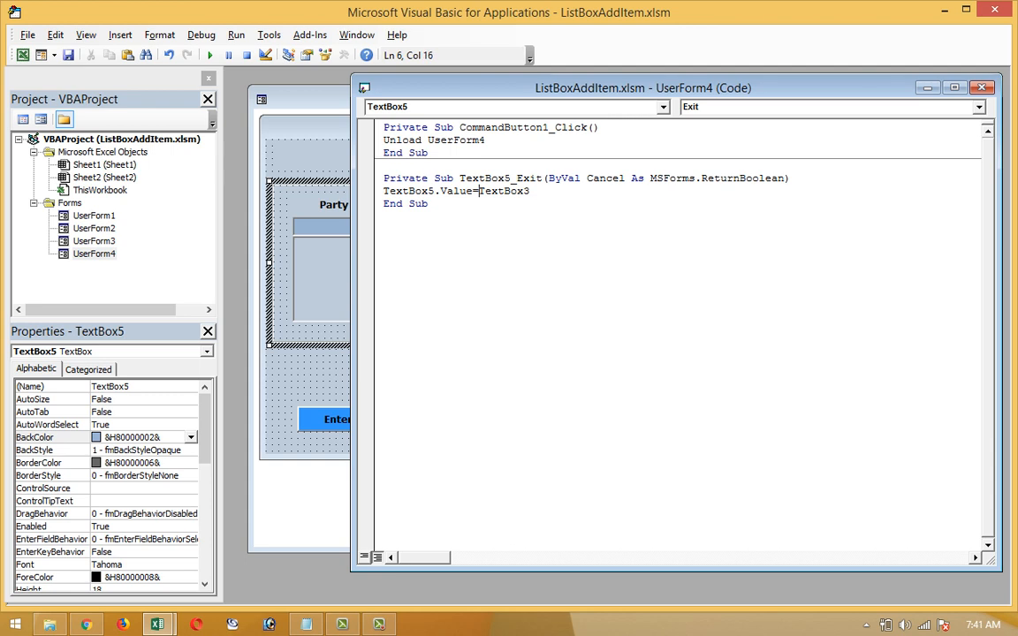
Complete the assignment as Val(TextBox3)*Val(TextBox4).
{"action": "type", "text": "Val"}
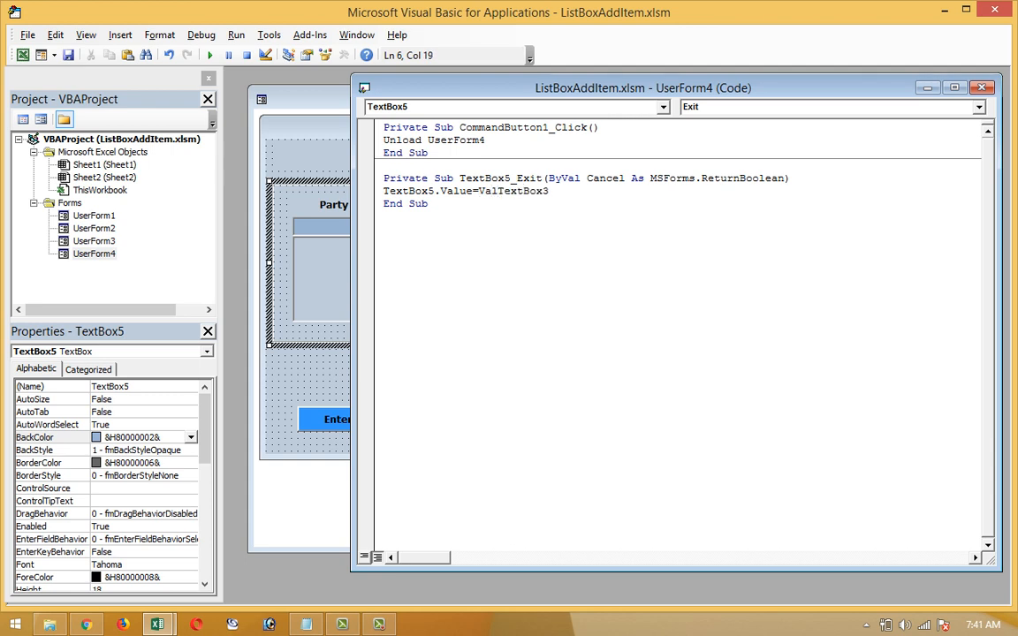
{"action": "type", "text": "("}
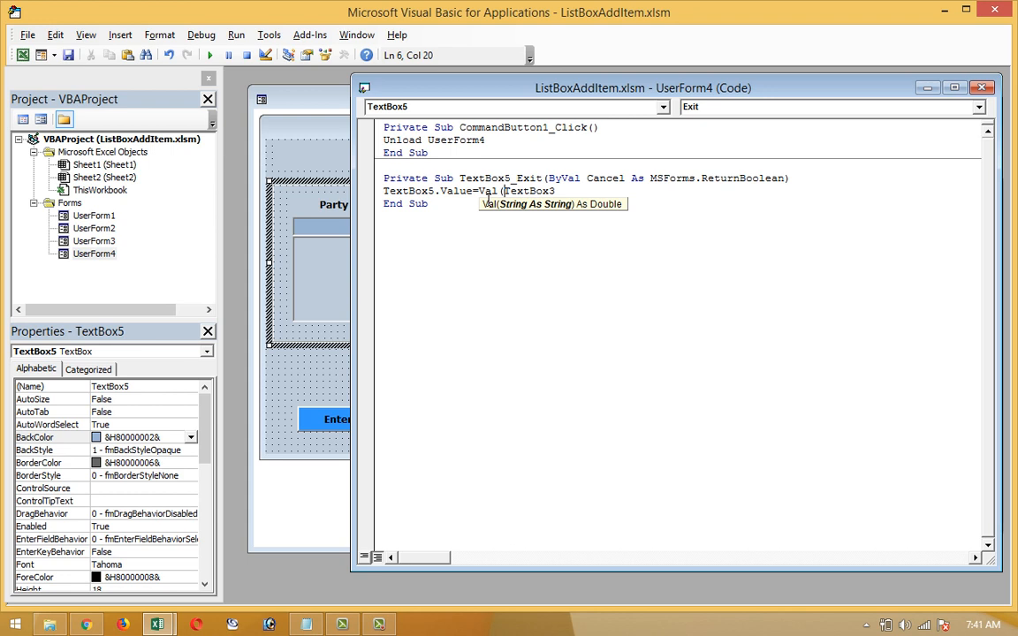
{"action": "type", "text": ")"}
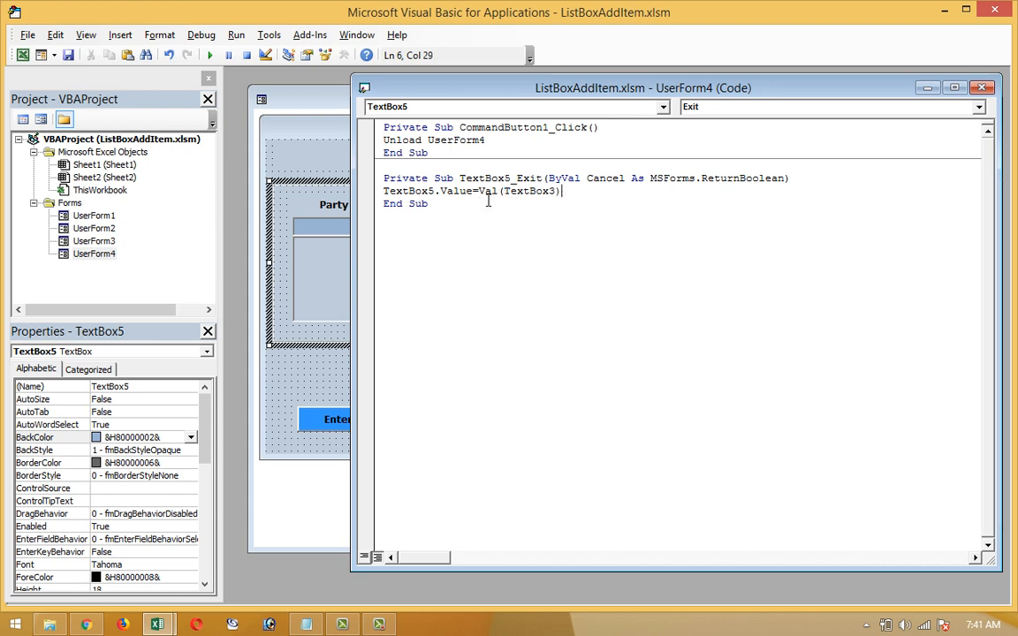
{"action": "type", "text": "*"}
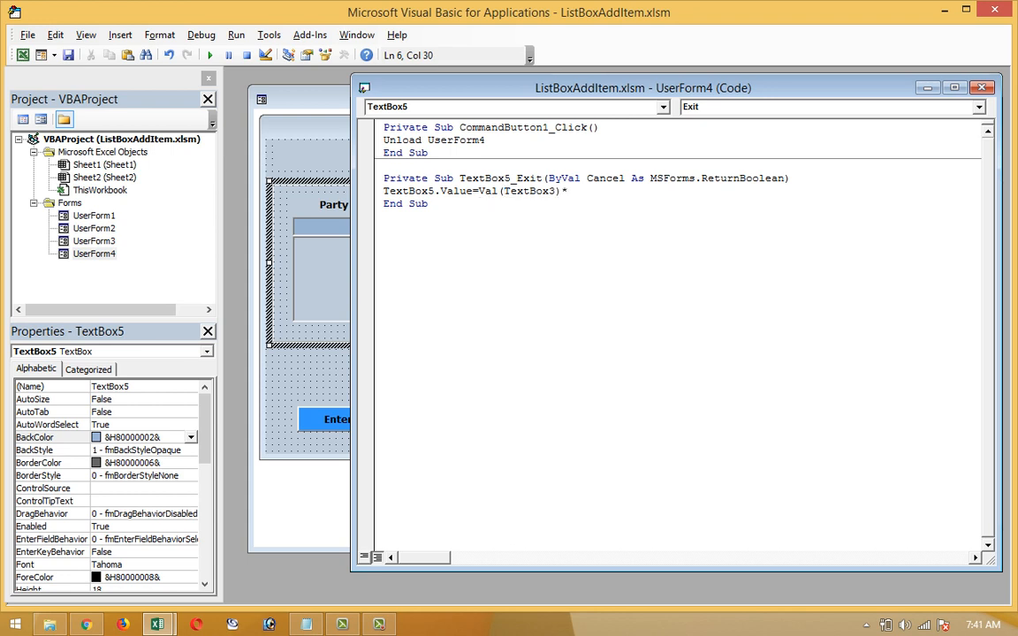
{"action": "type", "text": "Val("}
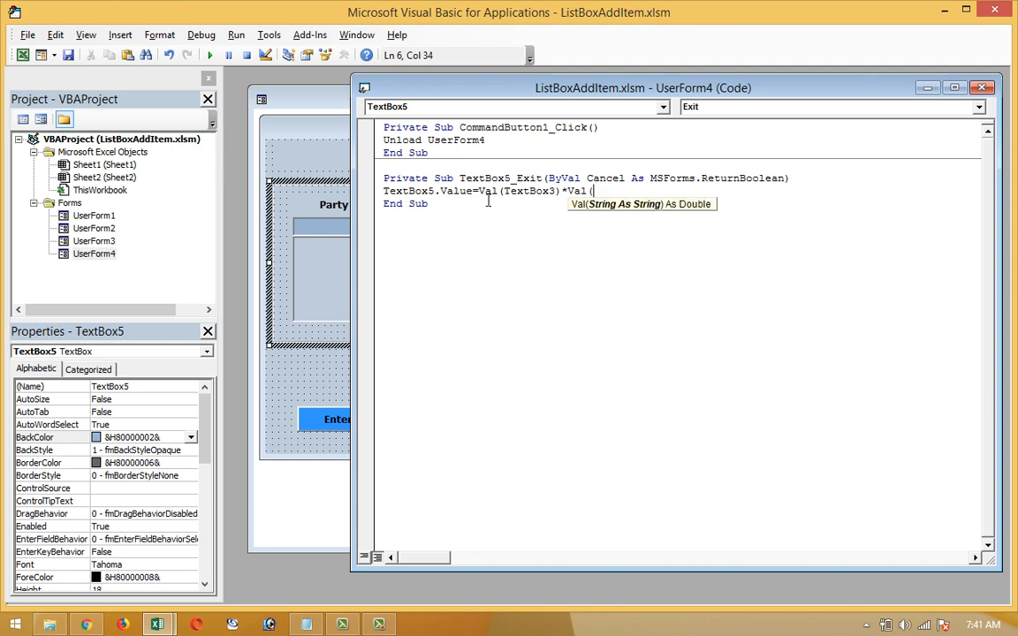
{"action": "type", "text": "Ta"}
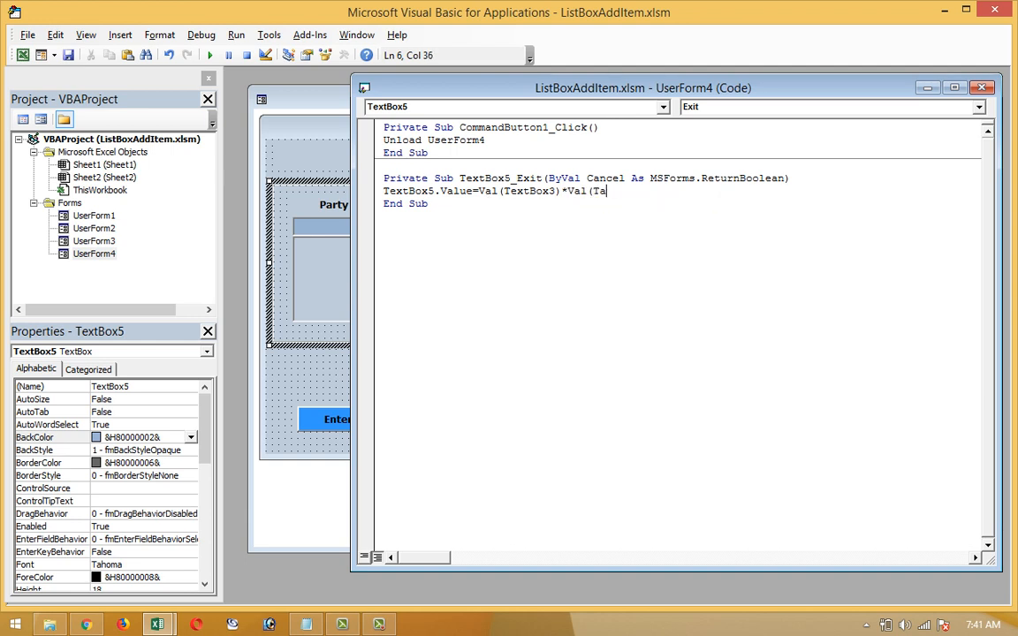
{"action": "type", "text": "xt"}
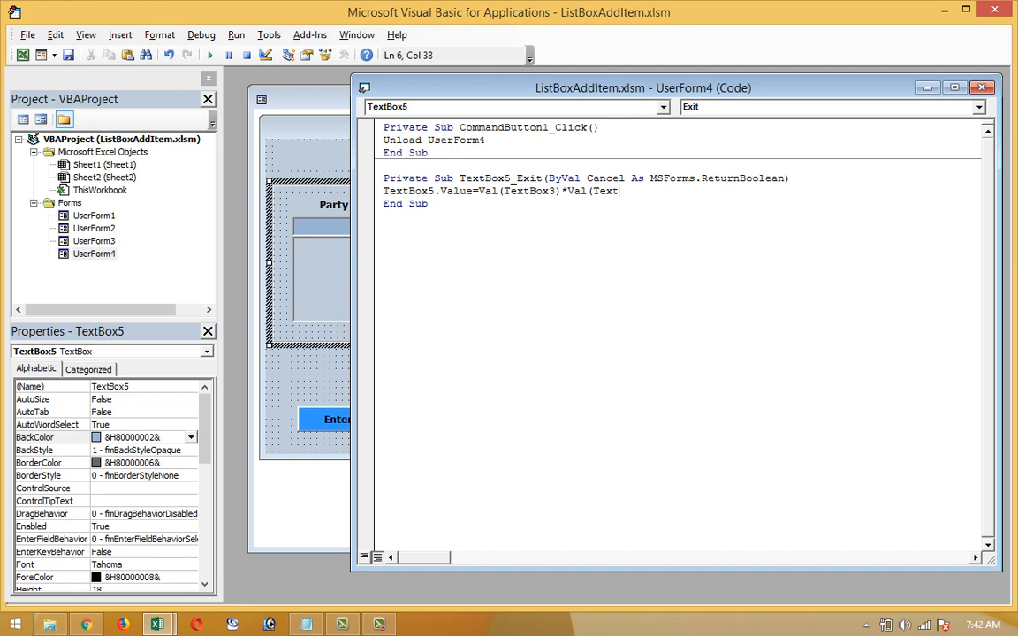
{"action": "type", "text": "Box"}
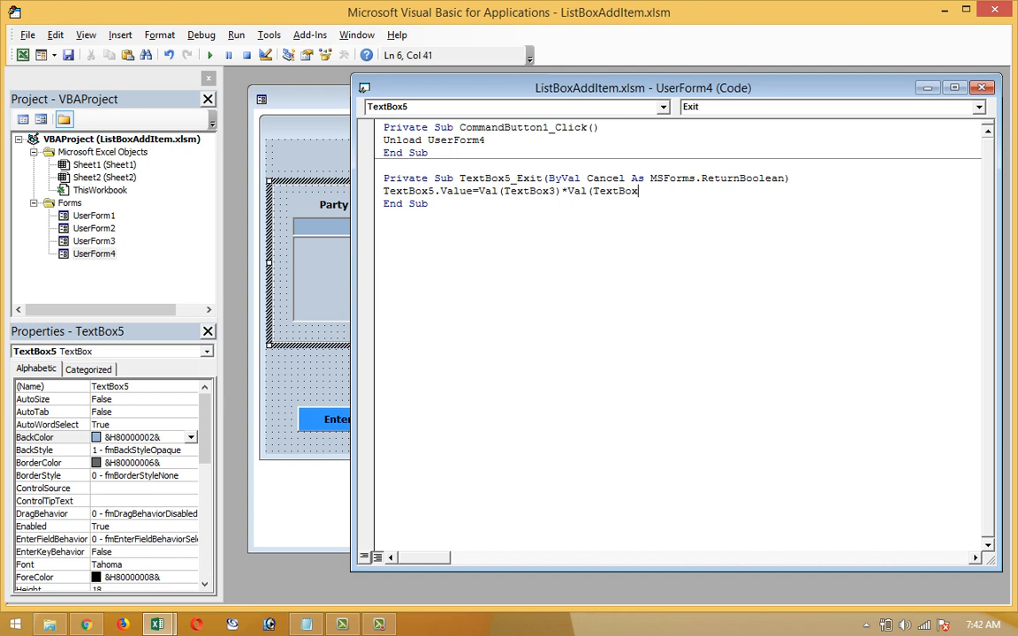
{"action": "type", "text": "4)"}
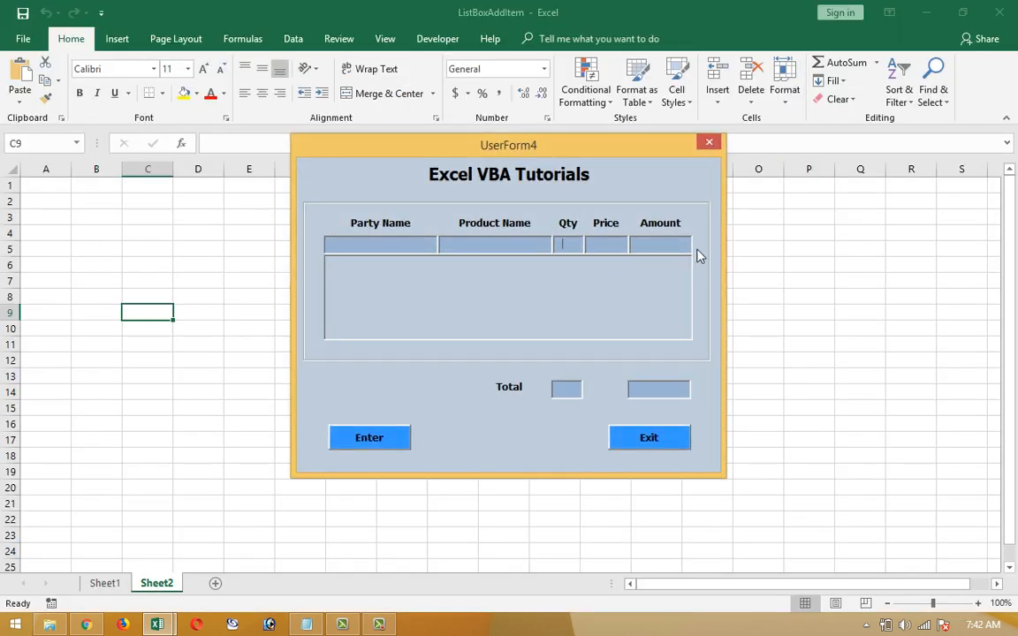
Test the running form with Qty 15 and Price 5000, confirming Amount shows 75000.
{"action": "type", "text": "15"}
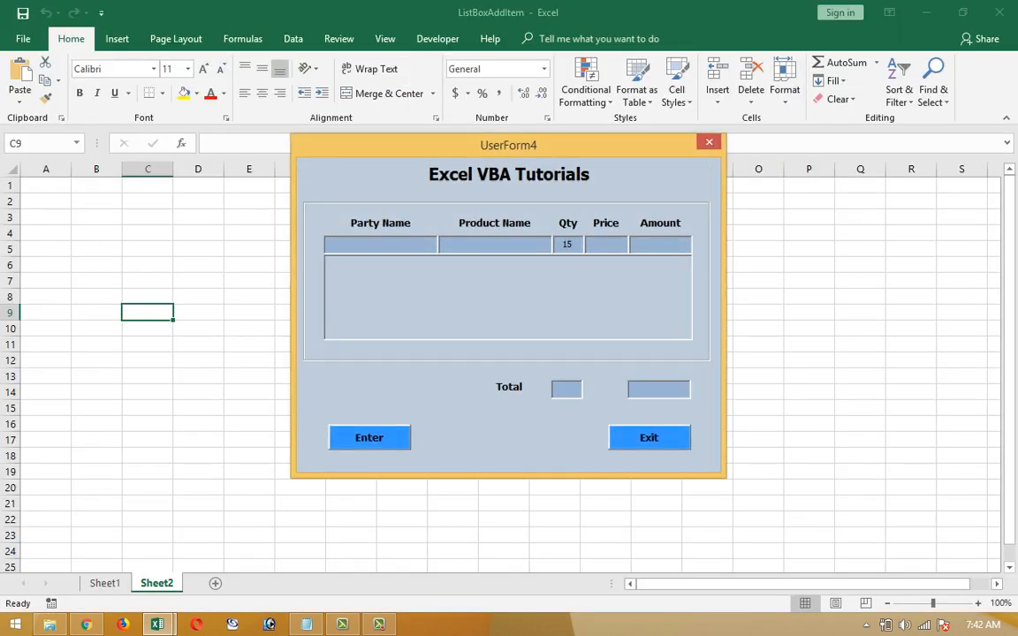
{"action": "type", "text": "3500"}
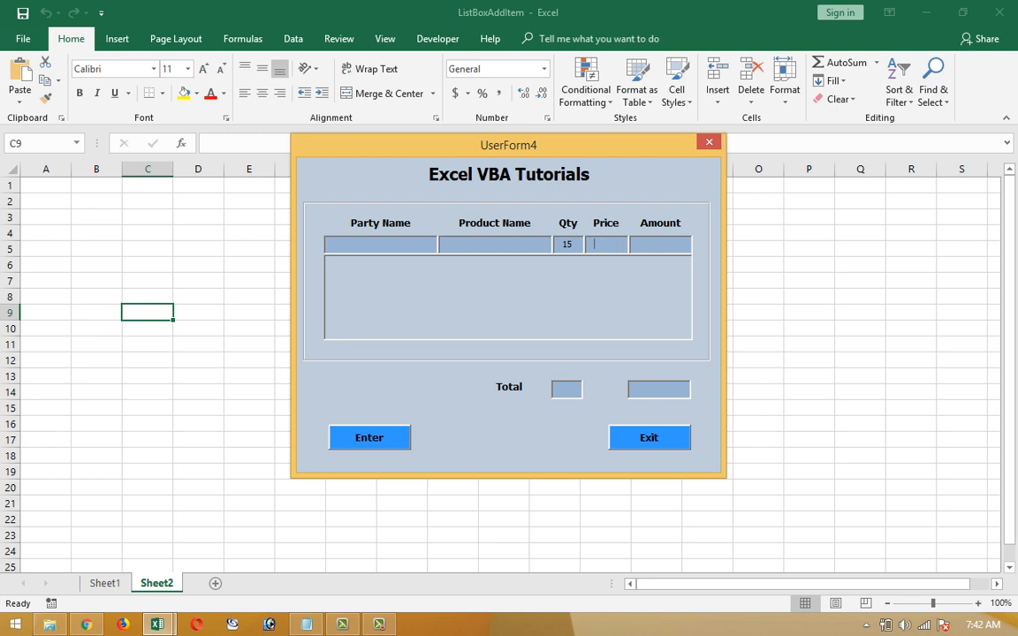
{"action": "type", "text": "5000"}
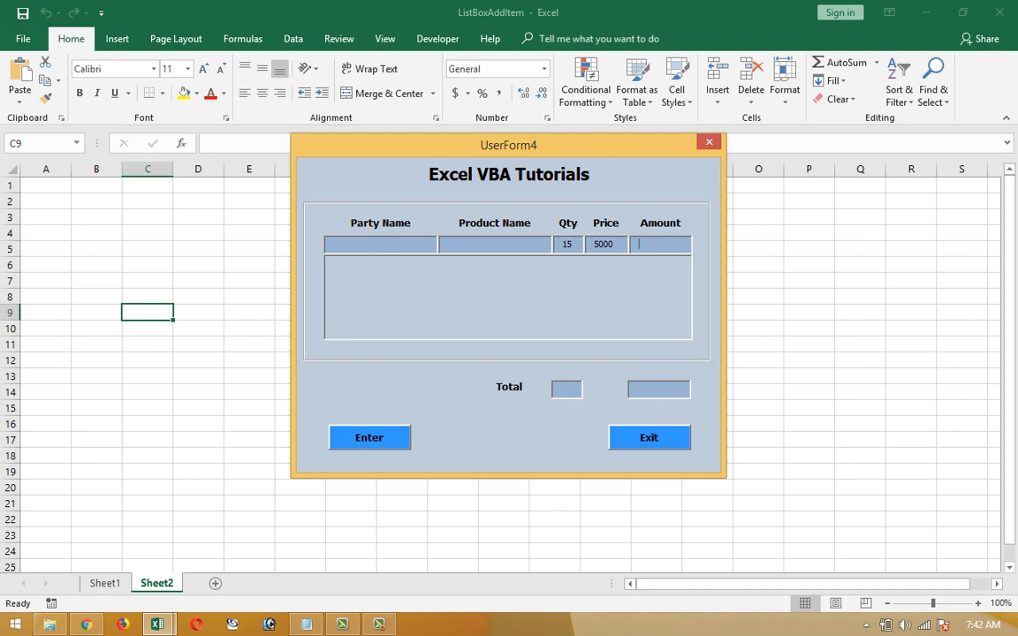
{"action": "type", "text": "75000"}
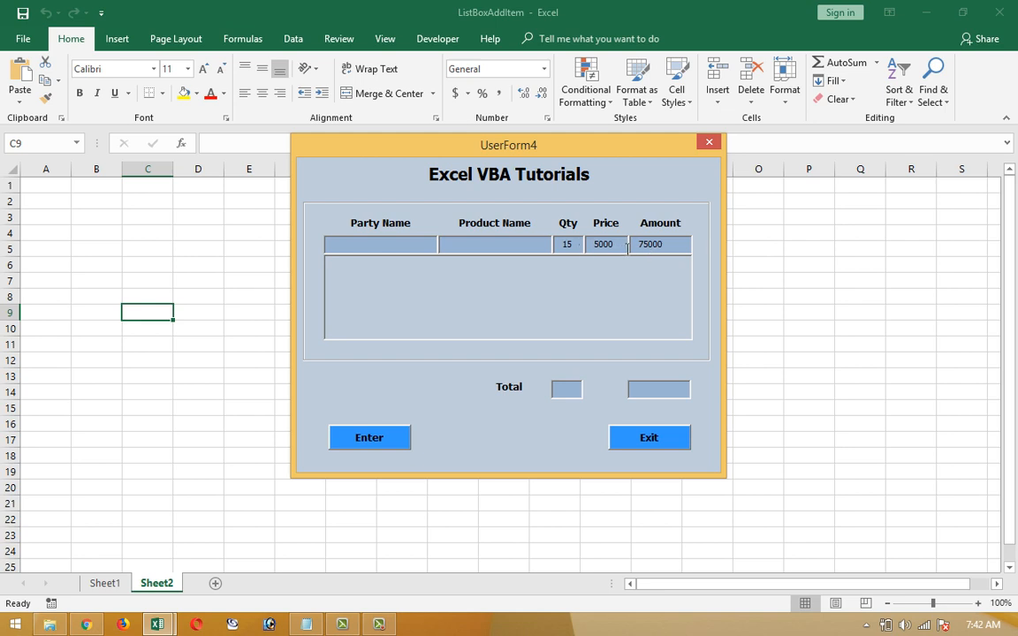
{"action": "mouse_move", "coordinate": [648, 438]}
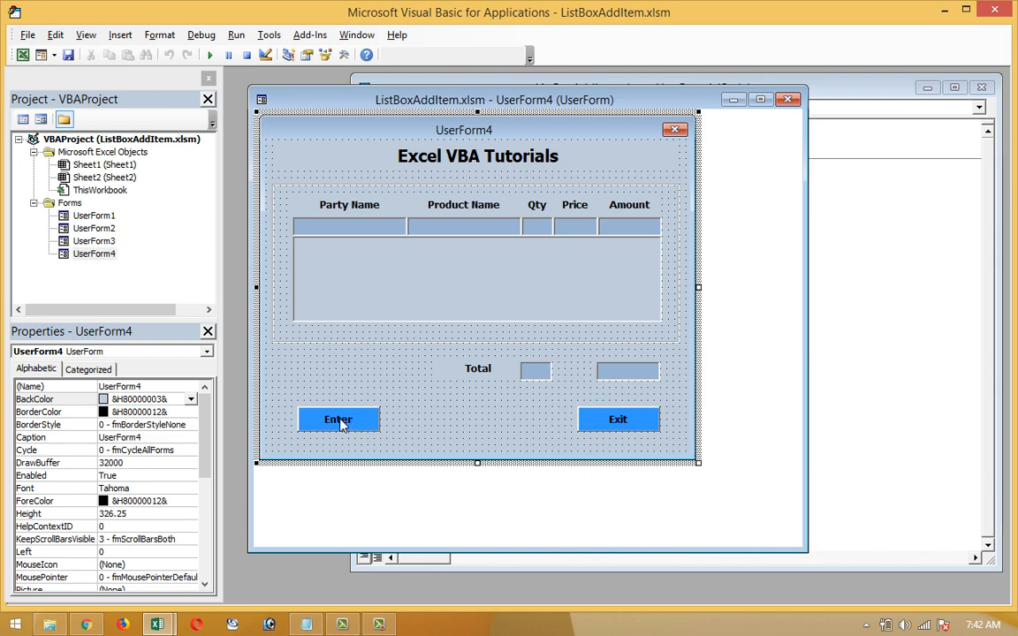
Open CommandButton2_Click and type On Error Resume Next, dismissing two compile error messages.
{"action": "left_click", "coordinate": [339, 419]}
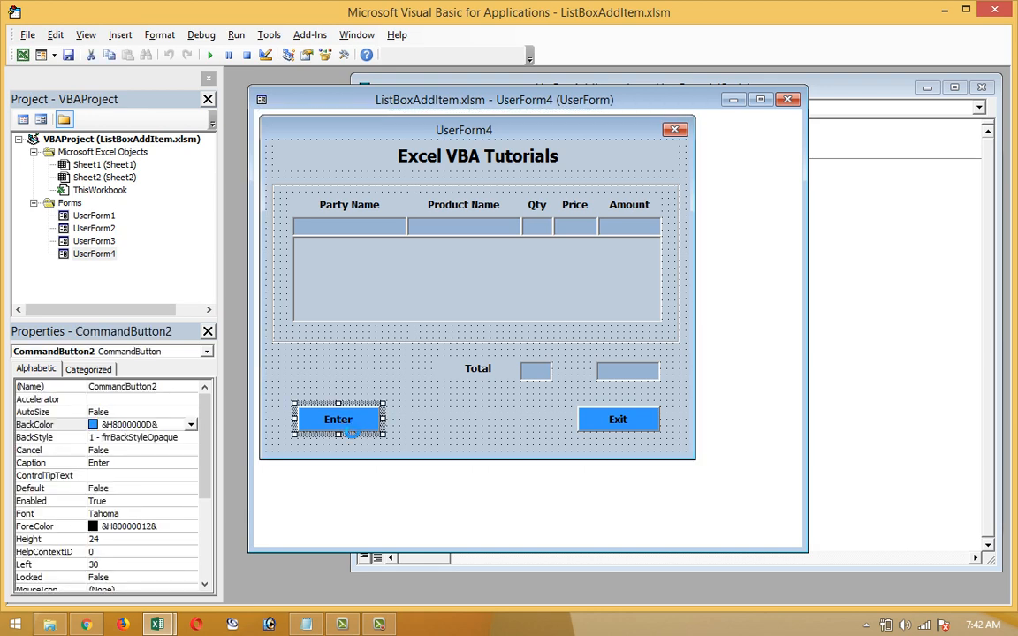
{"action": "double_click", "coordinate": [338, 419]}
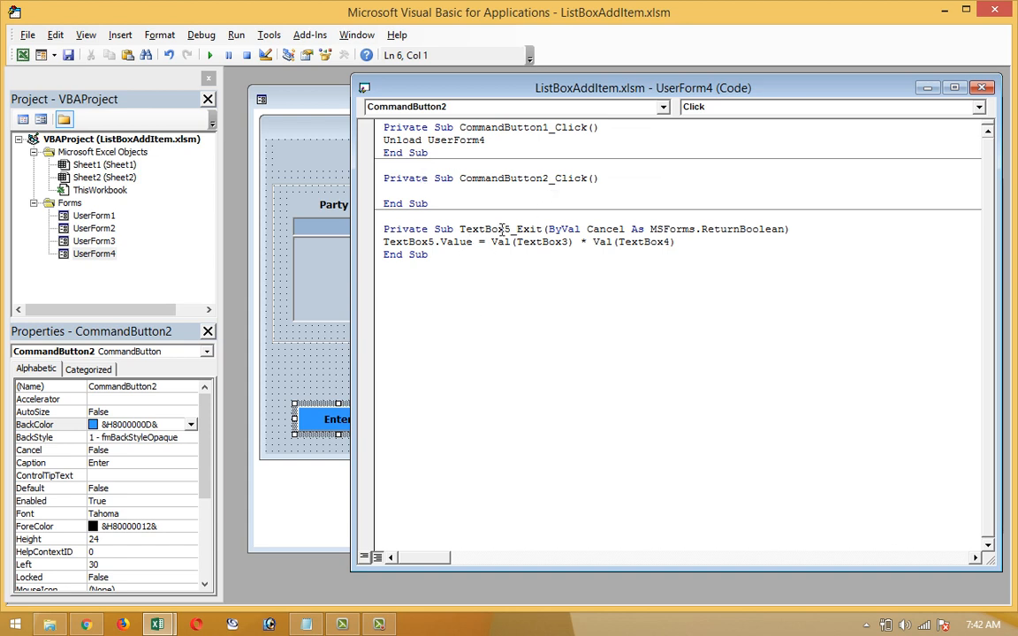
{"action": "type", "text": "On Error"}
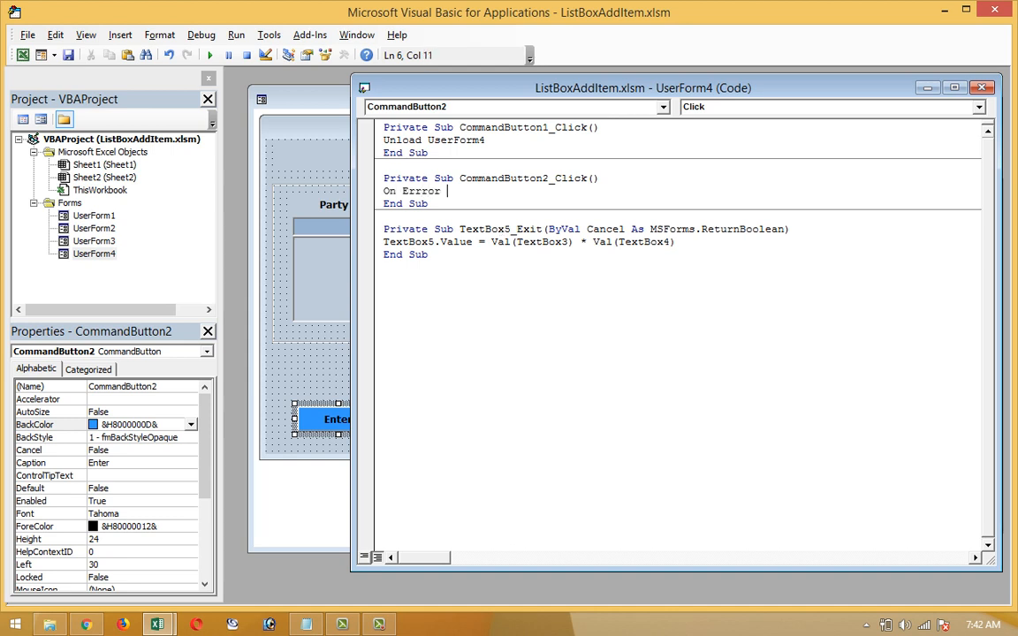
{"action": "type", "text": "remsume Next"}
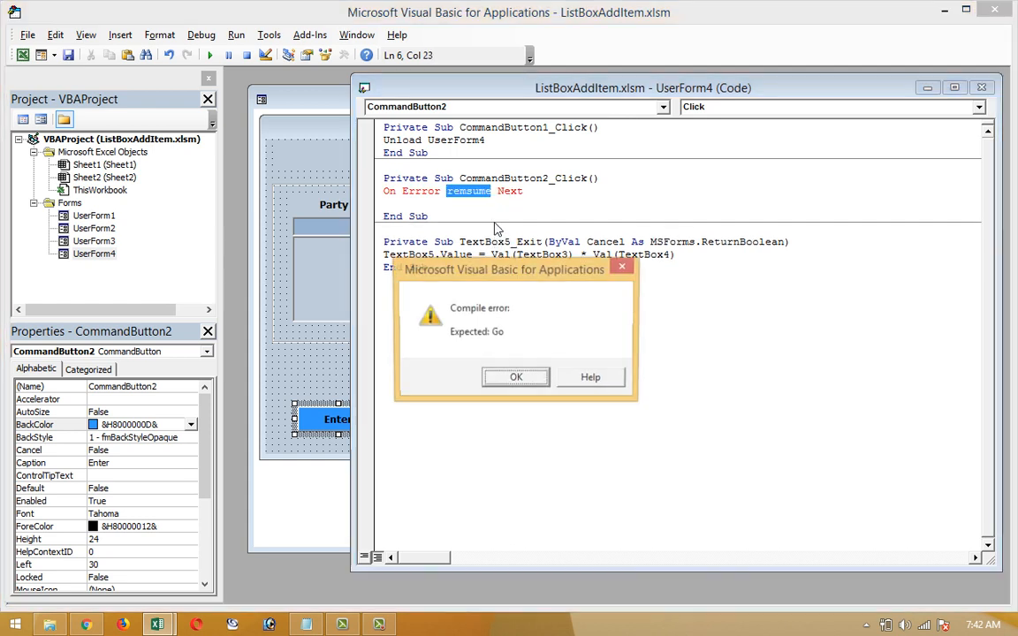
{"action": "left_click", "coordinate": [515, 377]}
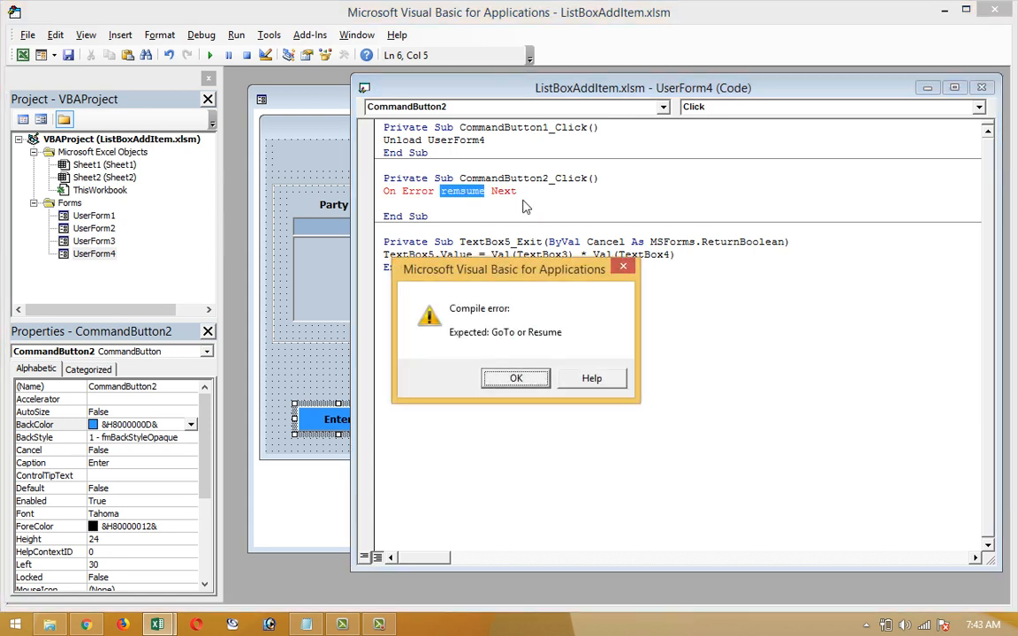
{"action": "left_click", "coordinate": [516, 377]}
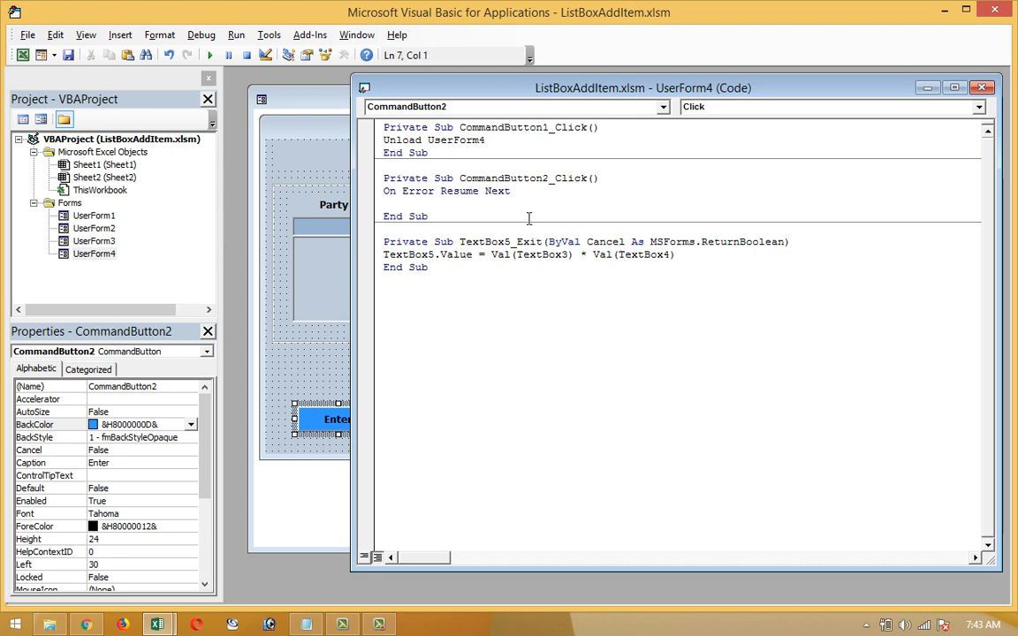
{"action": "key", "text": "enter"}
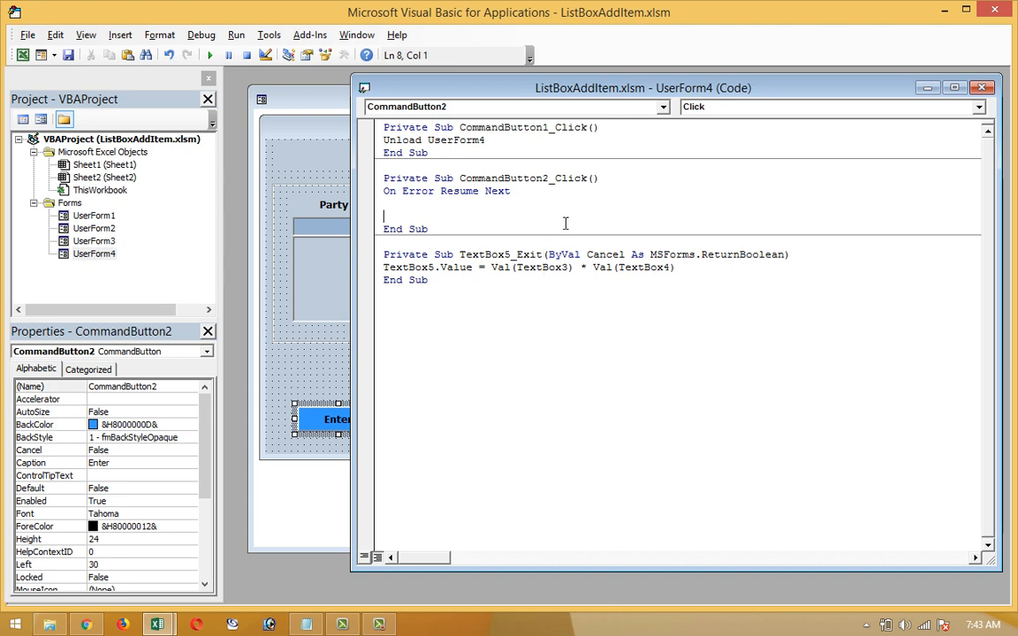
Add ListBox1.AddItem and fill list columns 0 and 1 from TextBox1 and TextBox2.
{"action": "type", "text": "ListBox1.AddItem"}
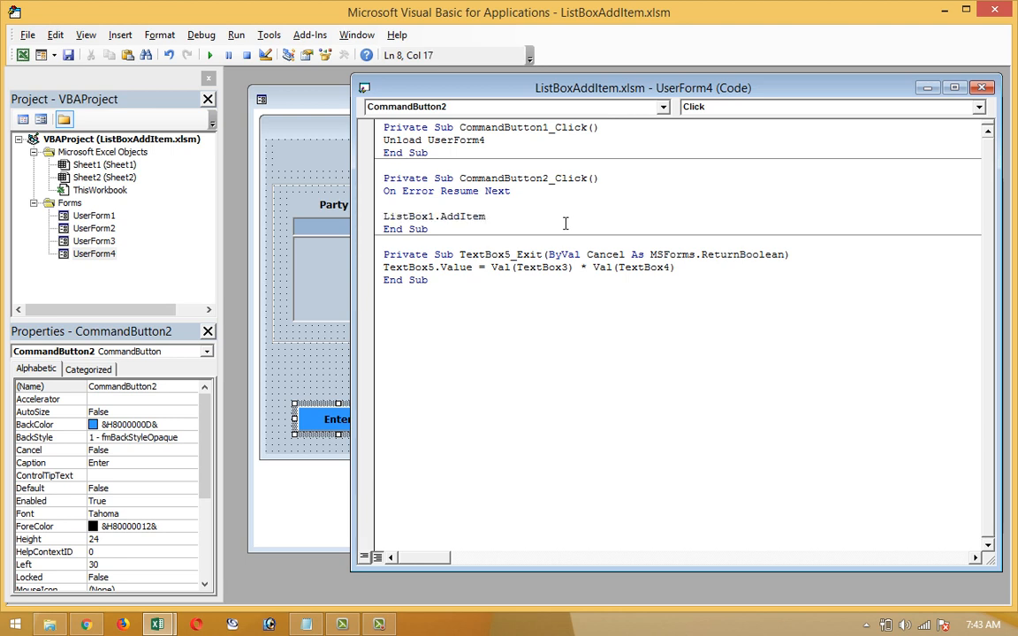
{"action": "type", "text": "ListBox1.List(ListBox1.ListCount - 1, 0) = TextBox1.Value"}
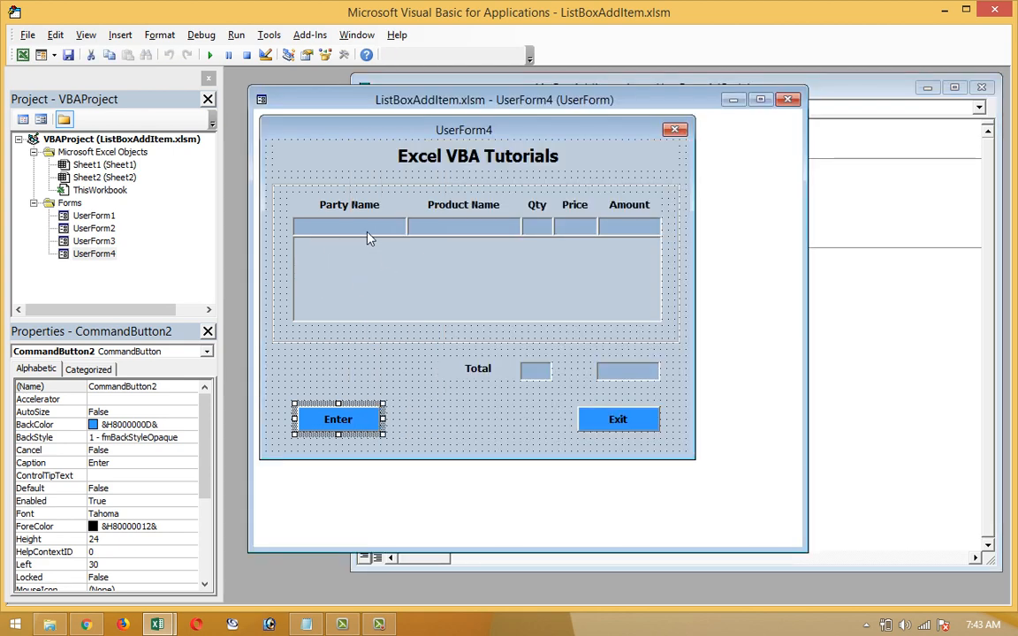
{"action": "mouse_move", "coordinate": [471, 258]}
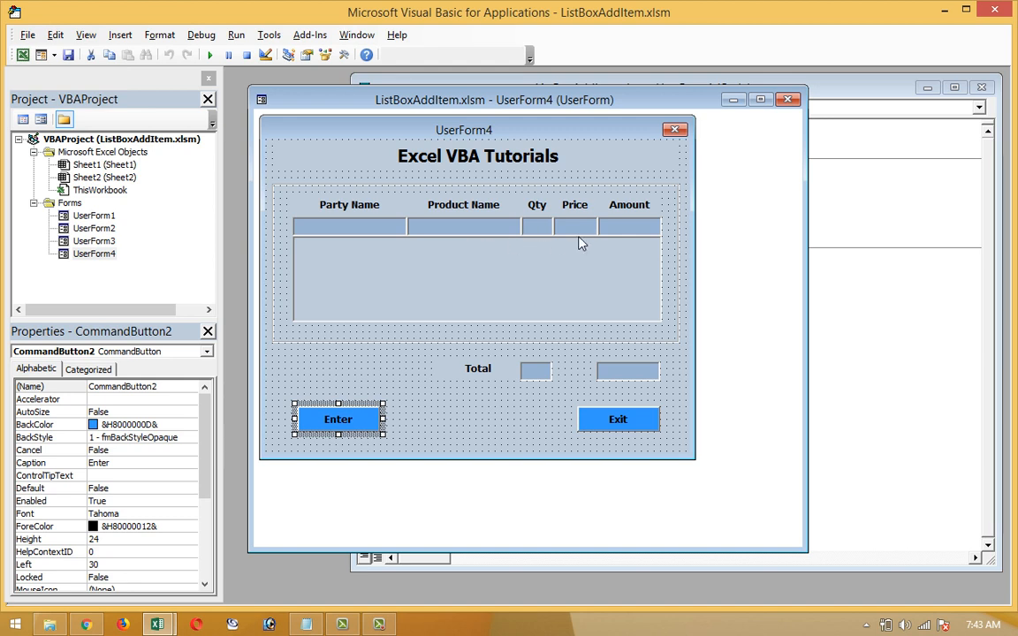
{"action": "mouse_move", "coordinate": [622, 248]}
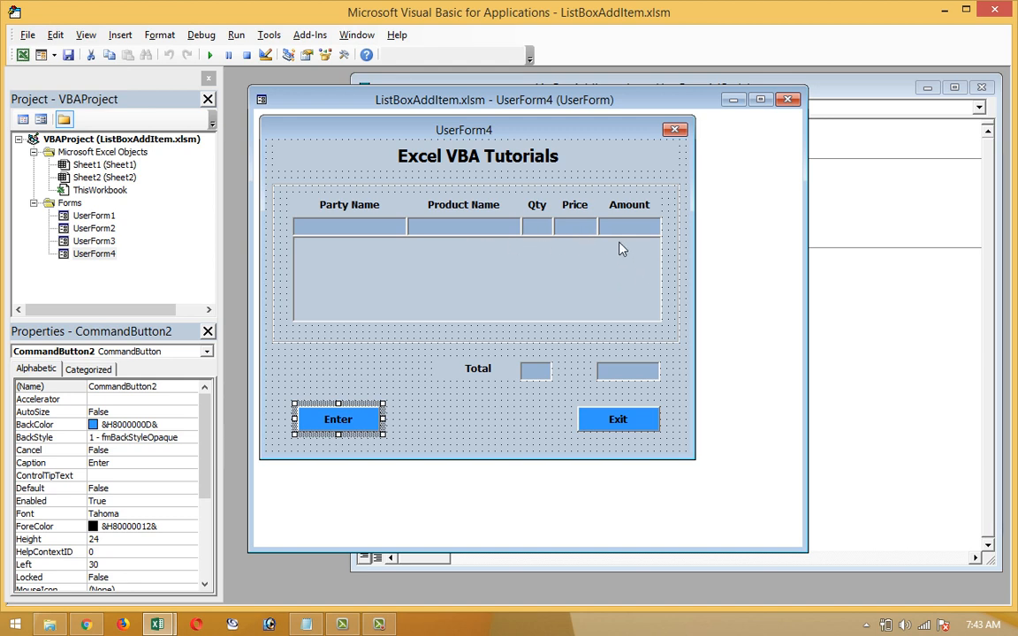
{"action": "double_click", "coordinate": [337, 419]}
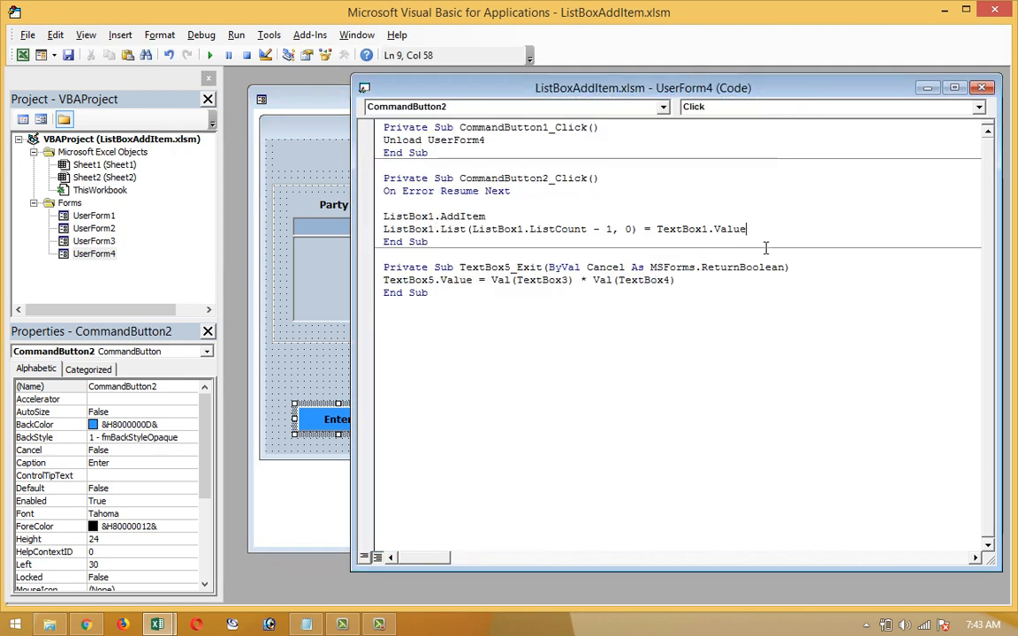
{"action": "type", "text": "ListBox1.List(ListBox1.ListCount - 1, 1) = TextBox2.Value"}
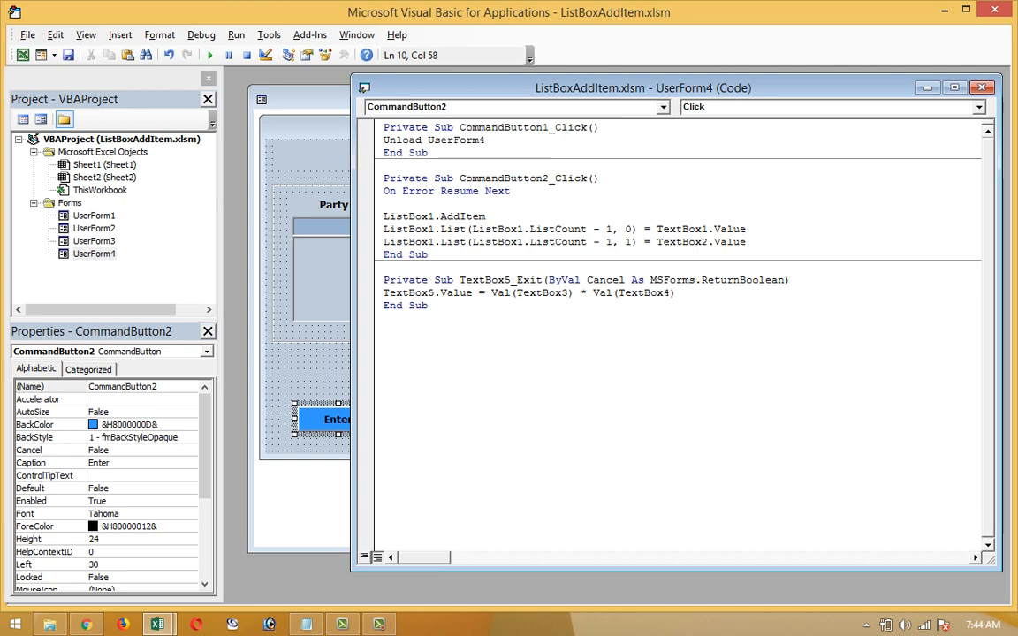
{"action": "mouse_move", "coordinate": [345, 281]}
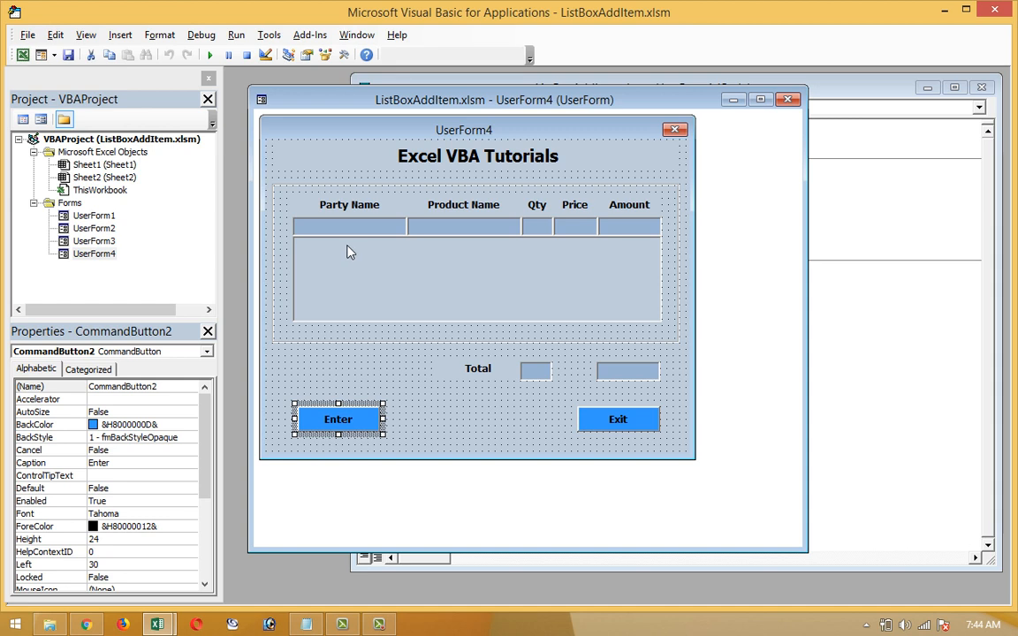
{"action": "mouse_move", "coordinate": [451, 223]}
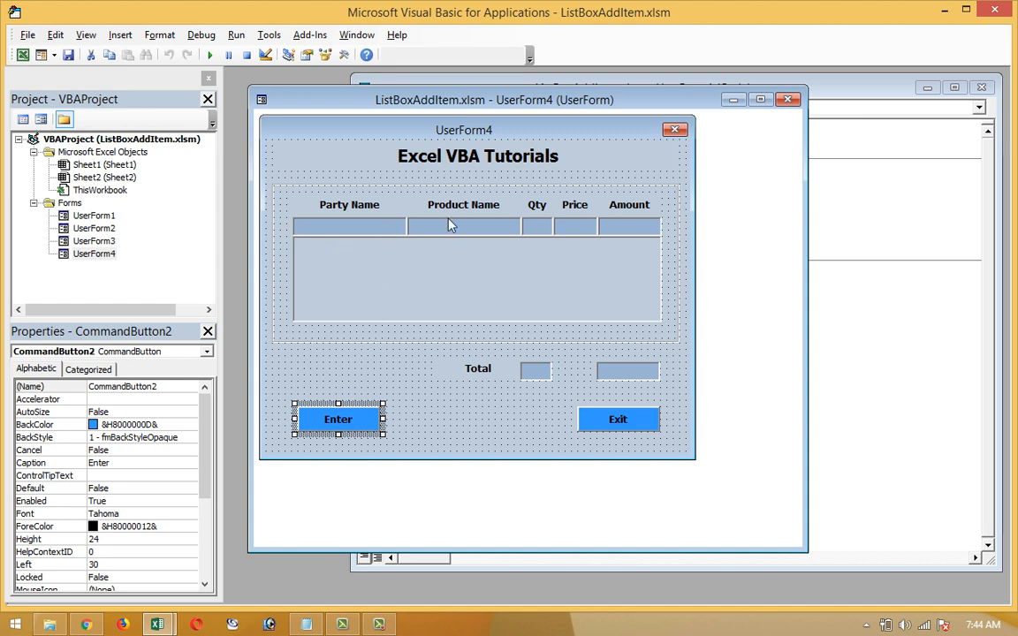
{"action": "mouse_move", "coordinate": [460, 255]}
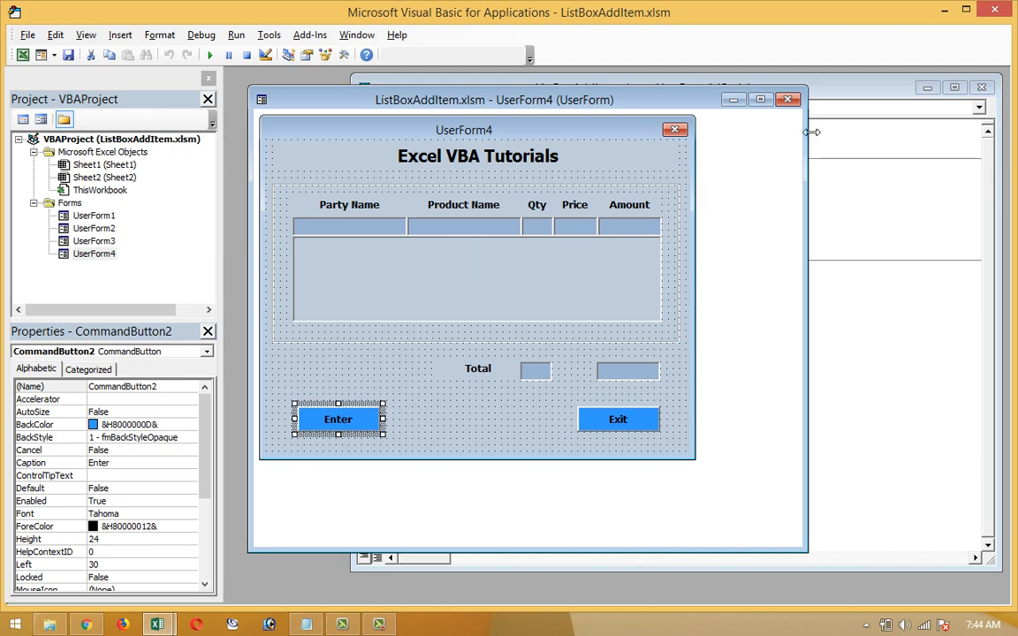
Fill list columns 2, 3 and 4 from TextBox3, TextBox4 and TextBox5.
{"action": "double_click", "coordinate": [337, 419]}
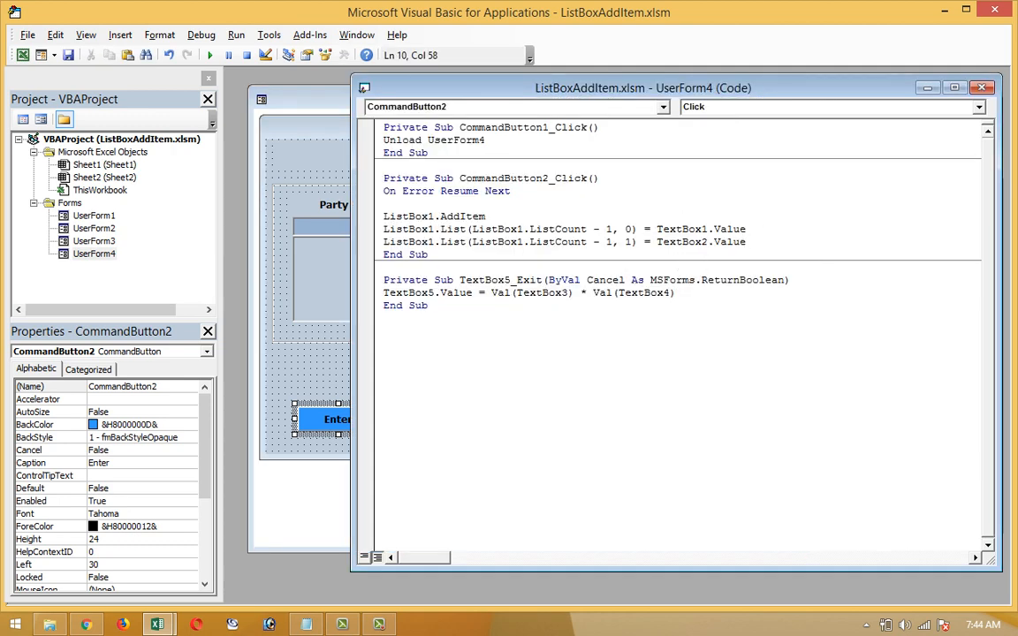
{"action": "type", "text": "ListBox1.List(ListBox1.ListCount - 1, 2) = TextBox3.Value"}
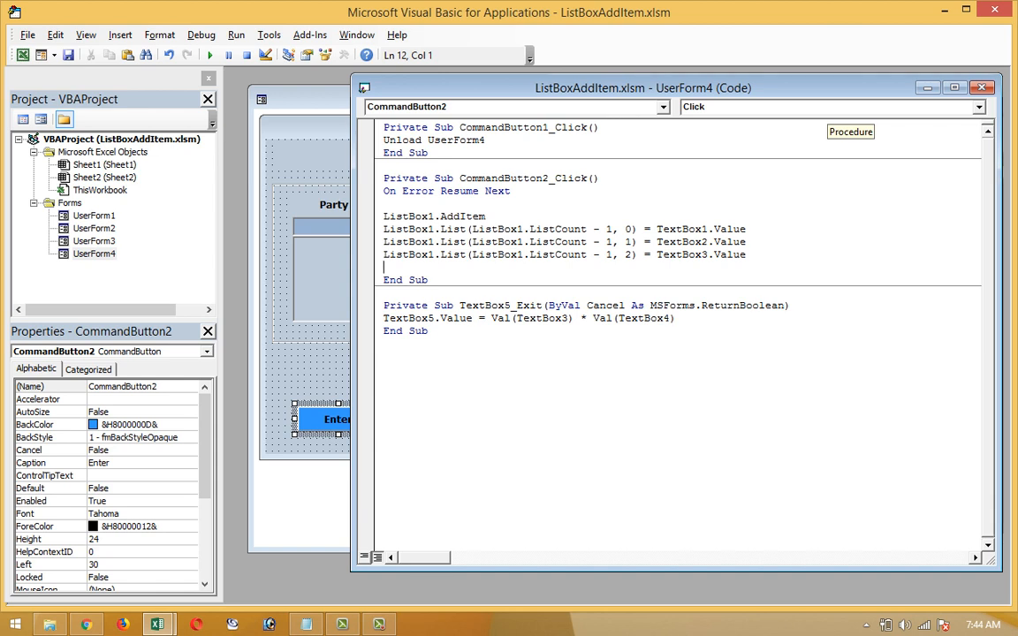
{"action": "type", "text": "ListBox1.List(ListBox1.ListCount - 1, 3) = TextBox4.Value"}
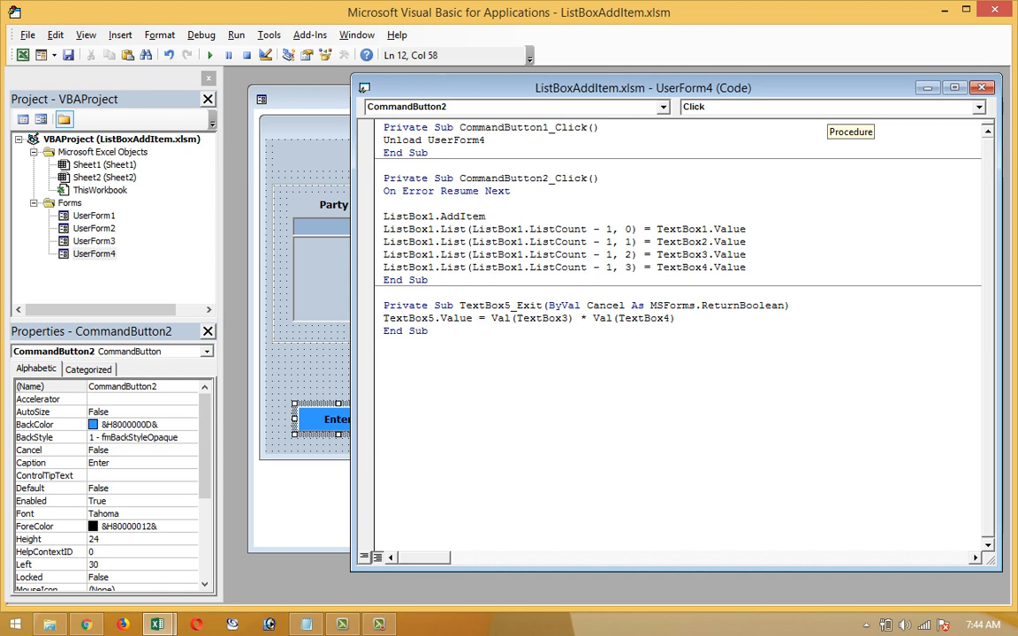
{"action": "mouse_move", "coordinate": [829, 114]}
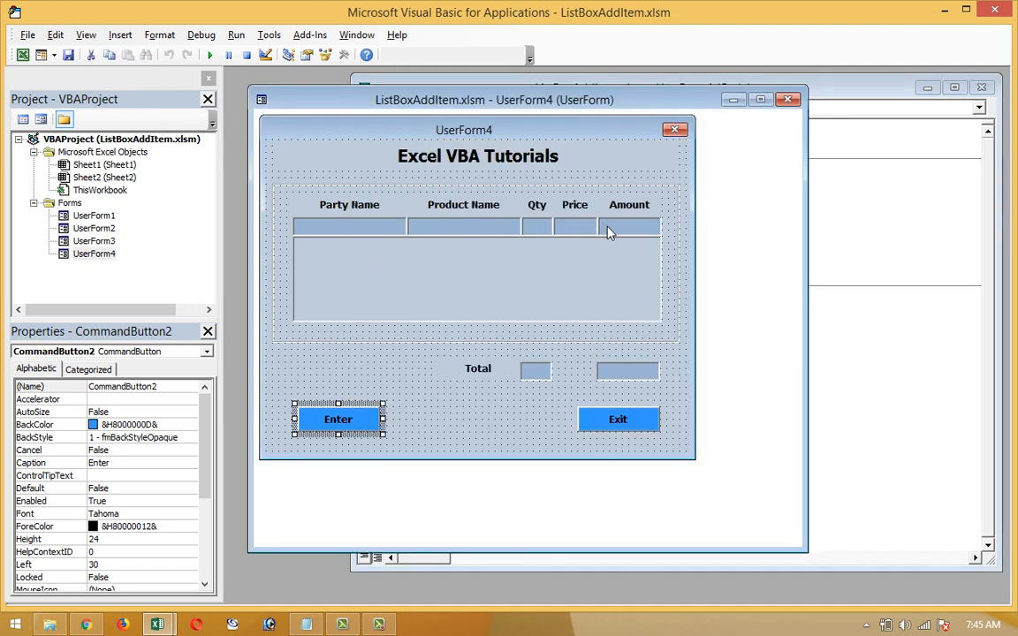
{"action": "double_click", "coordinate": [339, 418]}
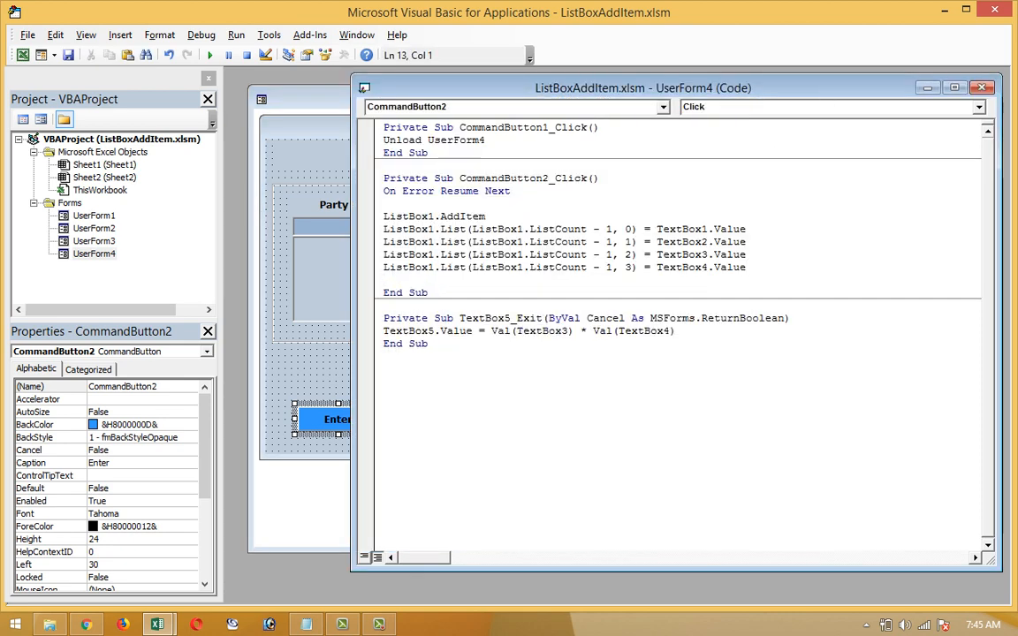
{"action": "type", "text": "ListBox1.List(ListBox1.ListCount - 1, 4) = TextBox5.Value"}
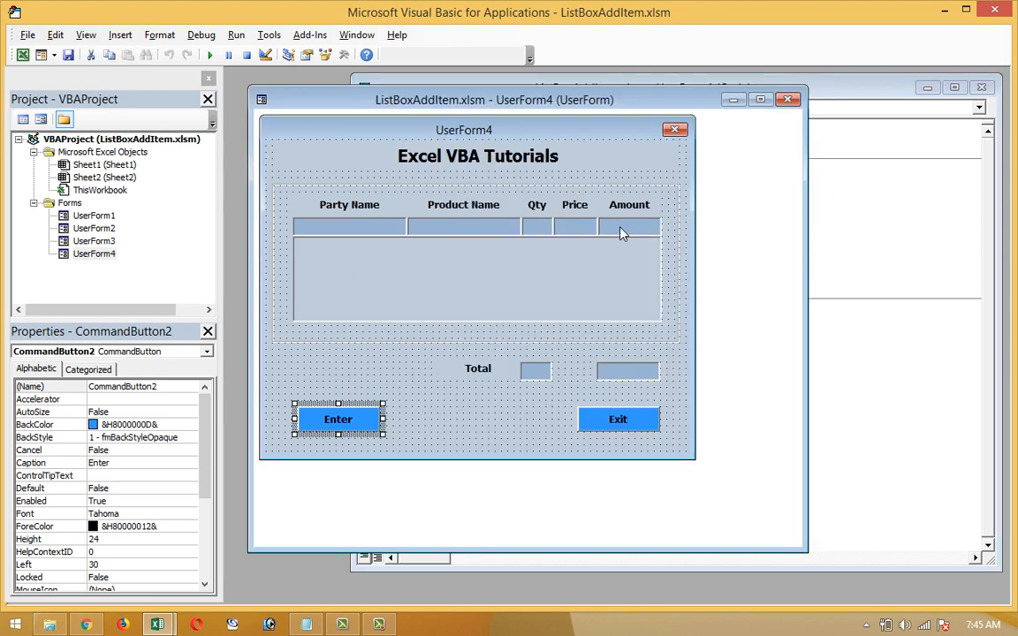
{"action": "double_click", "coordinate": [338, 419]}
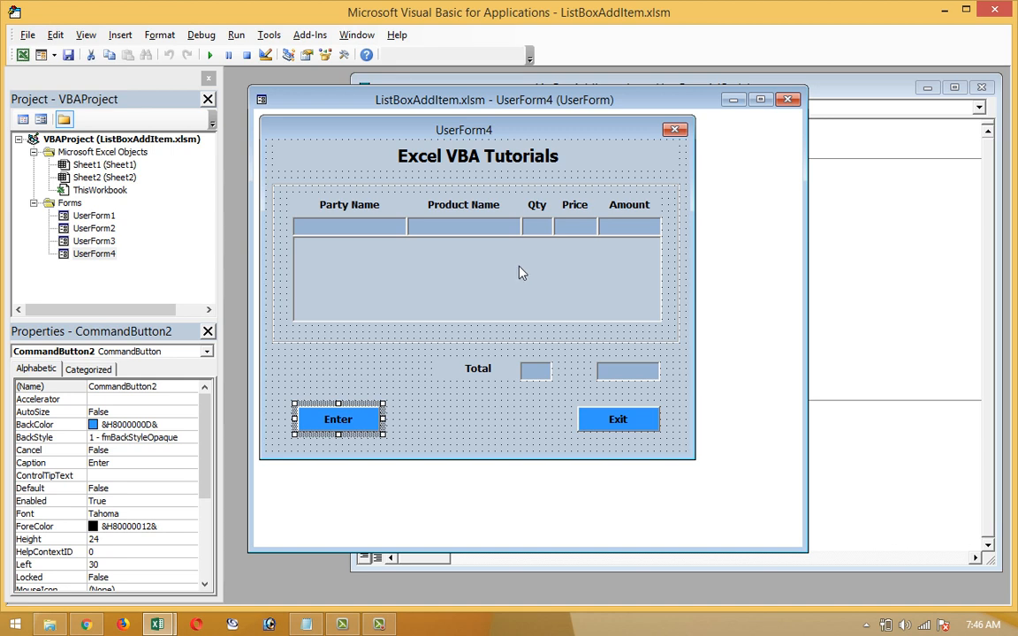
{"action": "mouse_move", "coordinate": [356, 233]}
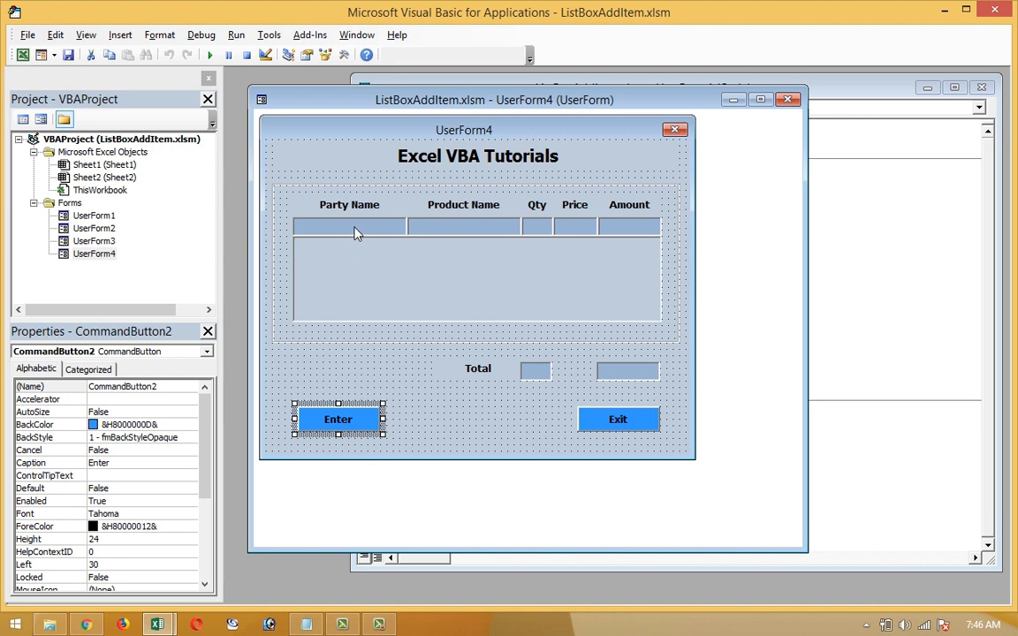
{"action": "mouse_move", "coordinate": [403, 231]}
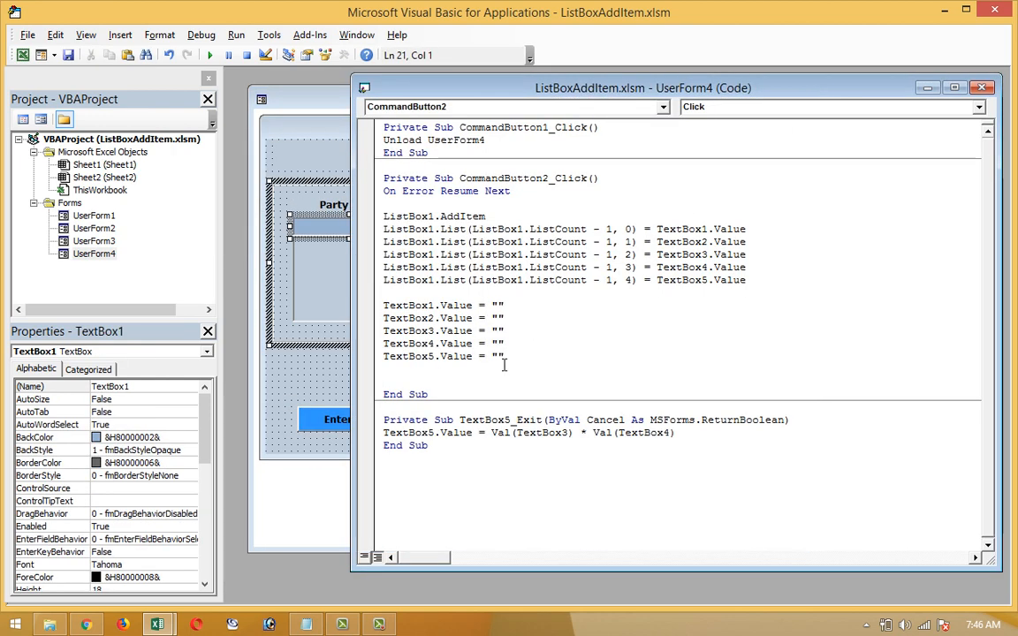
Finish the Enter code with TextBox1.SetFocus after clearing the five text boxes.
{"action": "type", "text": "TextBox1.SetFocus"}
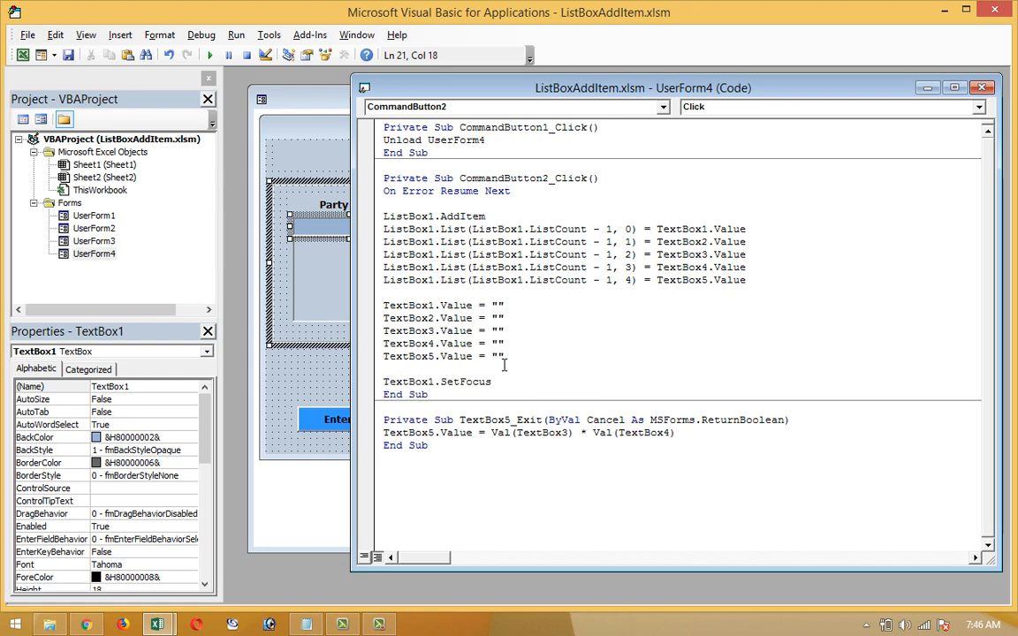
{"action": "left_click", "coordinate": [306, 625]}
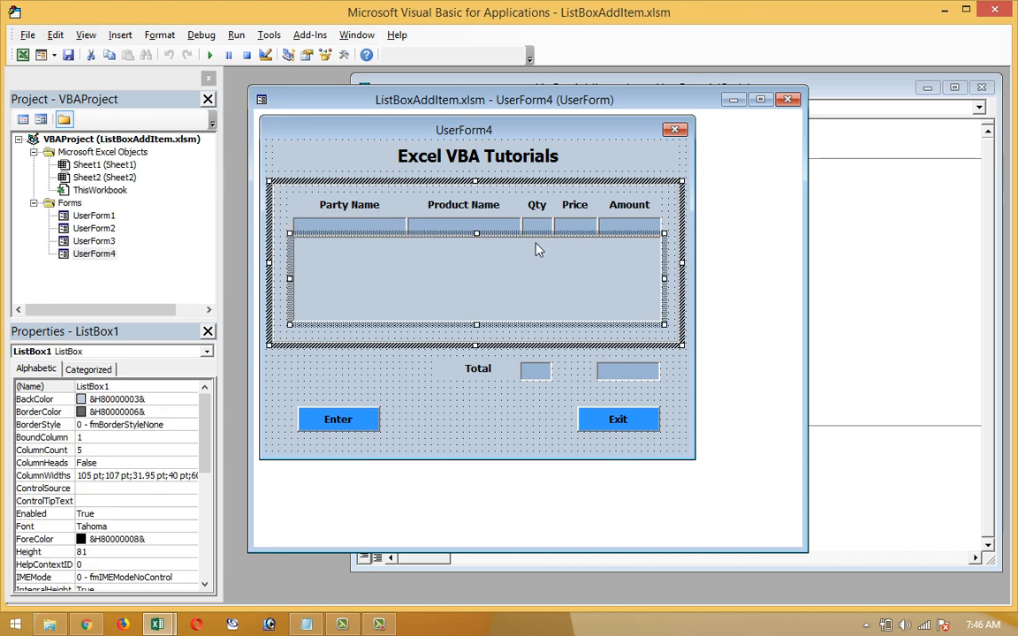
{"action": "mouse_move", "coordinate": [536, 269]}
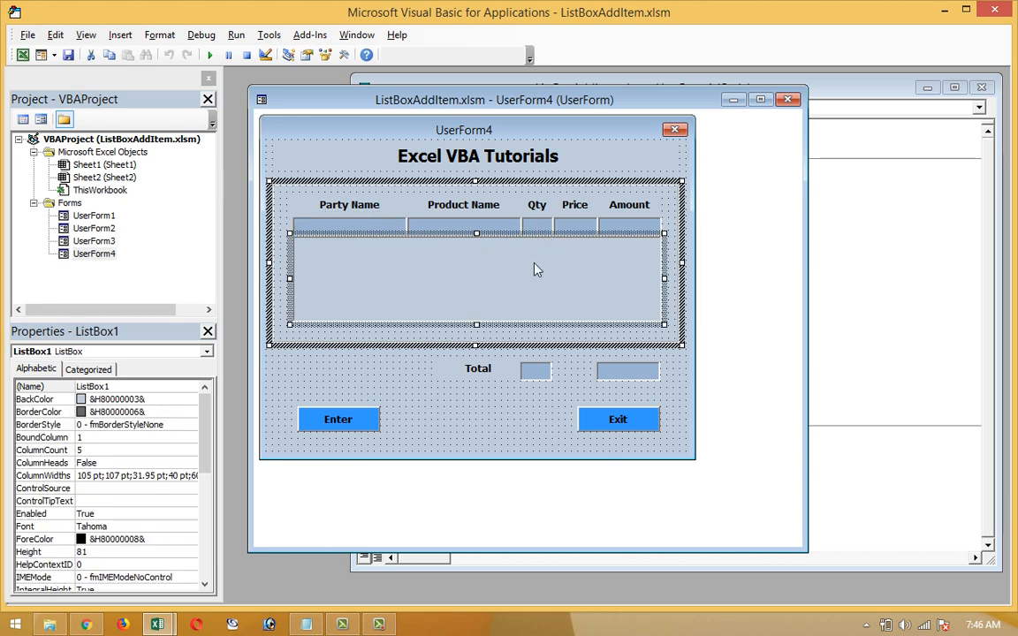
{"action": "mouse_move", "coordinate": [527, 255]}
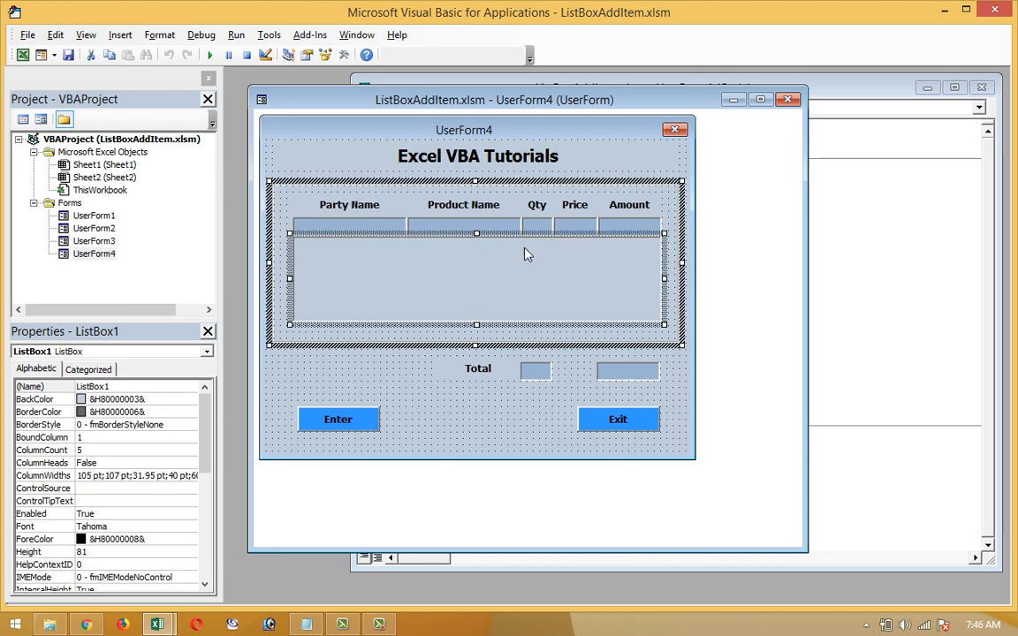
{"action": "mouse_move", "coordinate": [533, 260]}
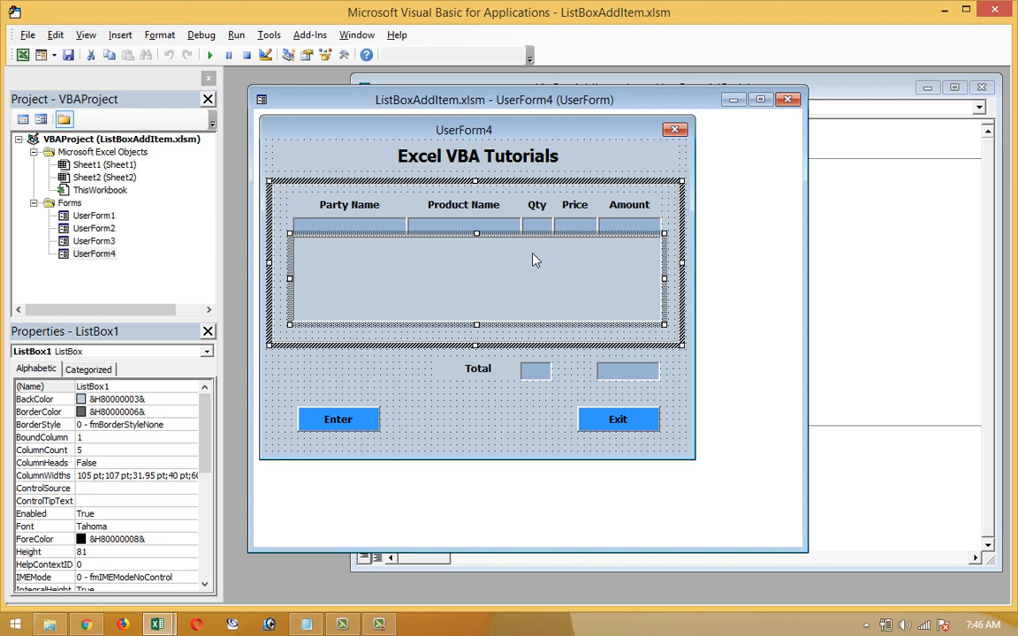
{"action": "mouse_move", "coordinate": [537, 244]}
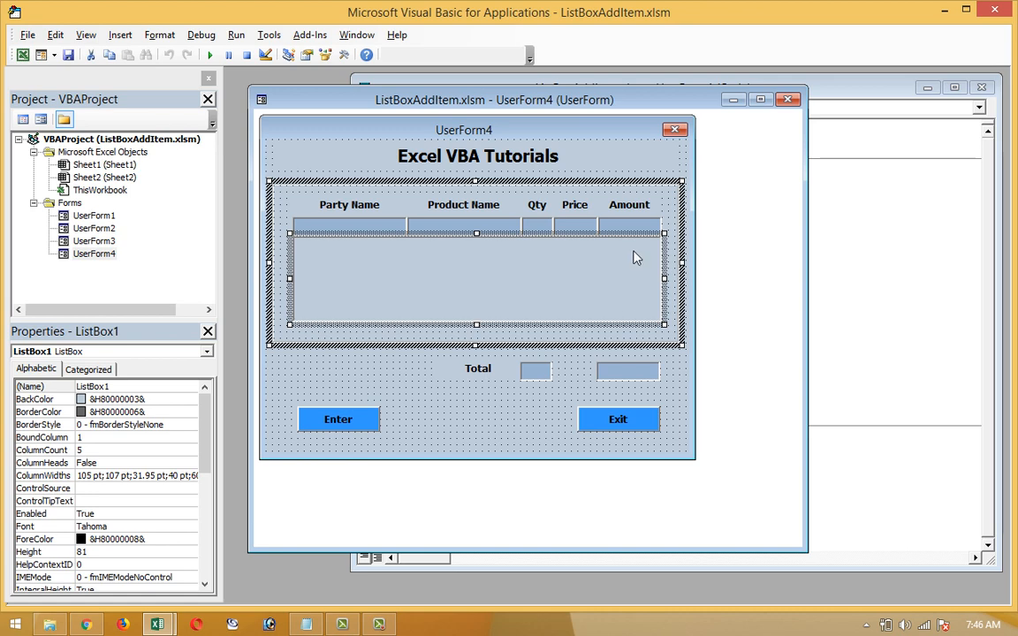
{"action": "mouse_move", "coordinate": [639, 382]}
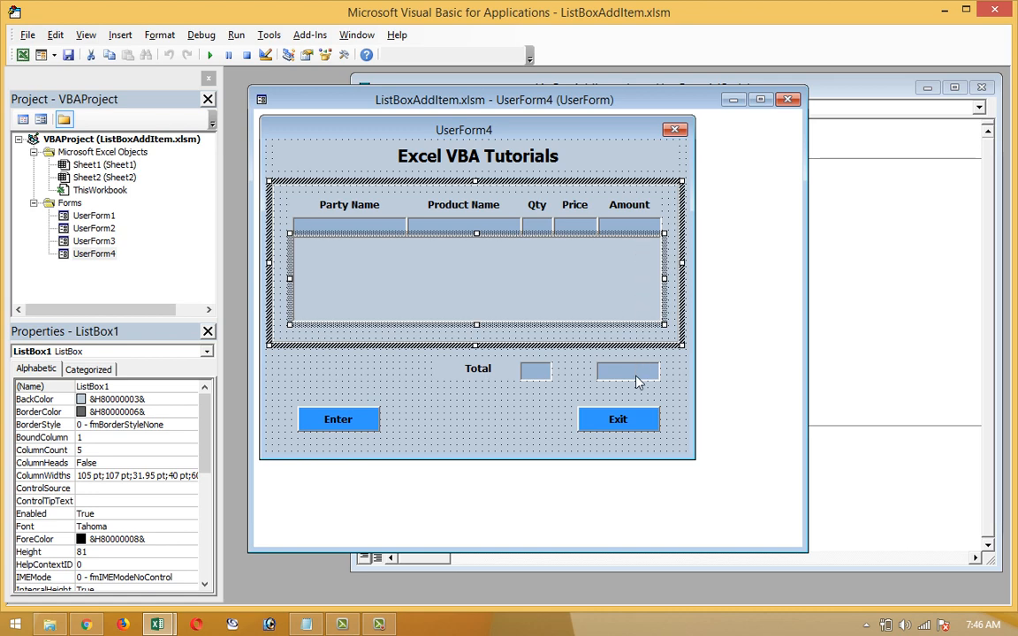
Check the total box names and add a loop summing ListBox1 column 2 into TextBox6.
{"action": "left_click", "coordinate": [627, 370]}
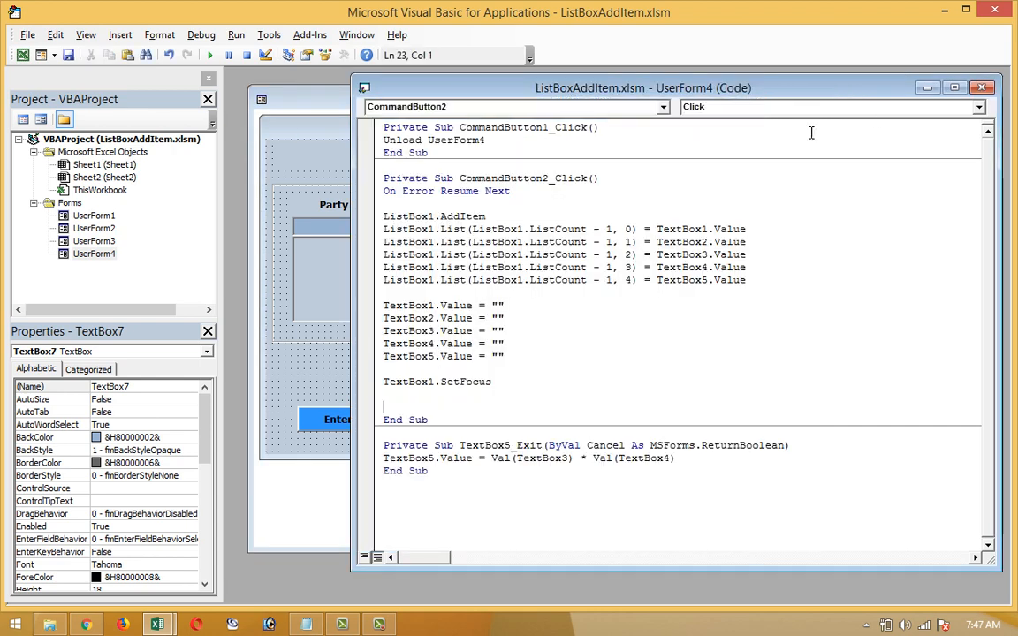
{"action": "mouse_move", "coordinate": [569, 363]}
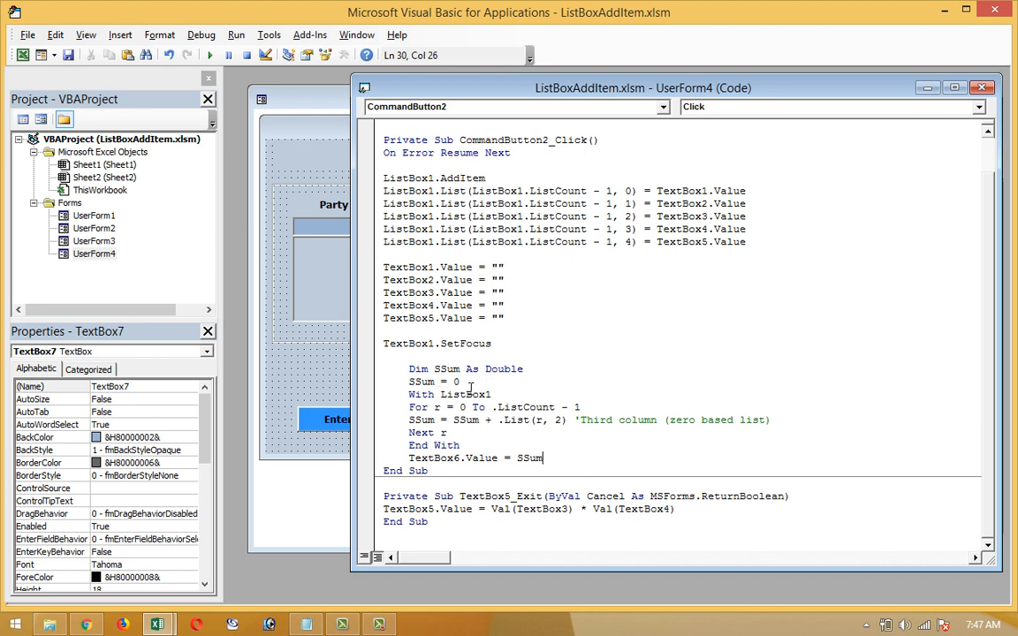
{"action": "mouse_move", "coordinate": [359, 292]}
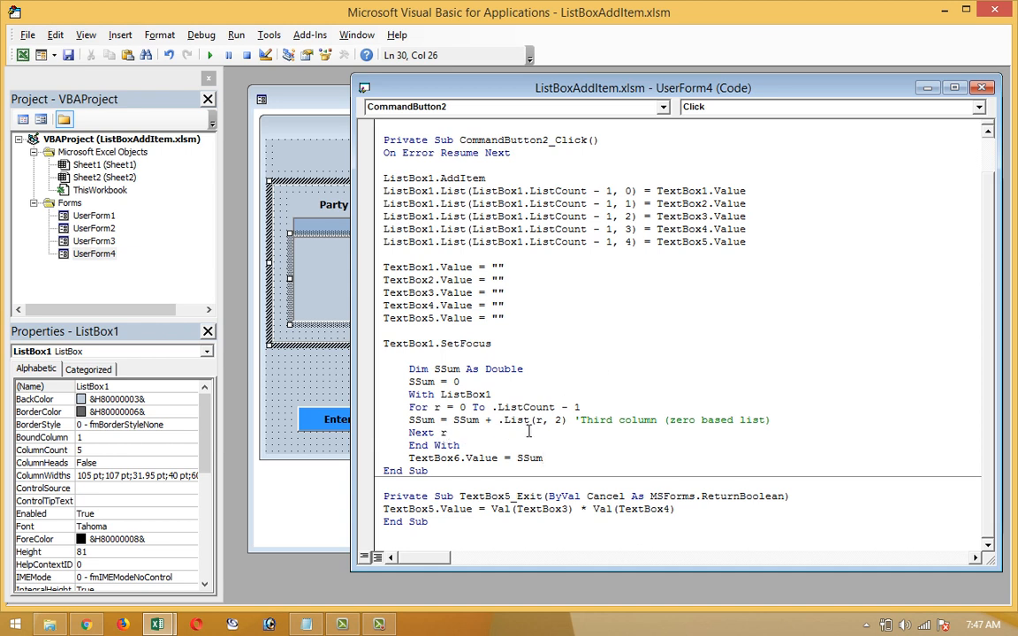
{"action": "mouse_move", "coordinate": [371, 313]}
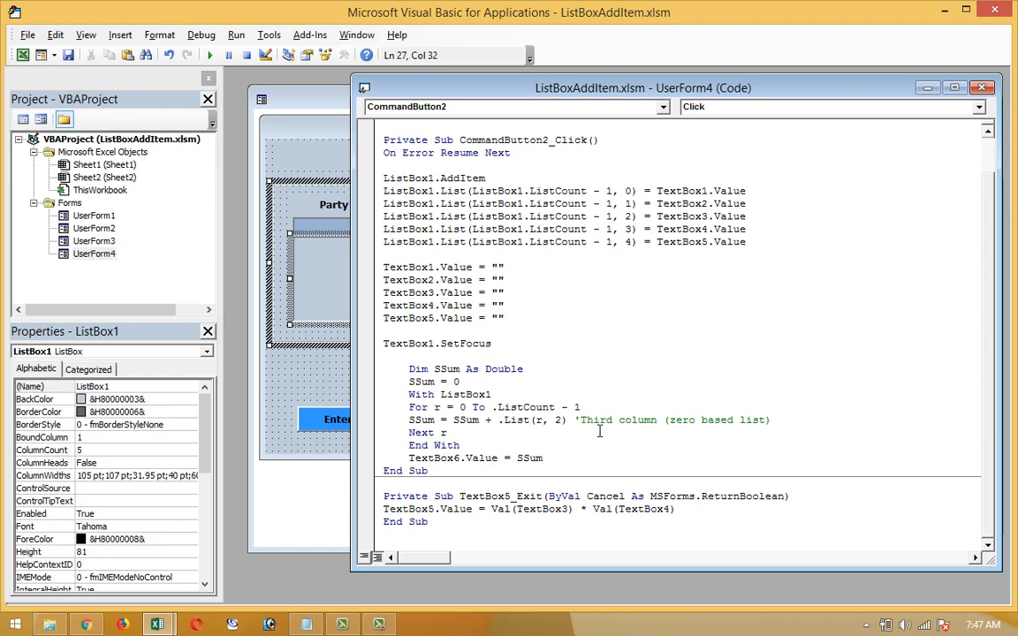
{"action": "mouse_move", "coordinate": [591, 428]}
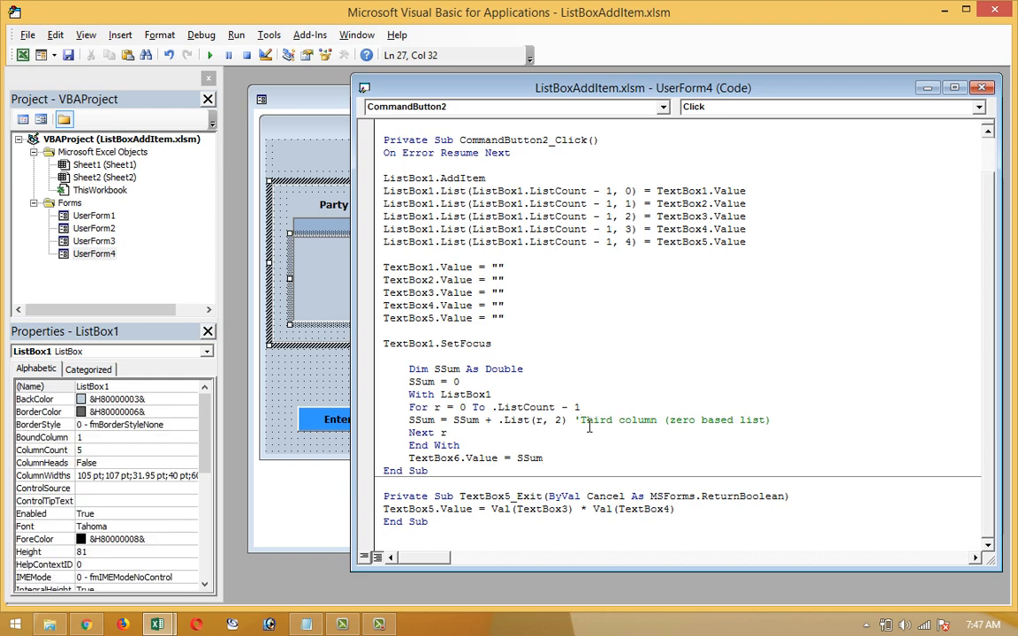
{"action": "left_click_drag", "start_coordinate": [576, 420], "coordinate": [760, 420]}
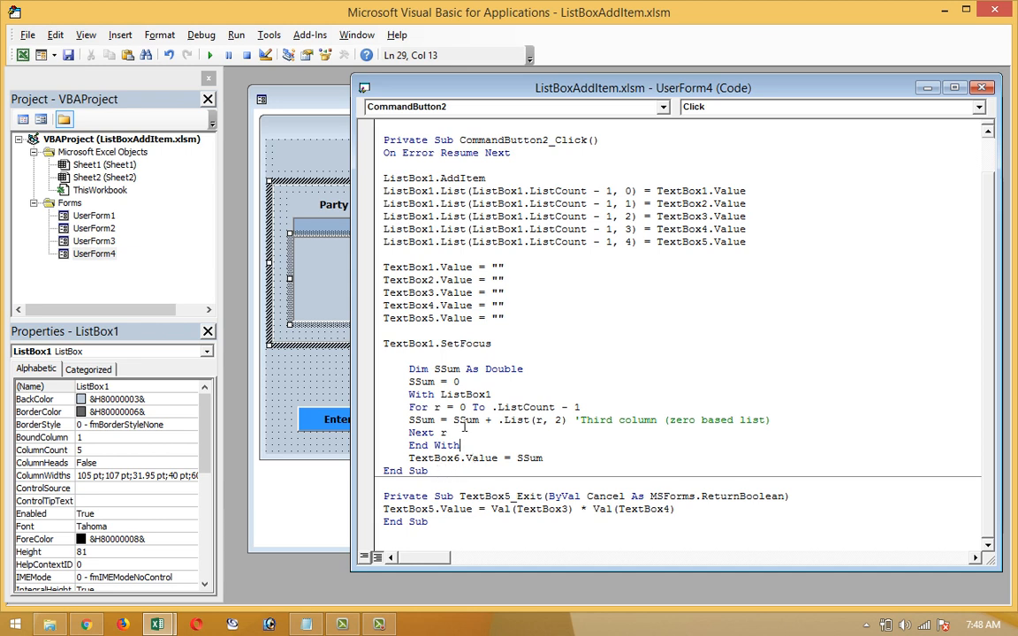
{"action": "mouse_move", "coordinate": [482, 436]}
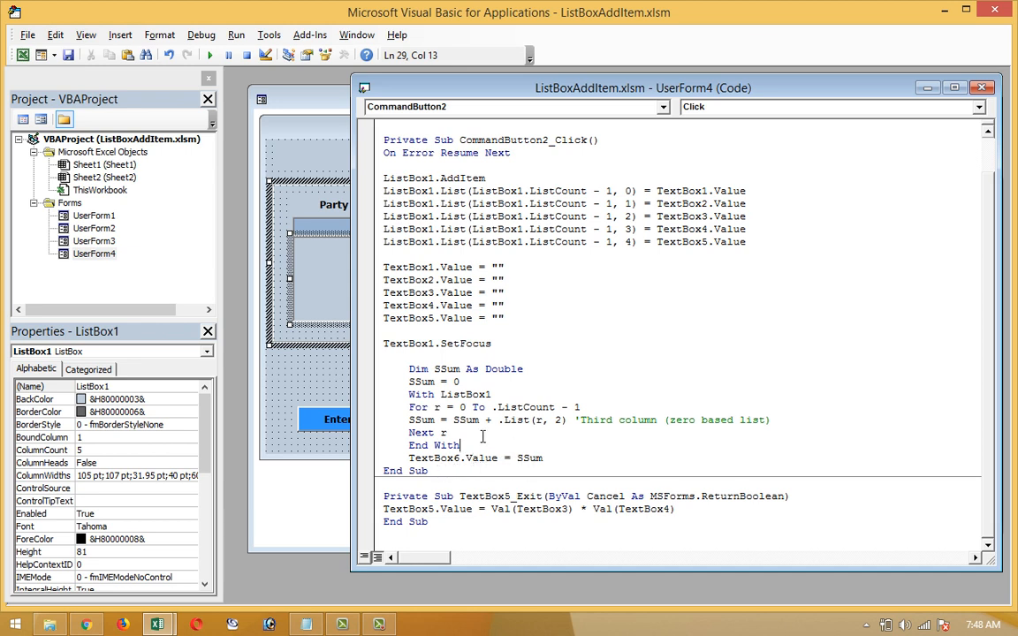
{"action": "double_click", "coordinate": [420, 420]}
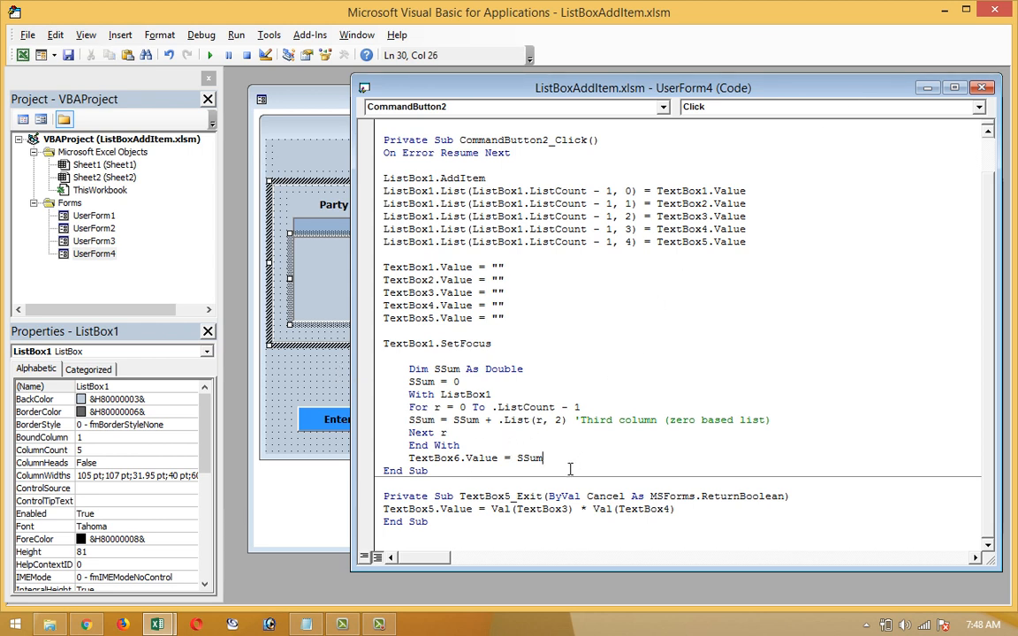
Complete the Amount loop summing ListBox1 column 4 into MSum and writing it to TextBox7.
{"action": "key", "text": "enter"}
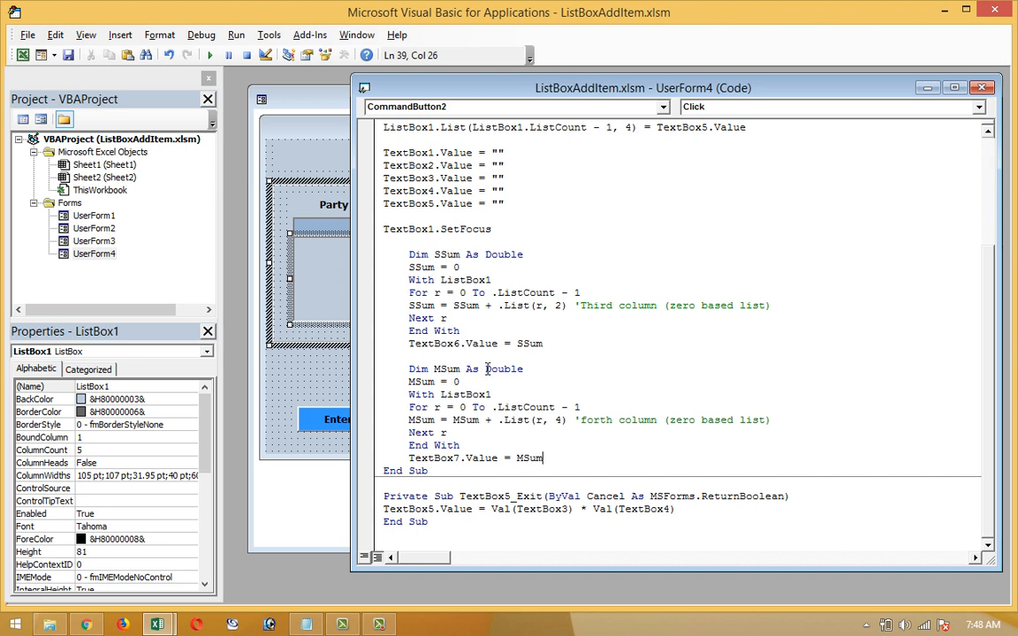
{"action": "mouse_move", "coordinate": [469, 392]}
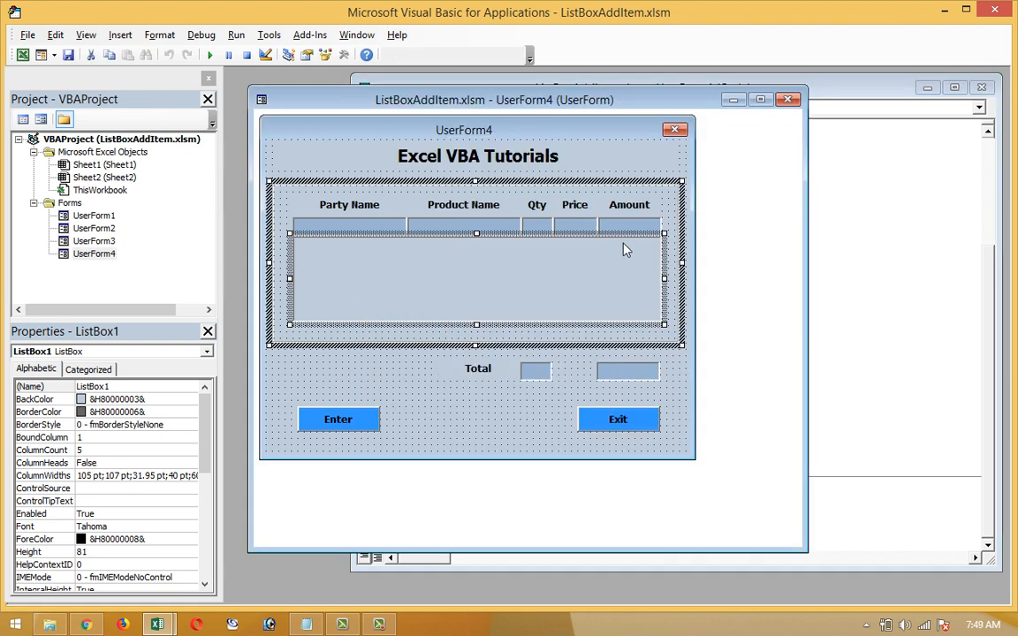
{"action": "mouse_move", "coordinate": [624, 273]}
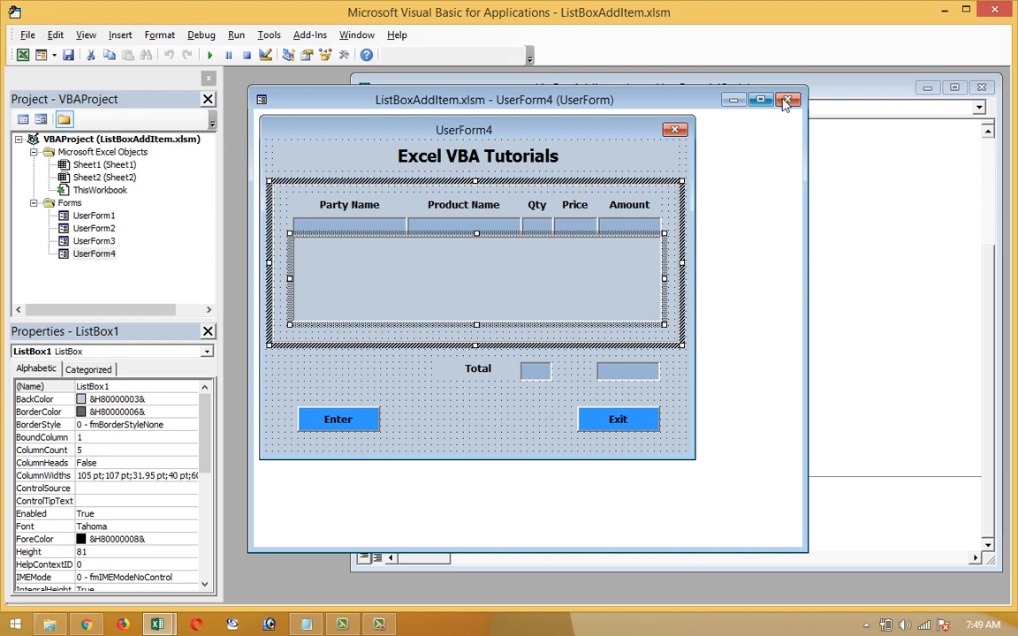
Close the UserForm4 design window to bring its code window back to the front.
{"action": "left_click", "coordinate": [786, 99]}
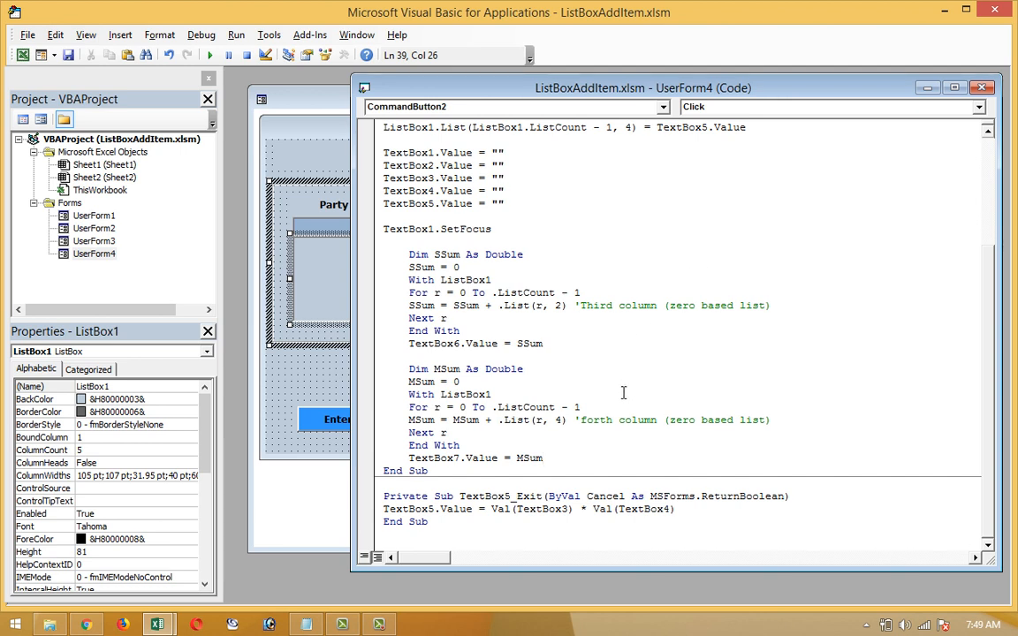
{"action": "mouse_move", "coordinate": [611, 430]}
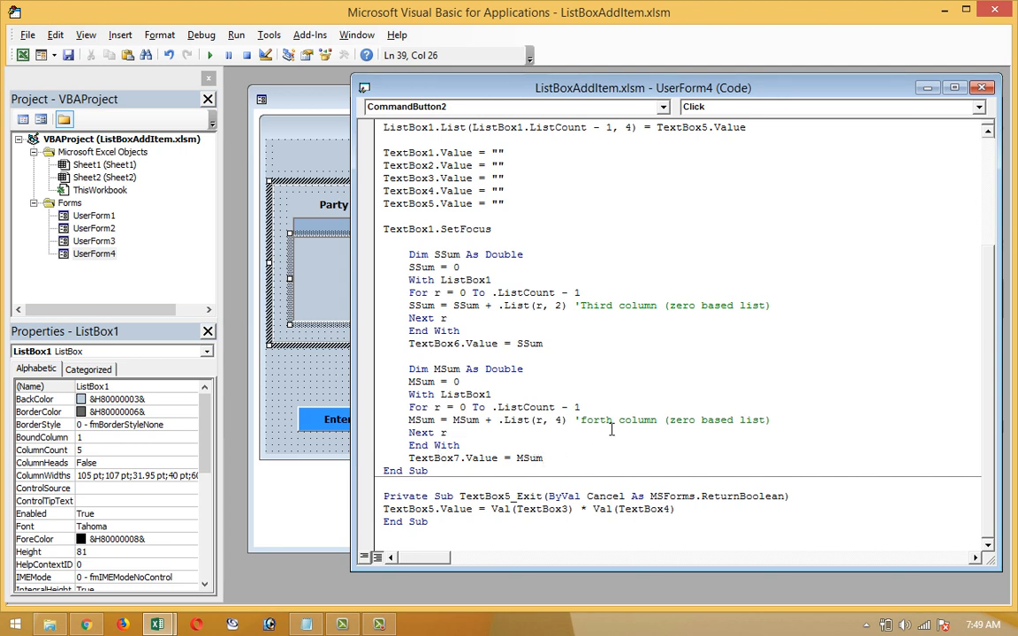
{"action": "mouse_move", "coordinate": [443, 451]}
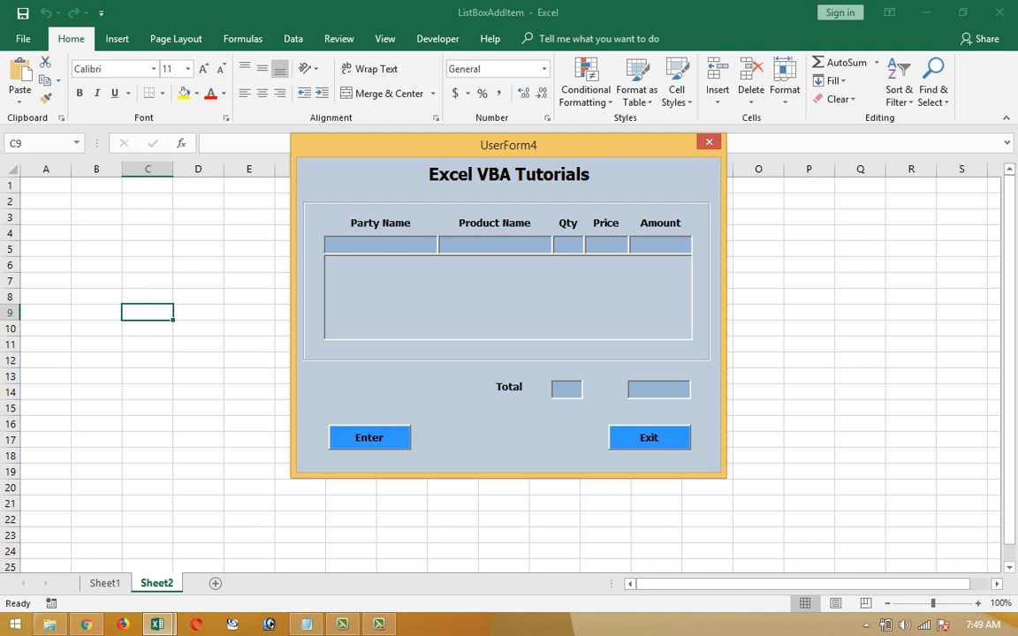
Enter a party name, Laptop, quantity 5 and price 25000 so Amount shows 125000.
{"action": "type", "text": "Abdul WQahid"}
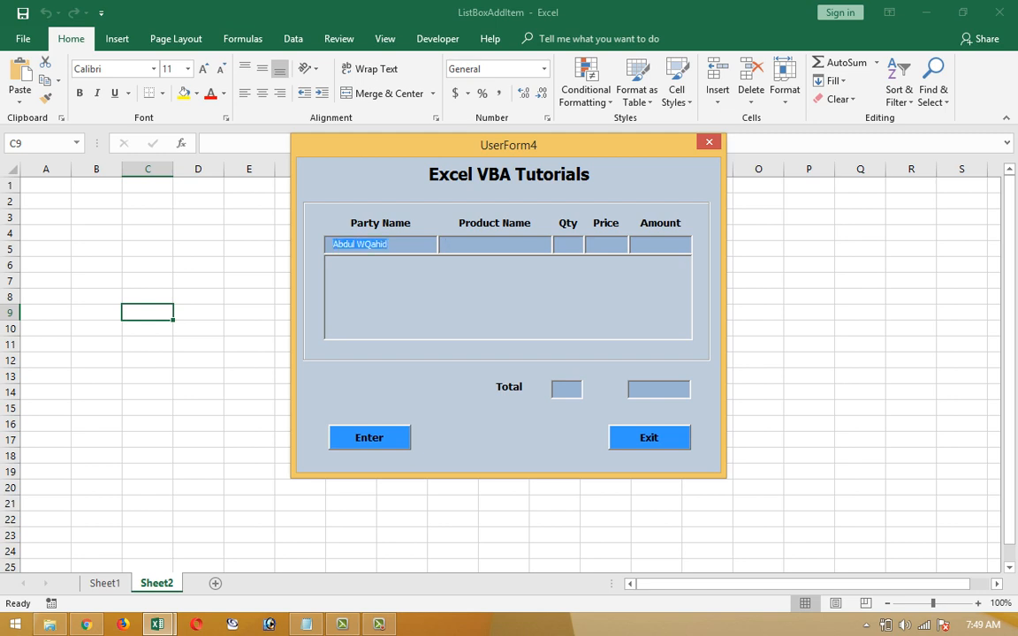
{"action": "left_click", "coordinate": [369, 244]}
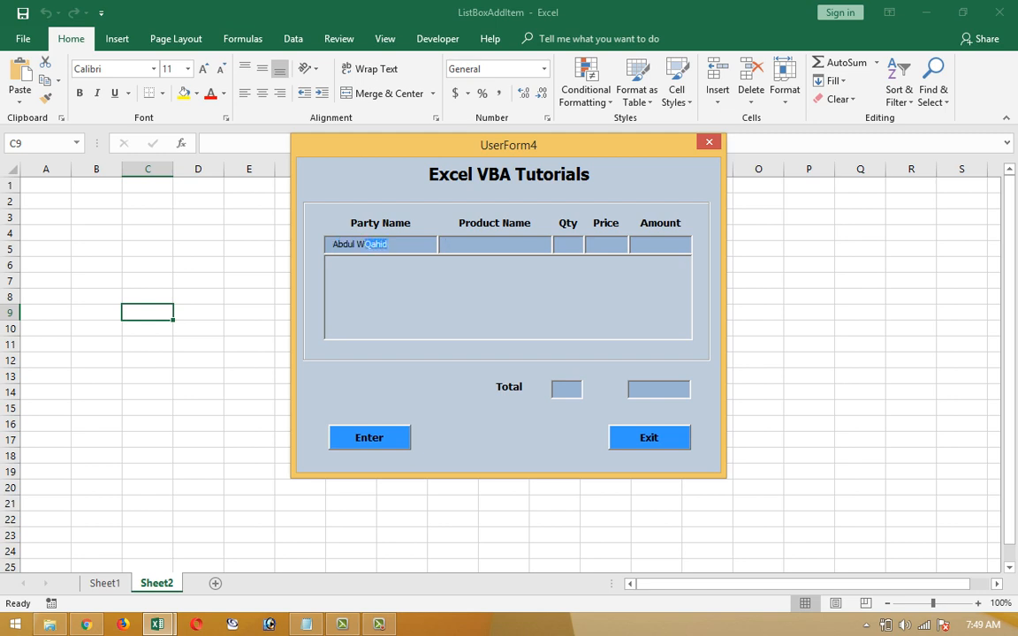
{"action": "left_click", "coordinate": [495, 244]}
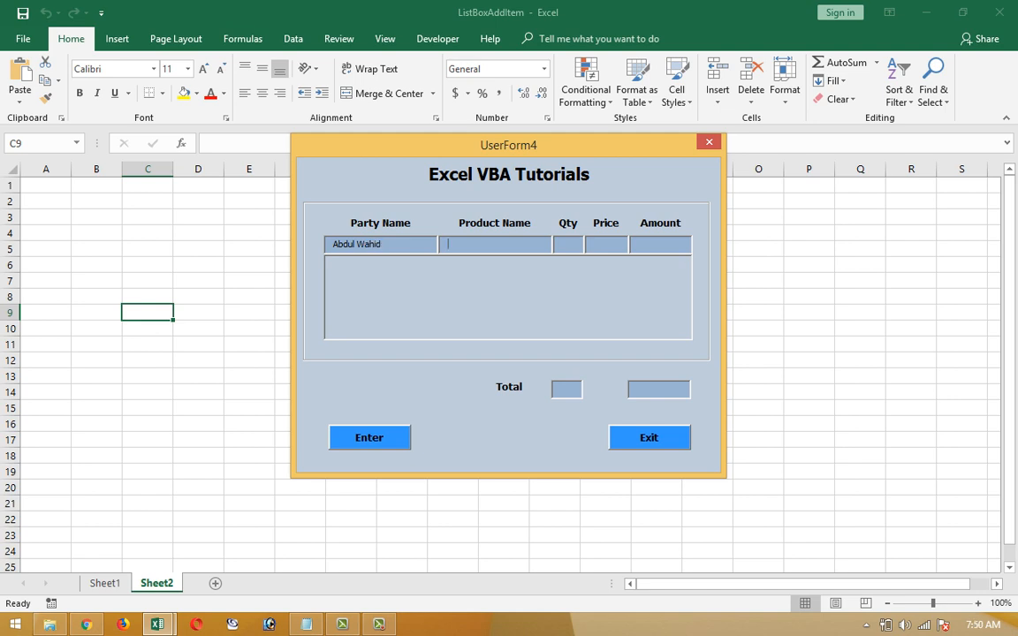
{"action": "type", "text": "Laptop"}
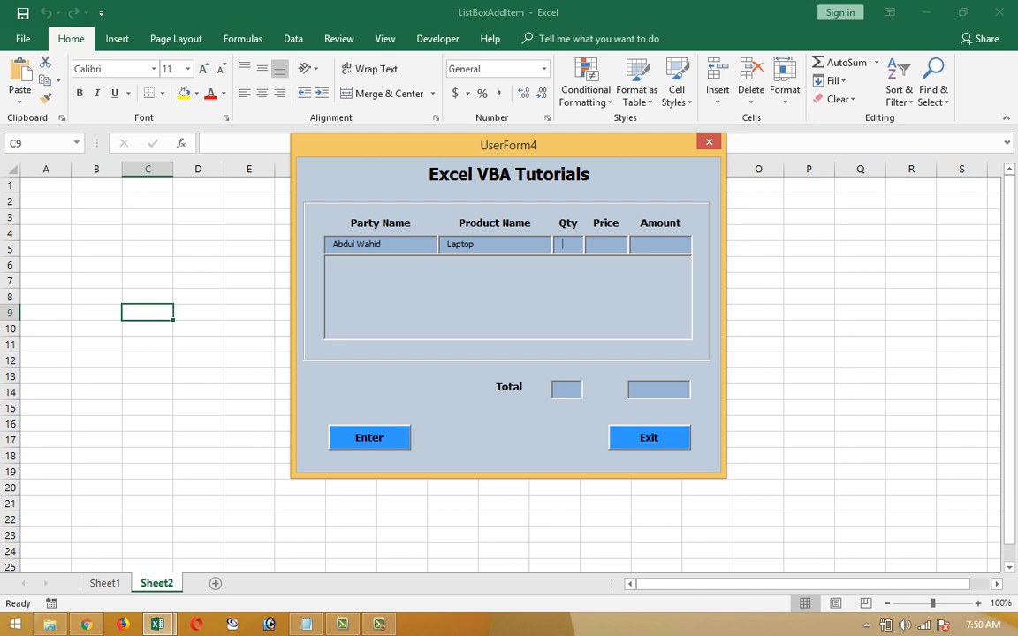
{"action": "type", "text": "5"}
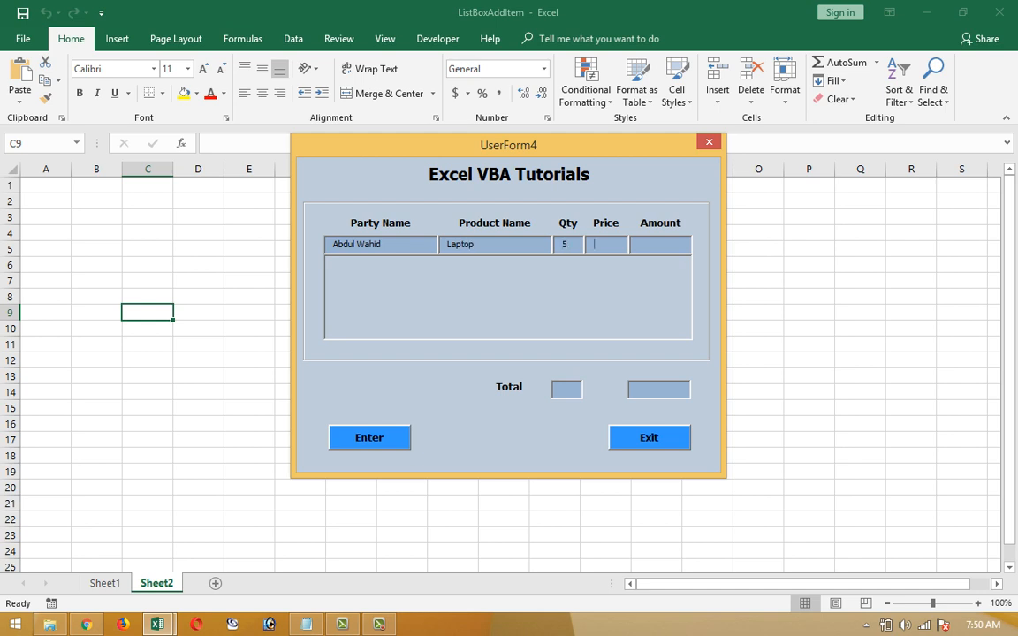
{"action": "type", "text": "25000"}
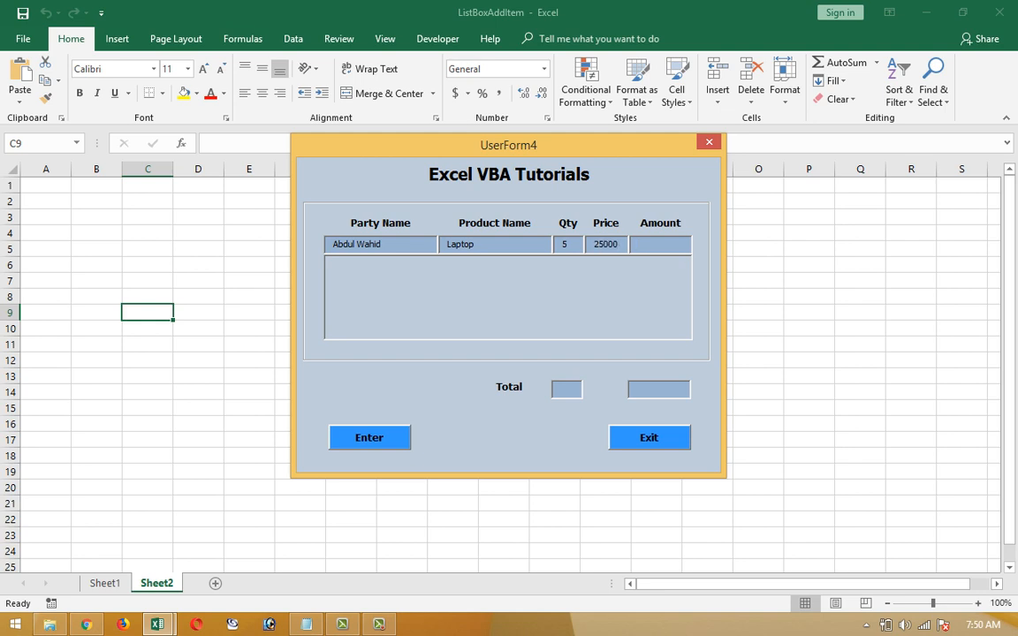
{"action": "left_click", "coordinate": [369, 438]}
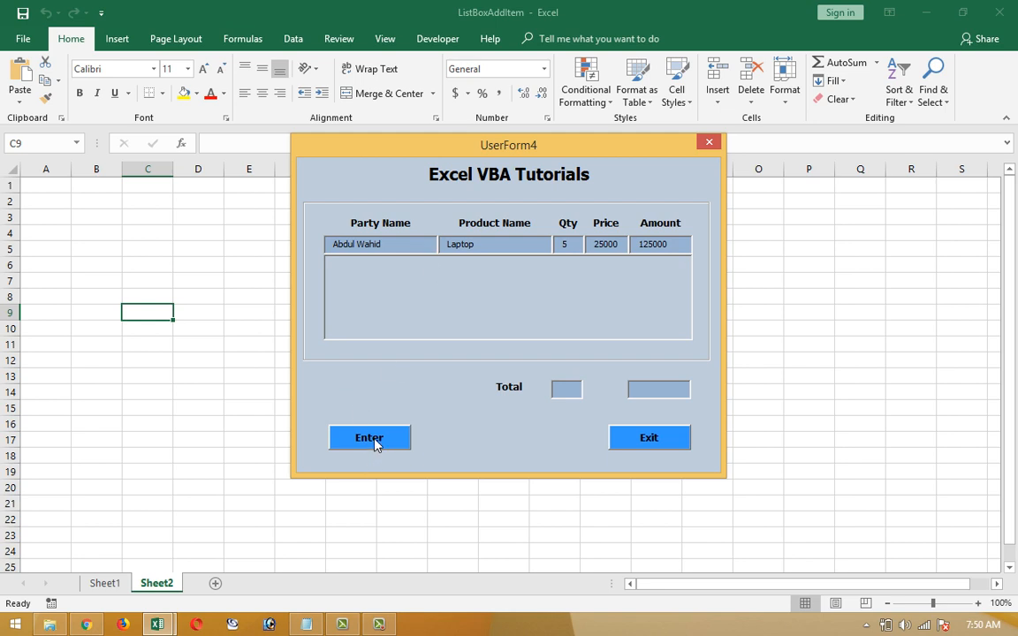
List the Laptop row, then enter a party, Computer, 7 at 22000 giving Amount 154000.
{"action": "left_click", "coordinate": [369, 438]}
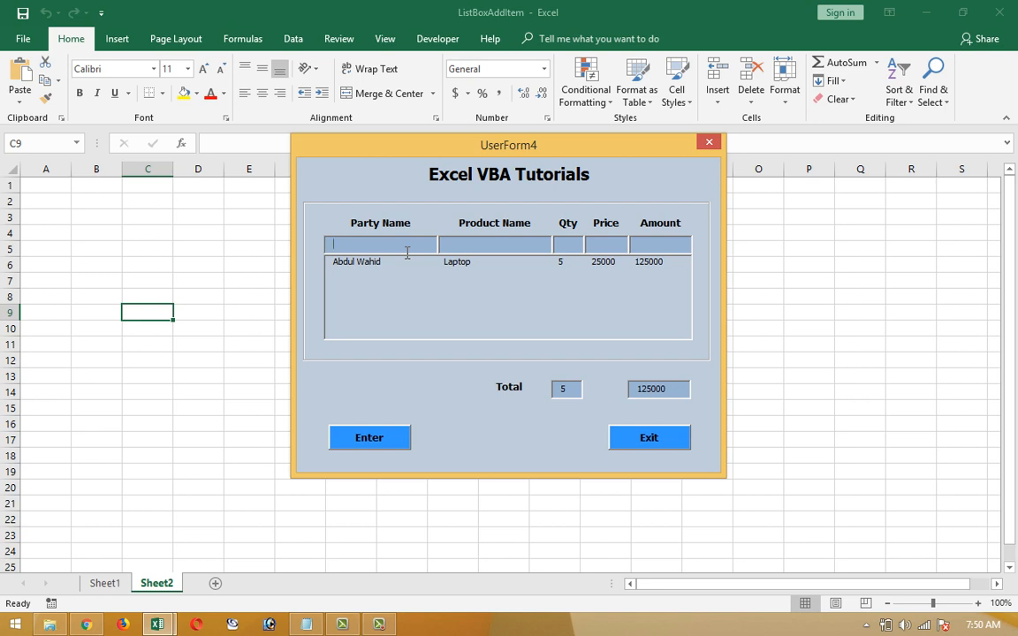
{"action": "type", "text": "As"}
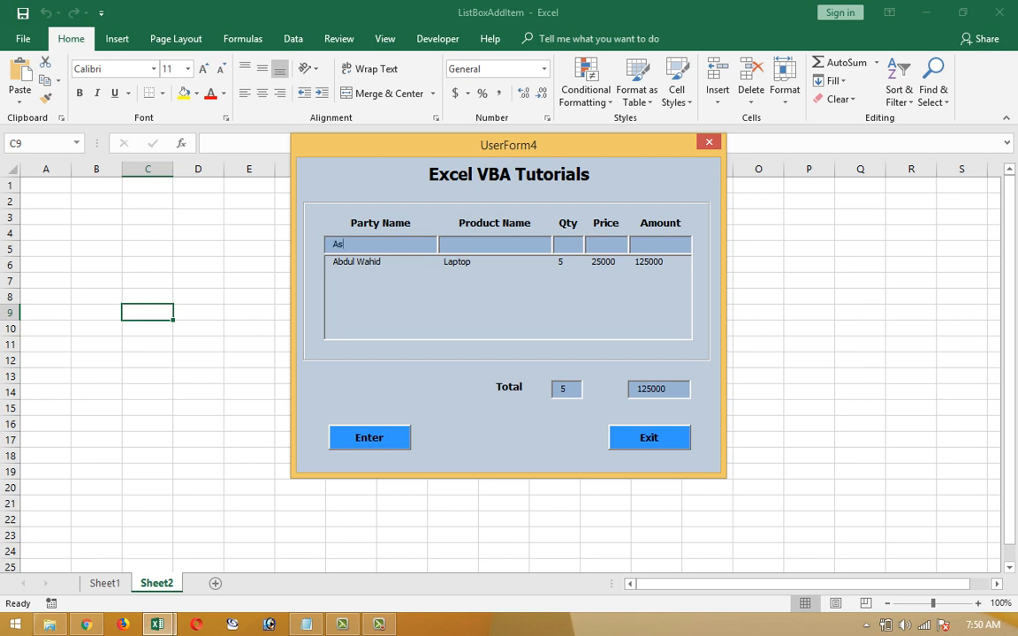
{"action": "type", "text": "Md Aslam"}
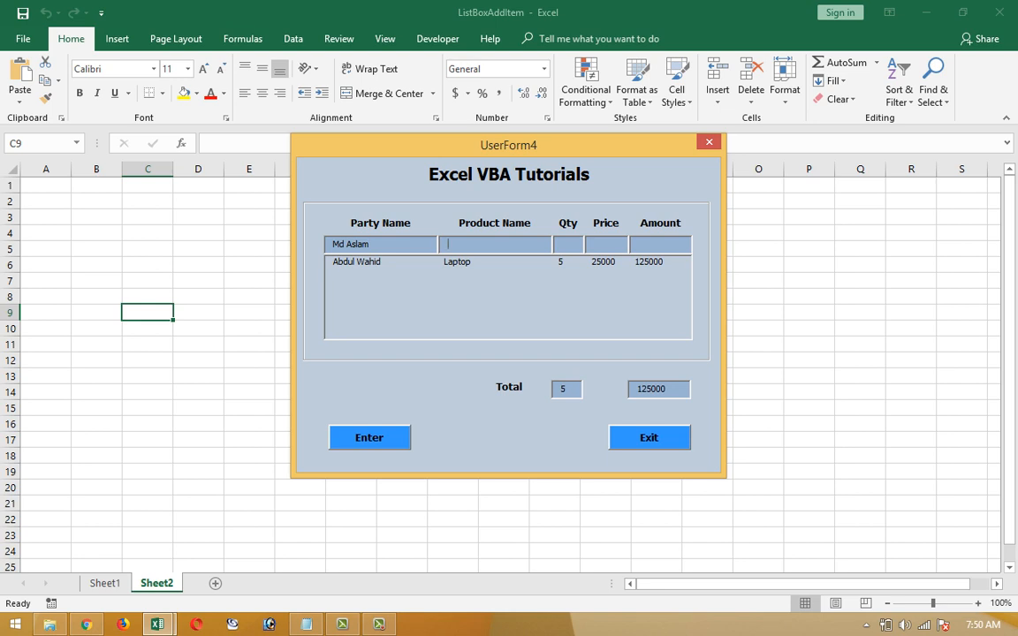
{"action": "type", "text": "Computer"}
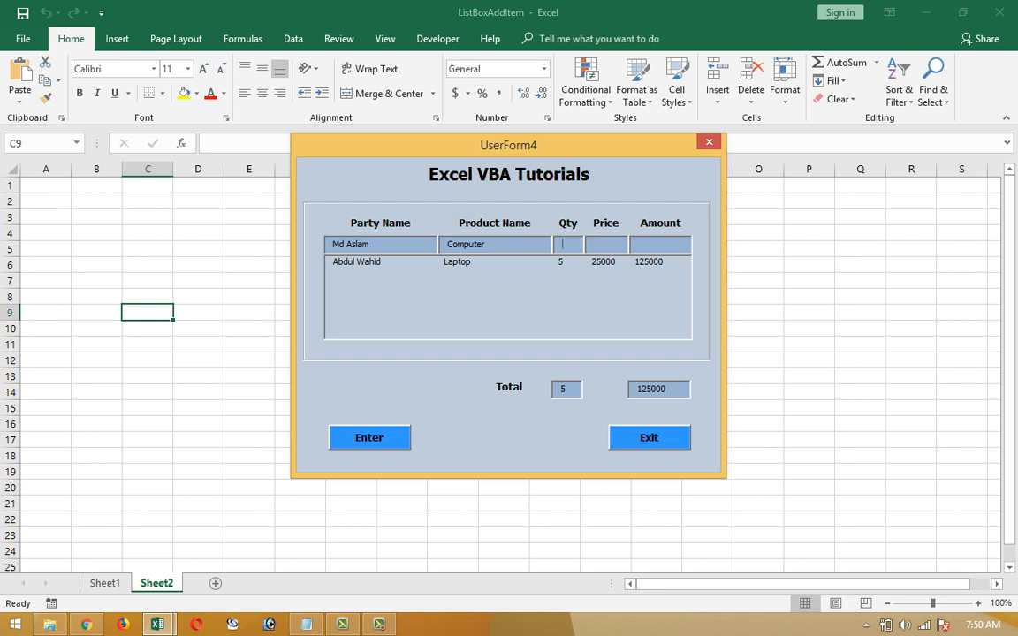
{"action": "type", "text": "7"}
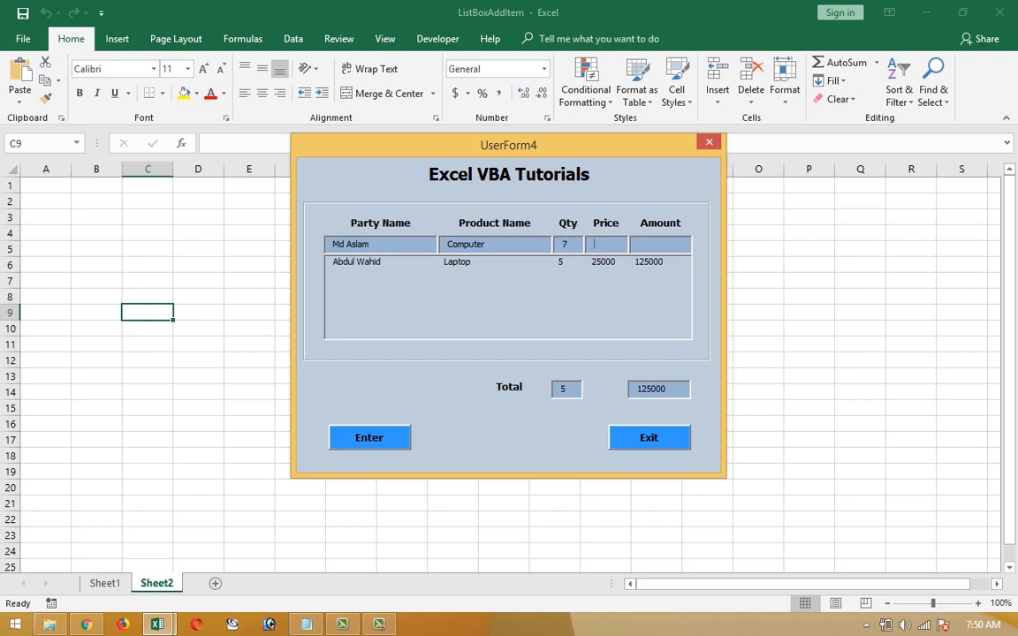
{"action": "type", "text": "22000"}
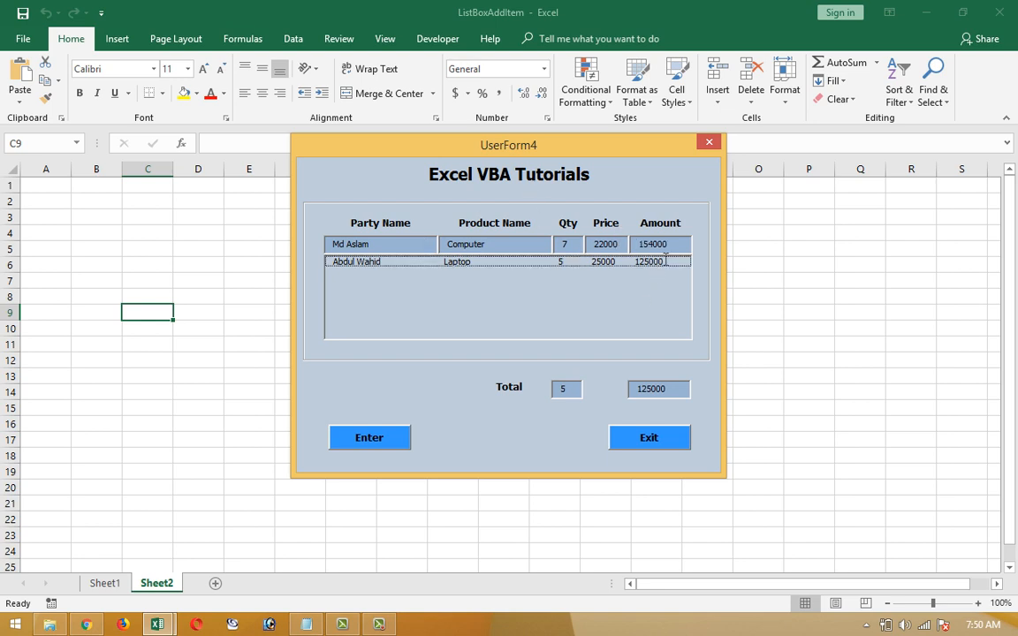
{"action": "left_click", "coordinate": [369, 438]}
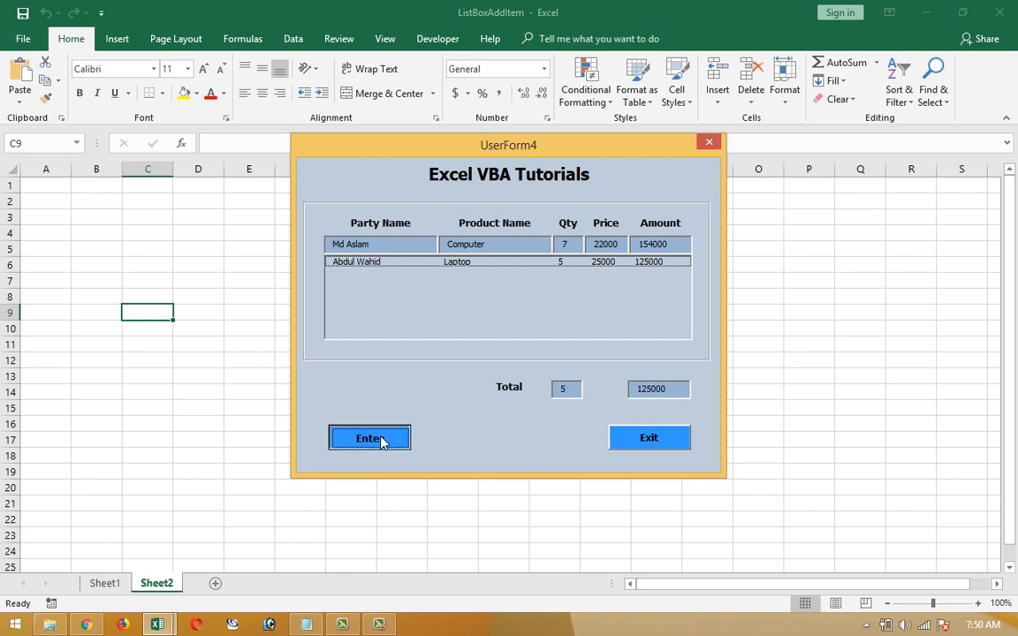
Append the Computer row (7 at 22000, 154000), updating totals to 12 and 279000.
{"action": "left_click", "coordinate": [369, 437]}
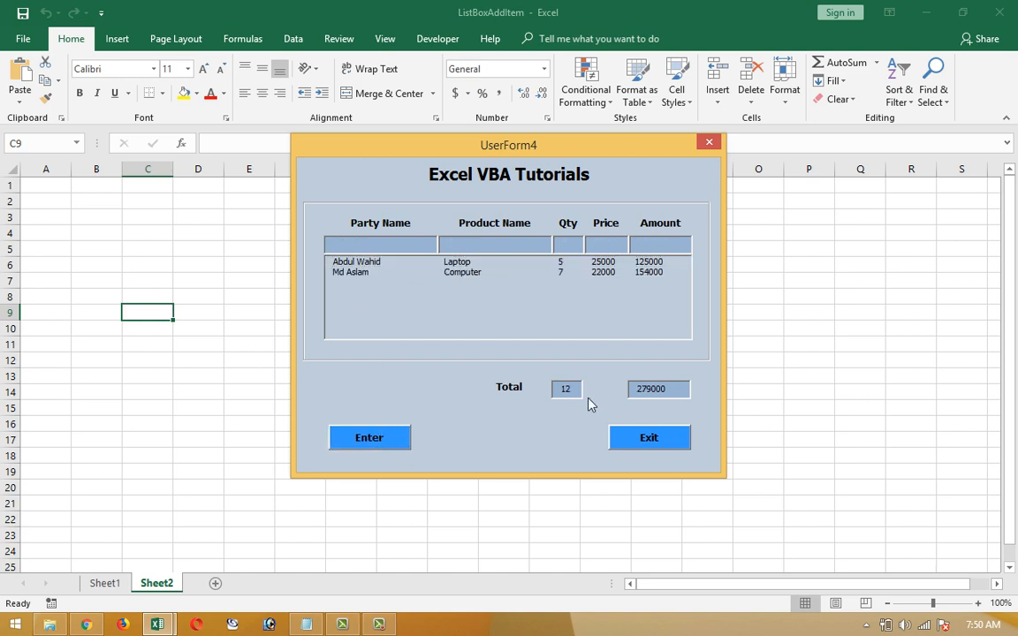
{"action": "mouse_move", "coordinate": [570, 333]}
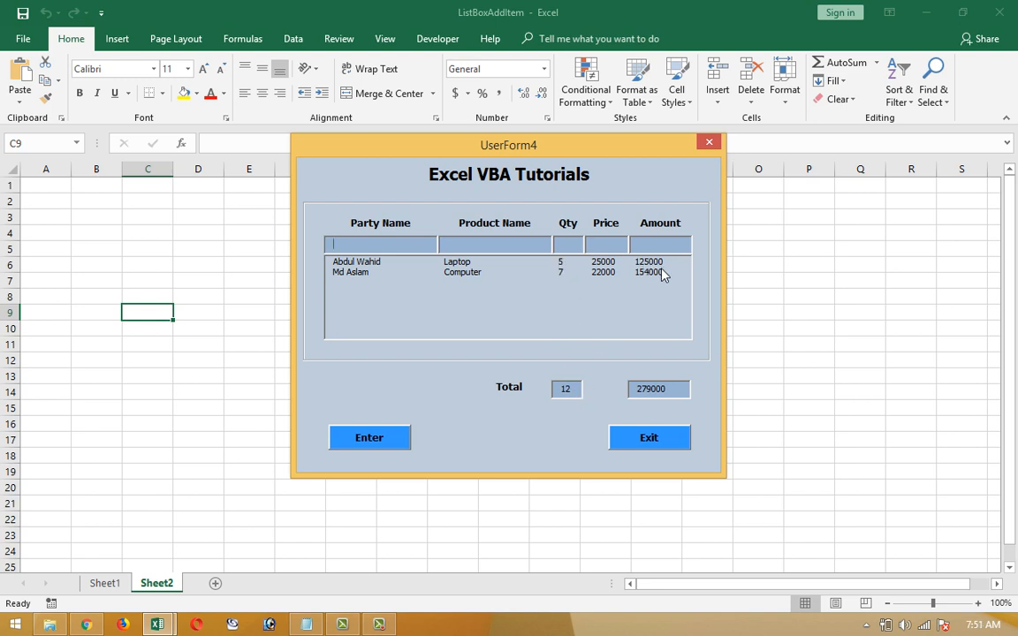
{"action": "mouse_move", "coordinate": [650, 287]}
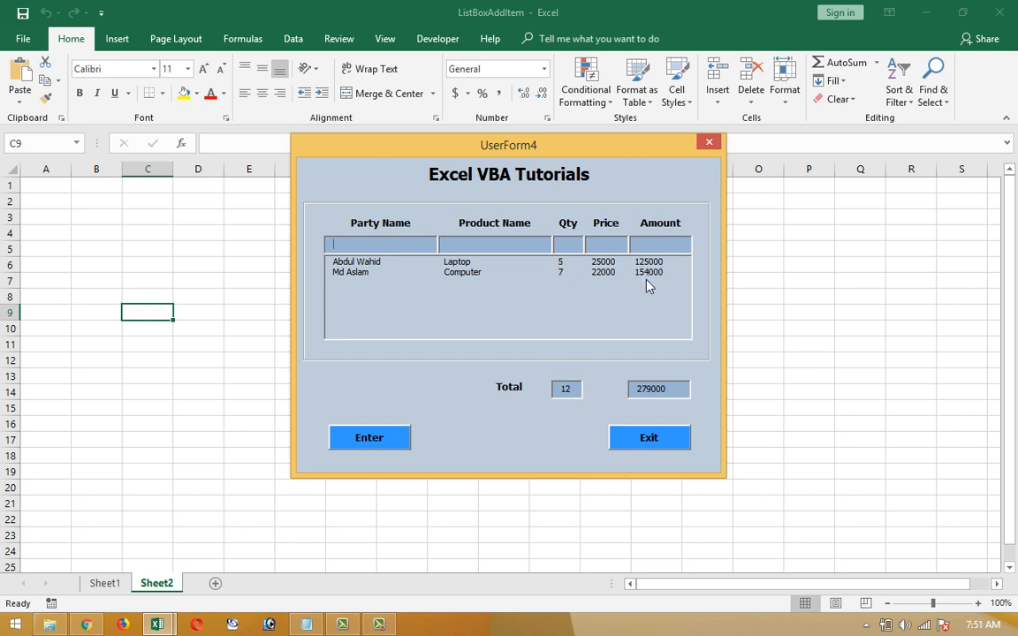
{"action": "mouse_move", "coordinate": [656, 276]}
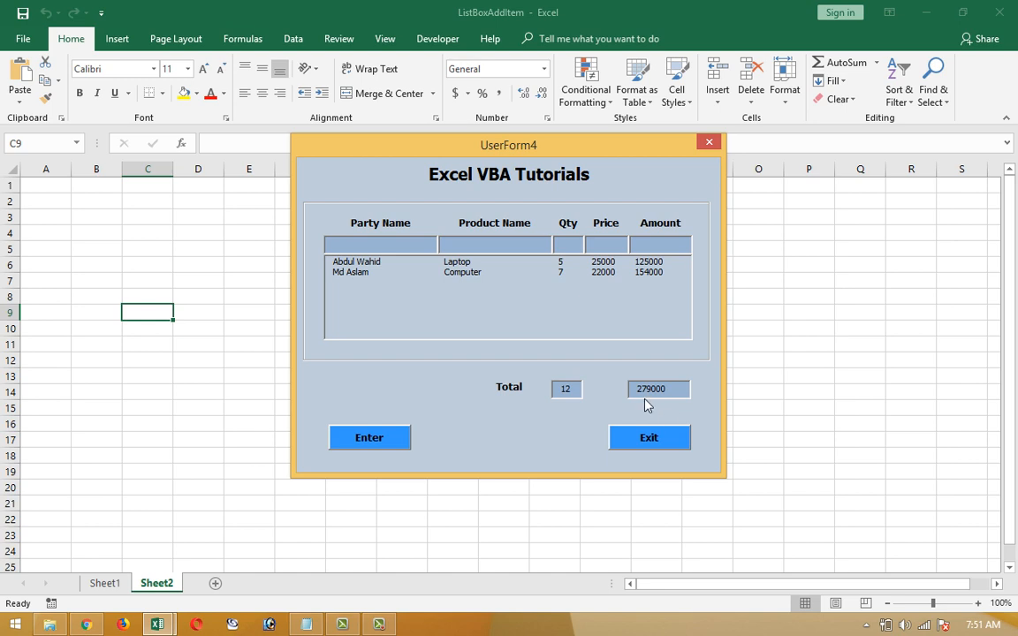
{"action": "mouse_move", "coordinate": [680, 403]}
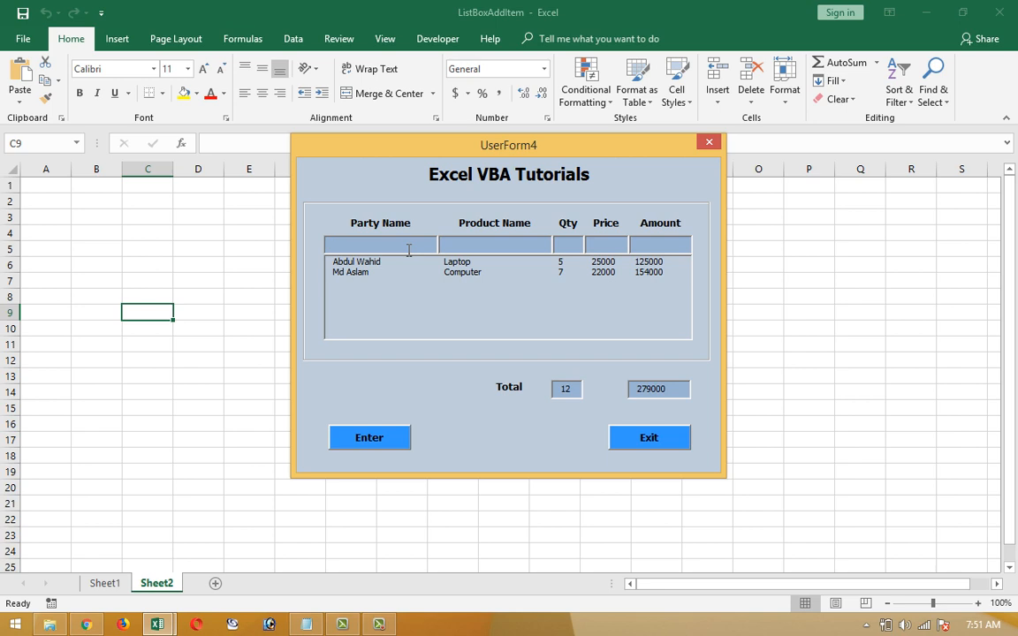
Enter a party, Camera, 100 at 1400 and list it, making totals 112 and 419000.
{"action": "type", "text": "Kash"}
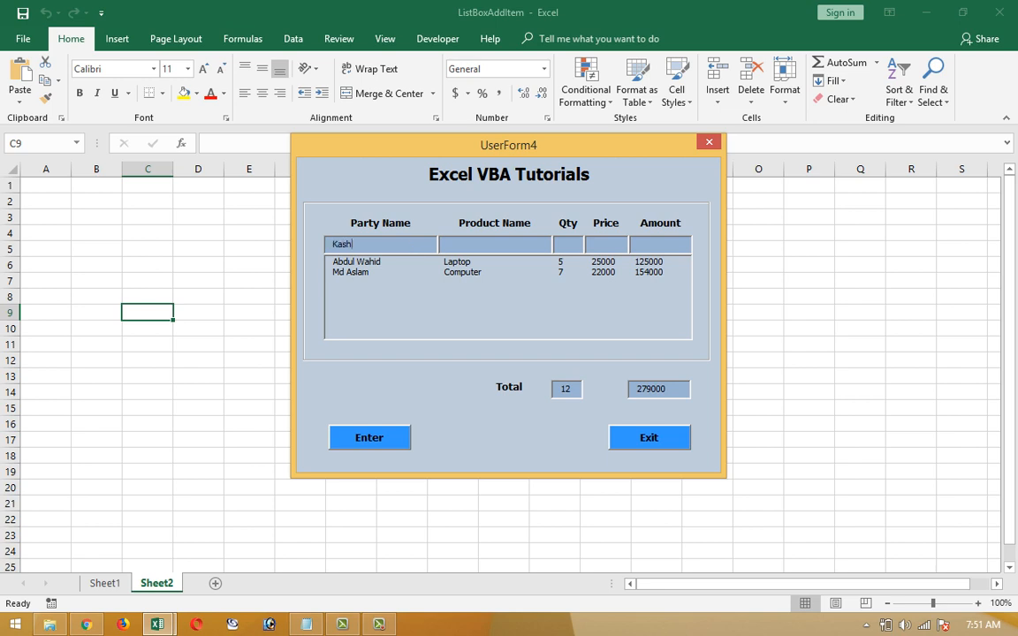
{"action": "type", "text": "if"}
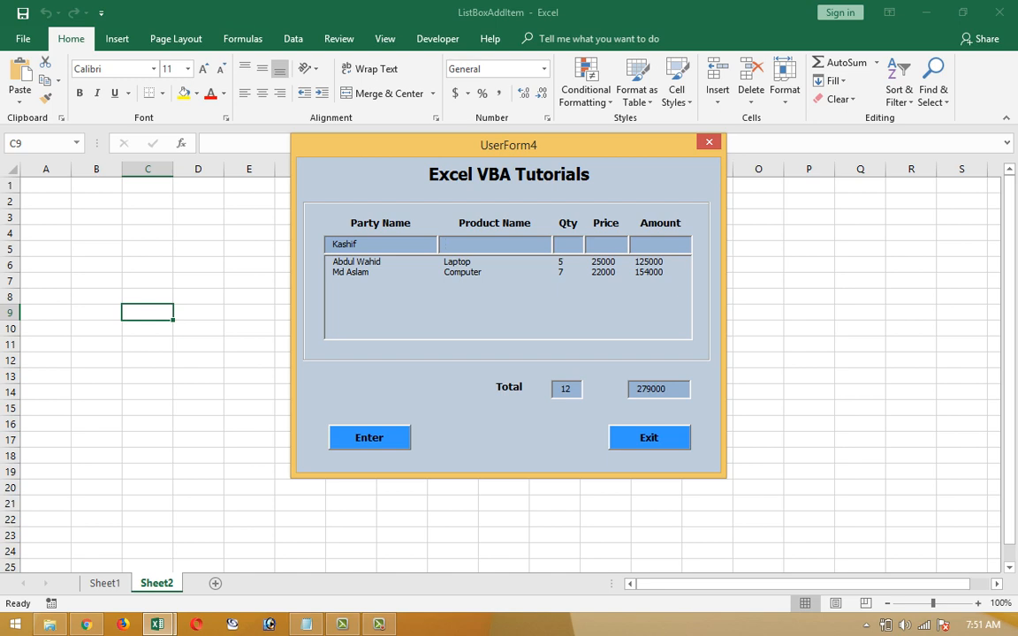
{"action": "type", "text": "Can"}
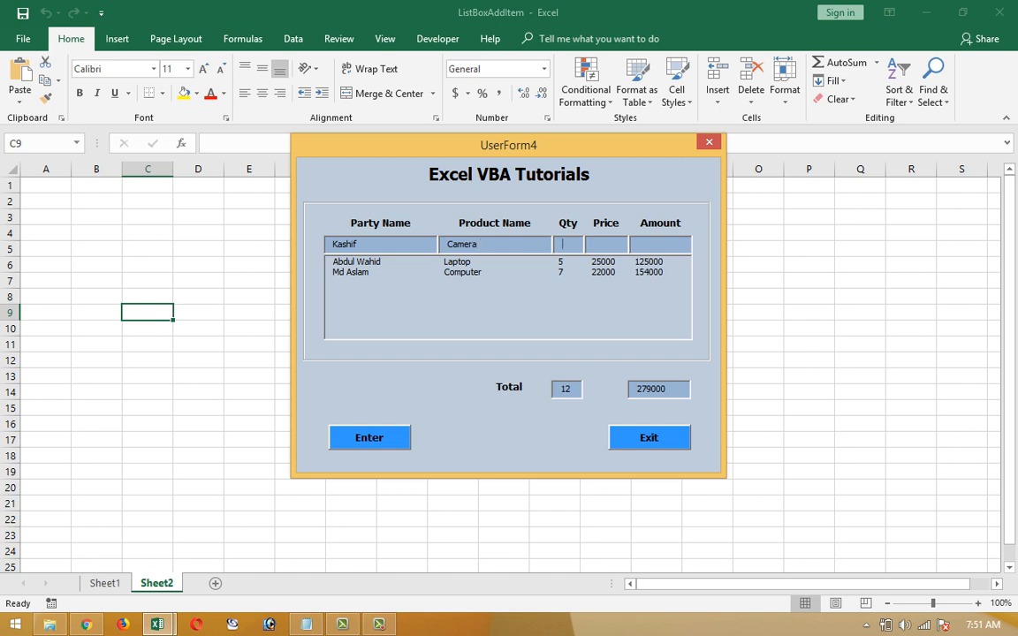
{"action": "type", "text": "100"}
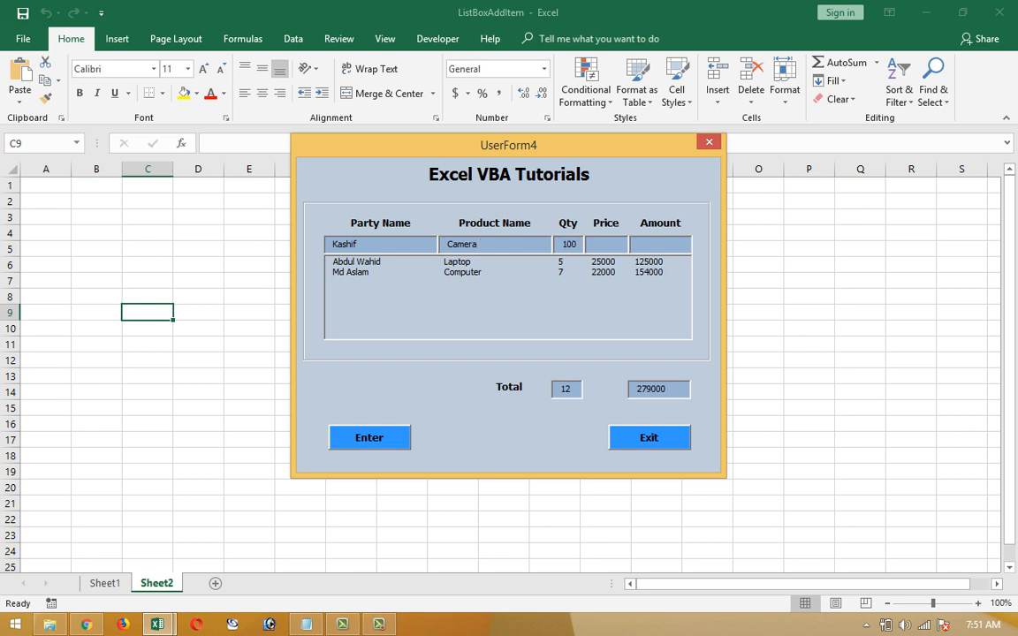
{"action": "type", "text": "1400"}
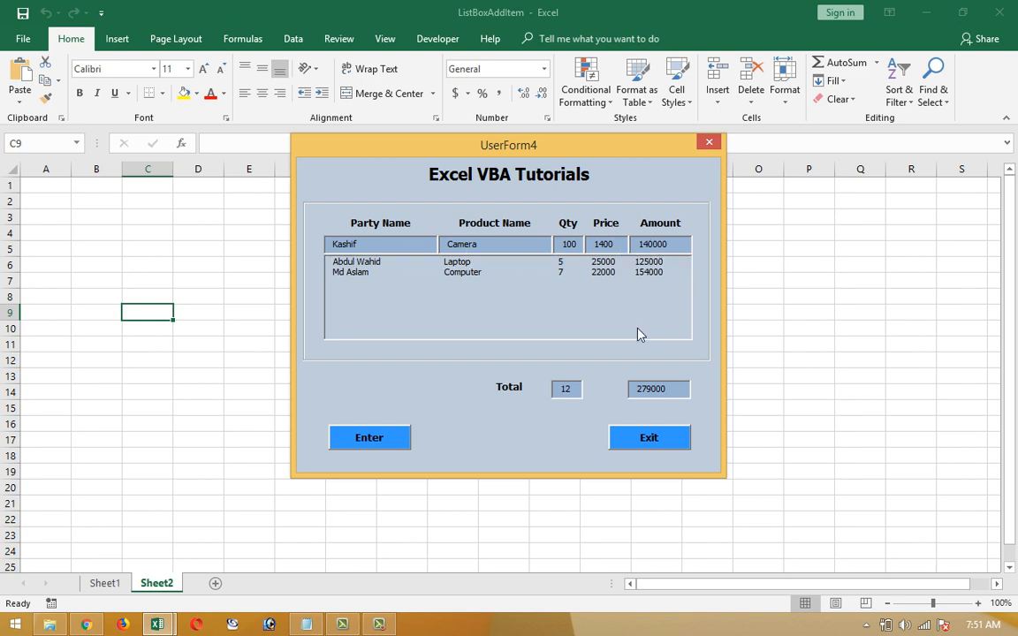
{"action": "left_click", "coordinate": [368, 438]}
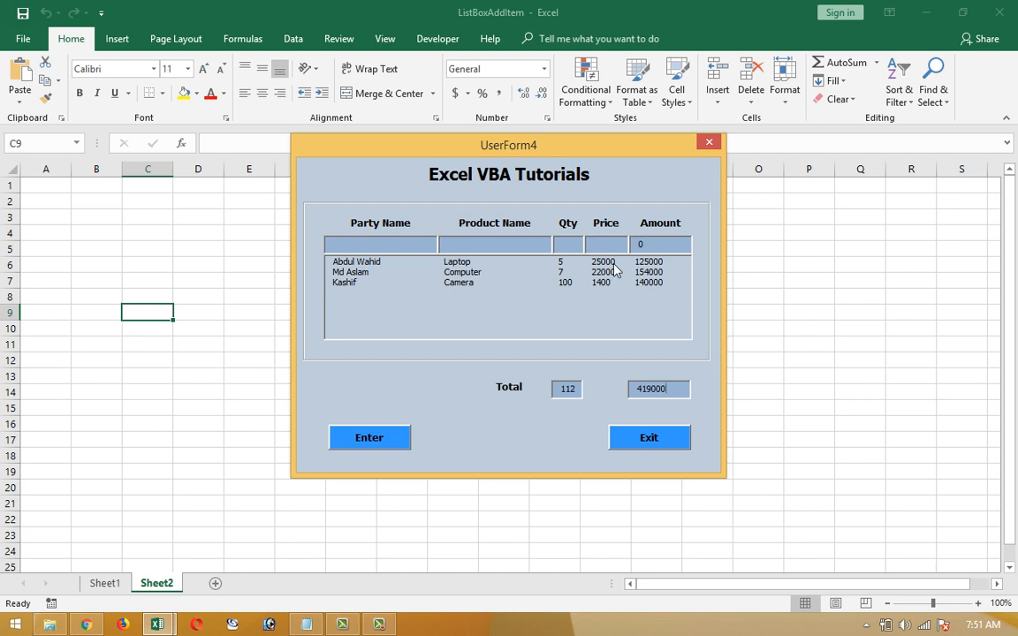
{"action": "mouse_move", "coordinate": [574, 405]}
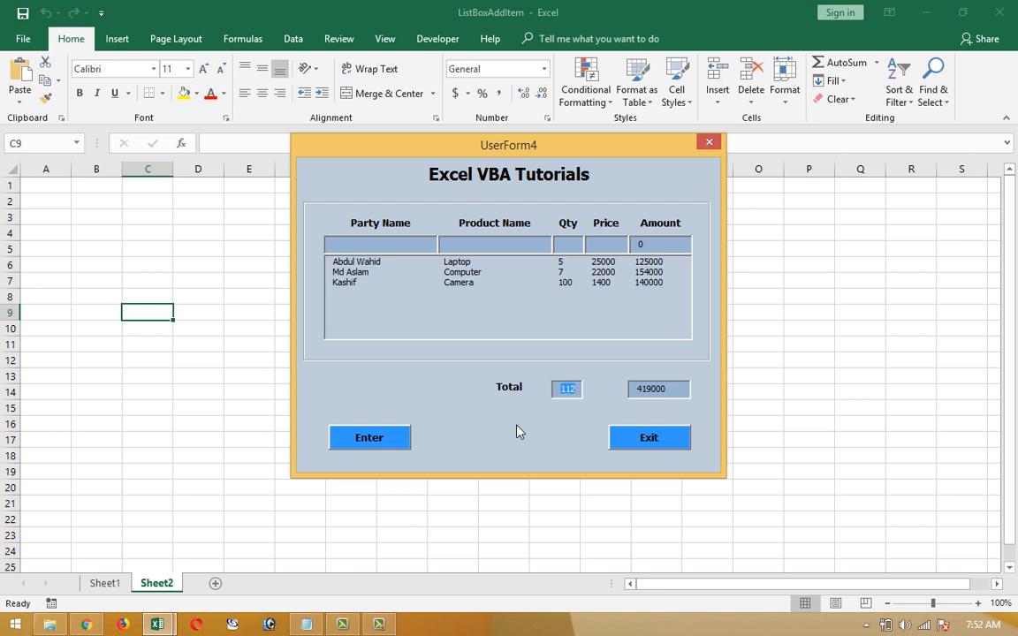
{"action": "mouse_move", "coordinate": [535, 437]}
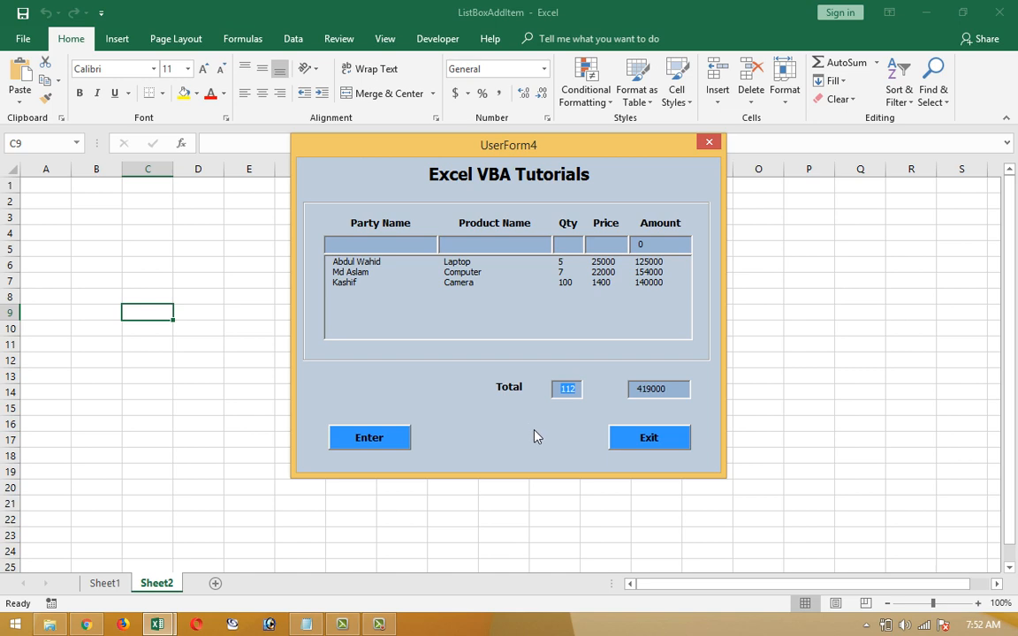